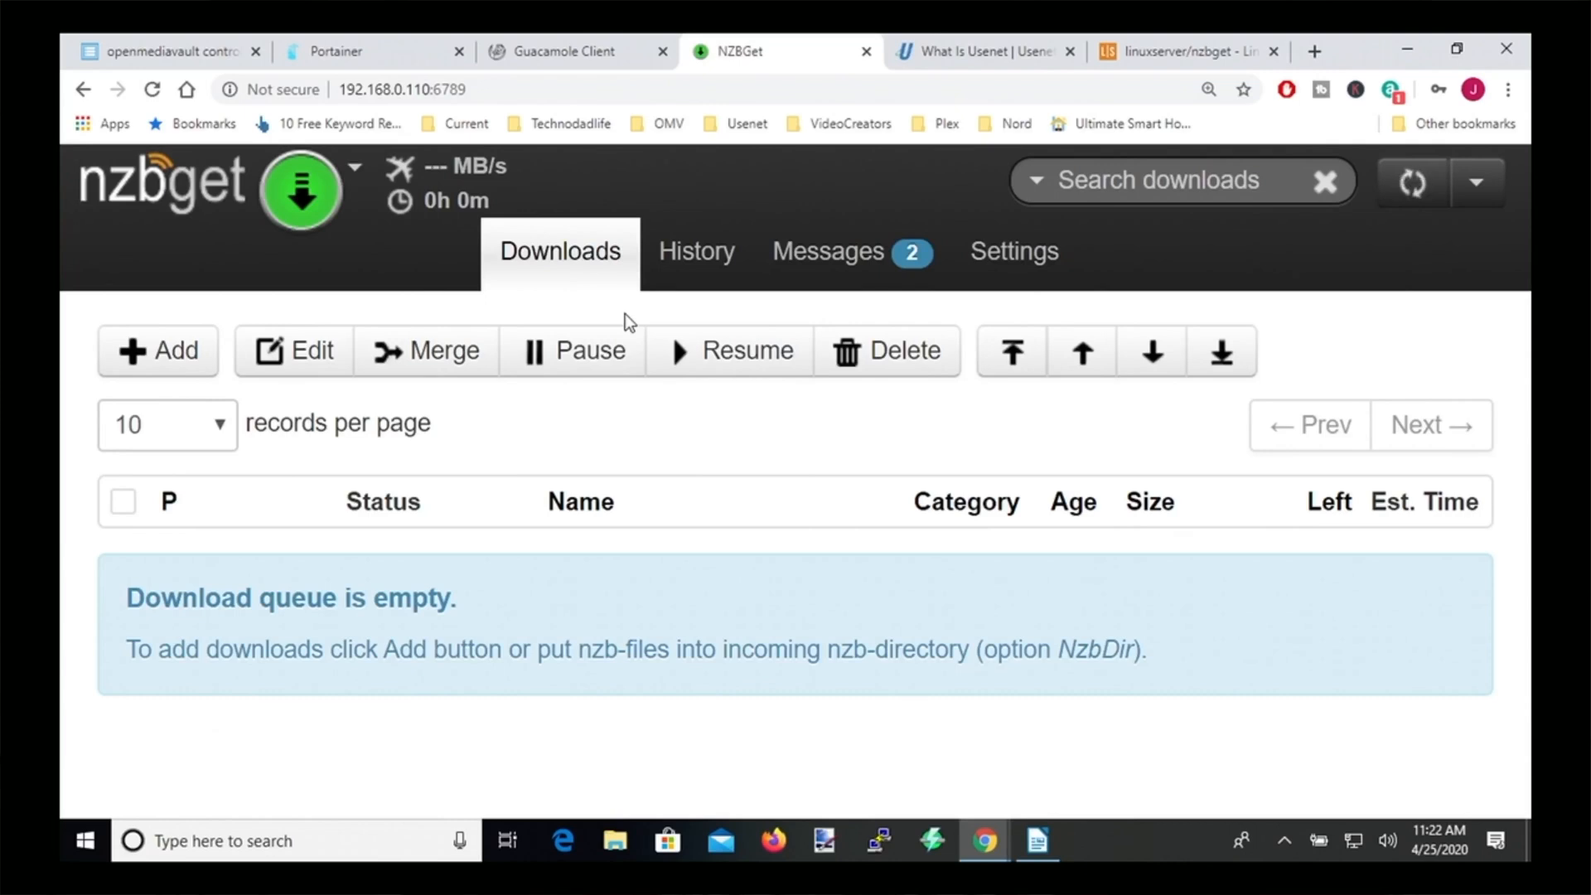
- Open Portainer from openmediavault's OMV-Extras Docker settings
{"action": "left_click", "coordinate": [979, 50]}
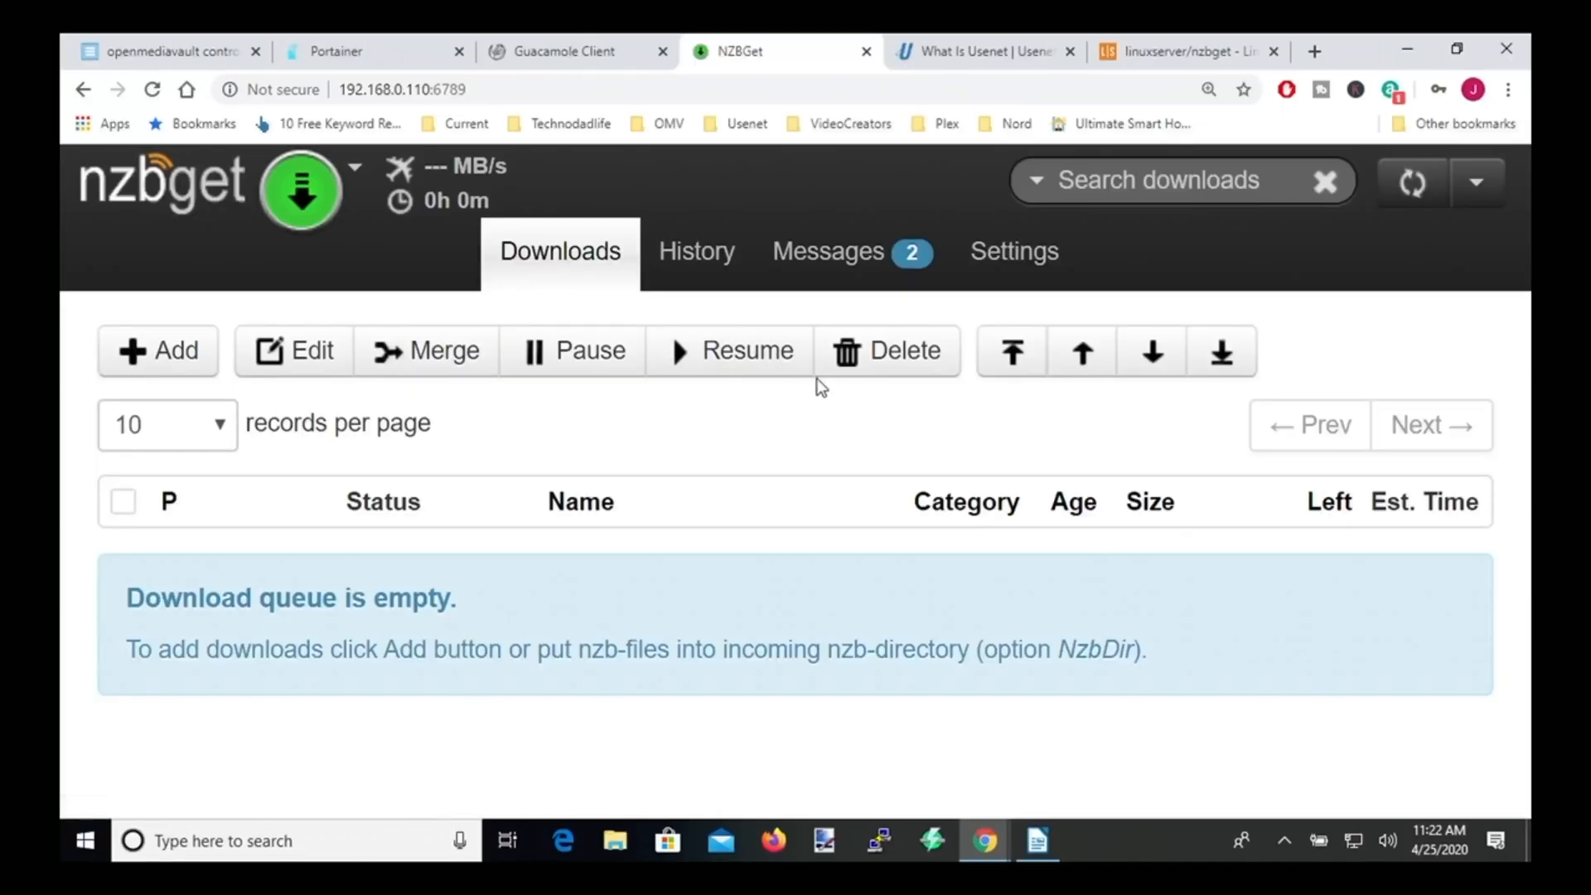
{"action": "mouse_move", "coordinate": [624, 323]}
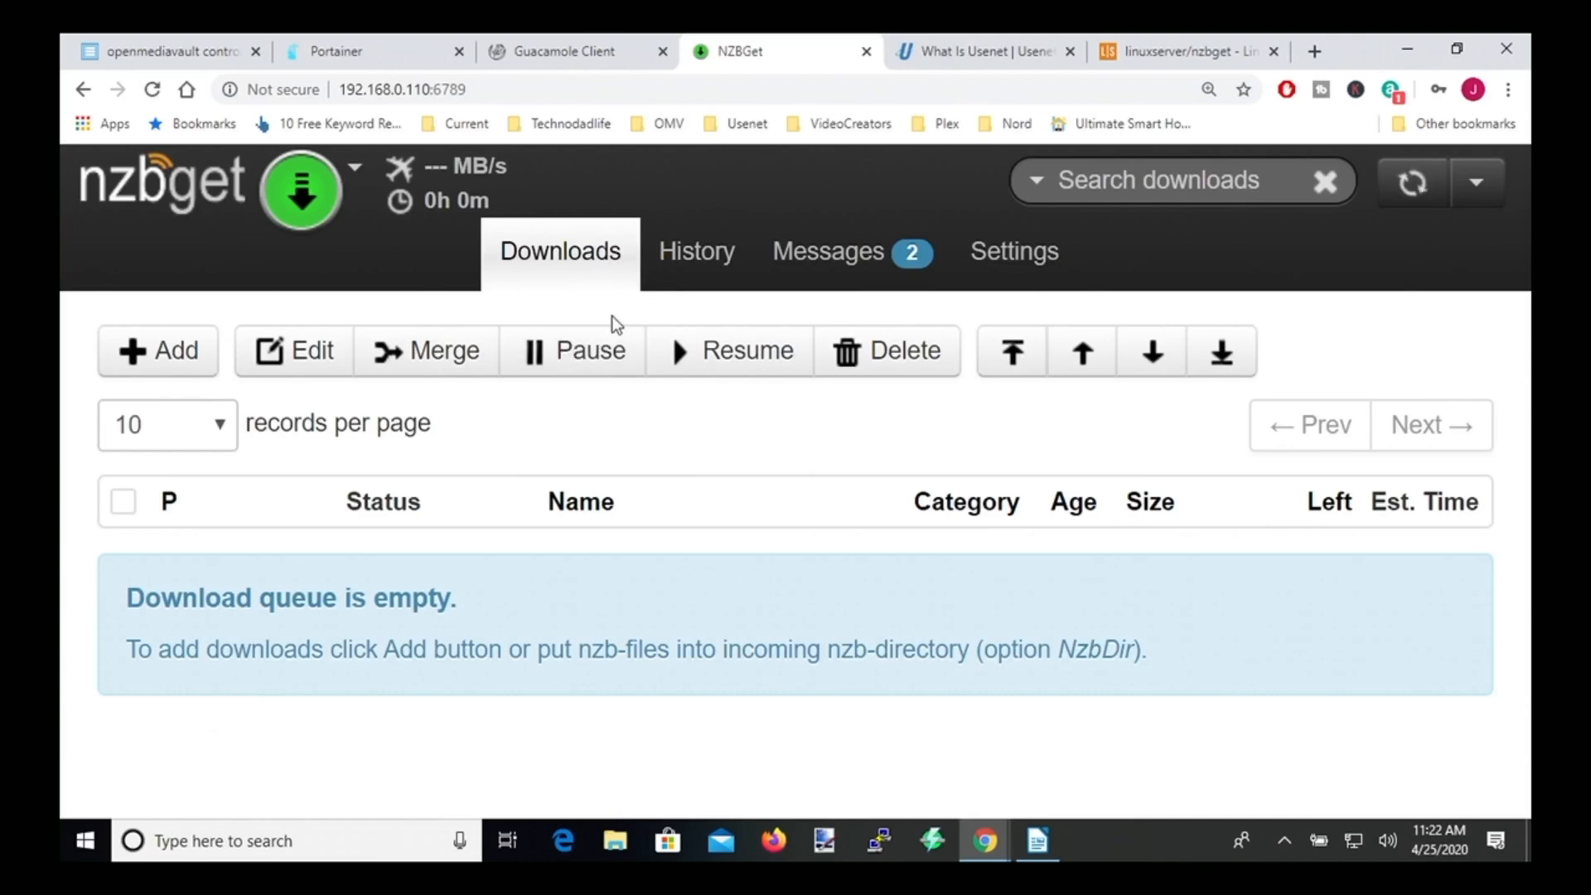
{"action": "left_click", "coordinate": [163, 51]}
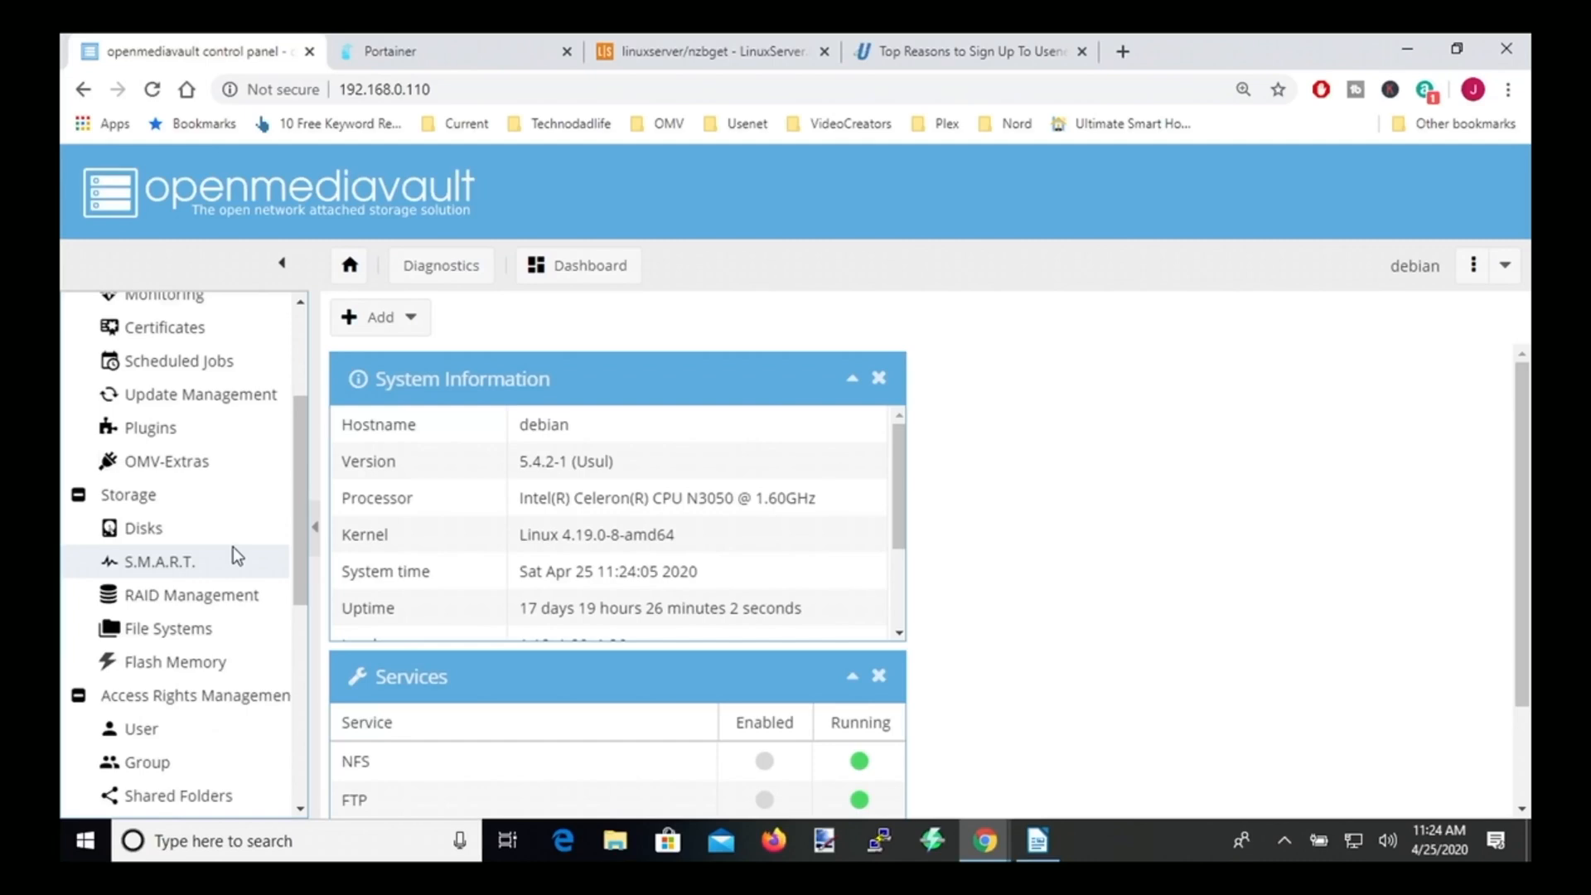
{"action": "mouse_move", "coordinate": [248, 497]}
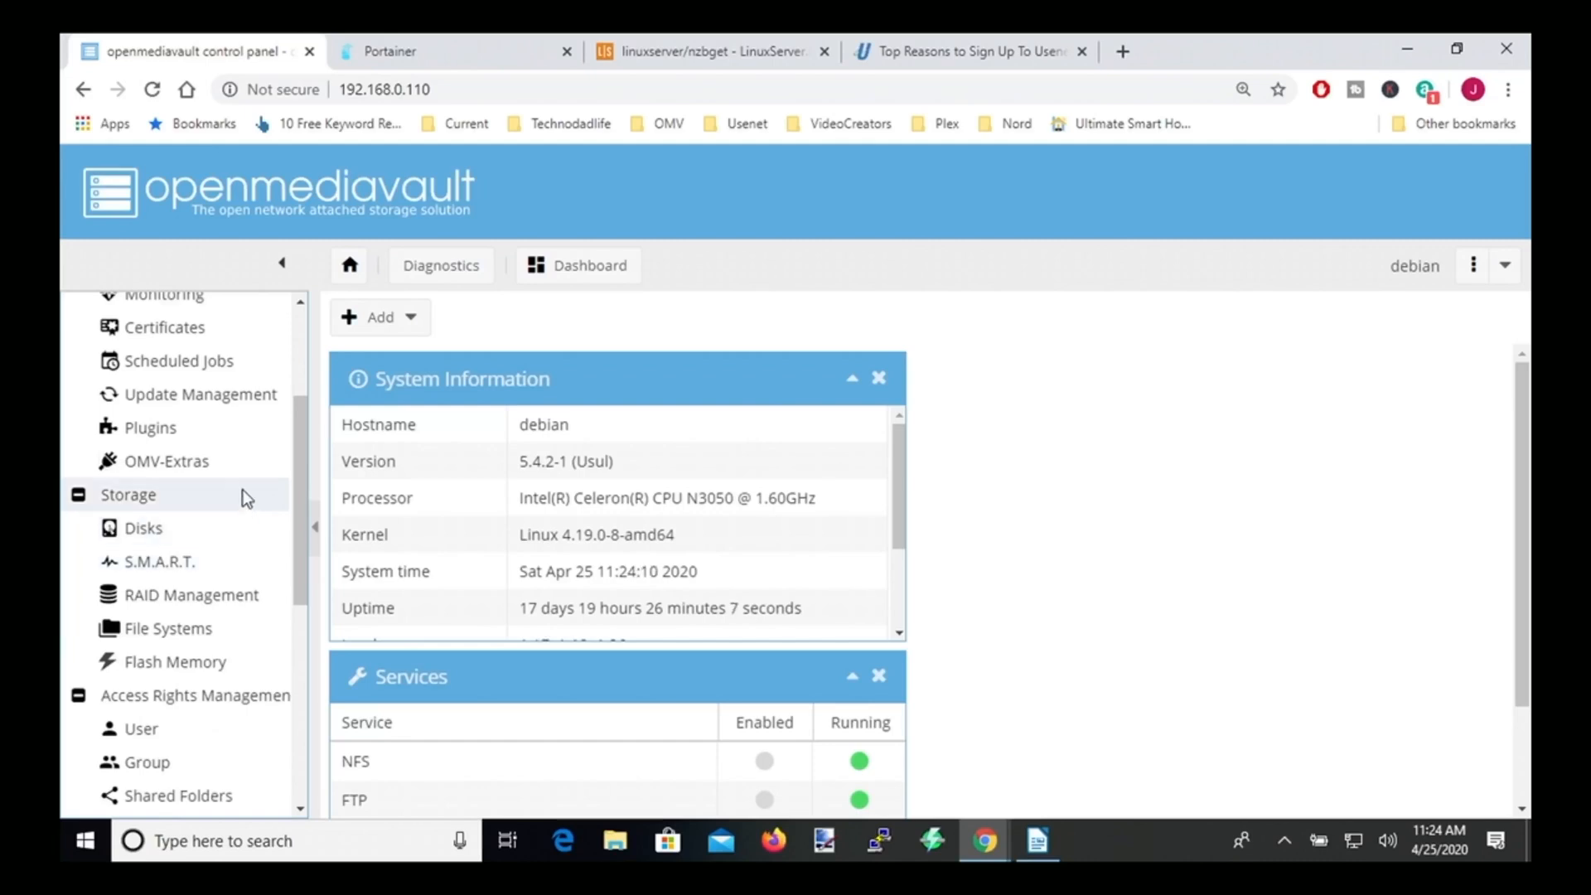
{"action": "left_click", "coordinate": [167, 461]}
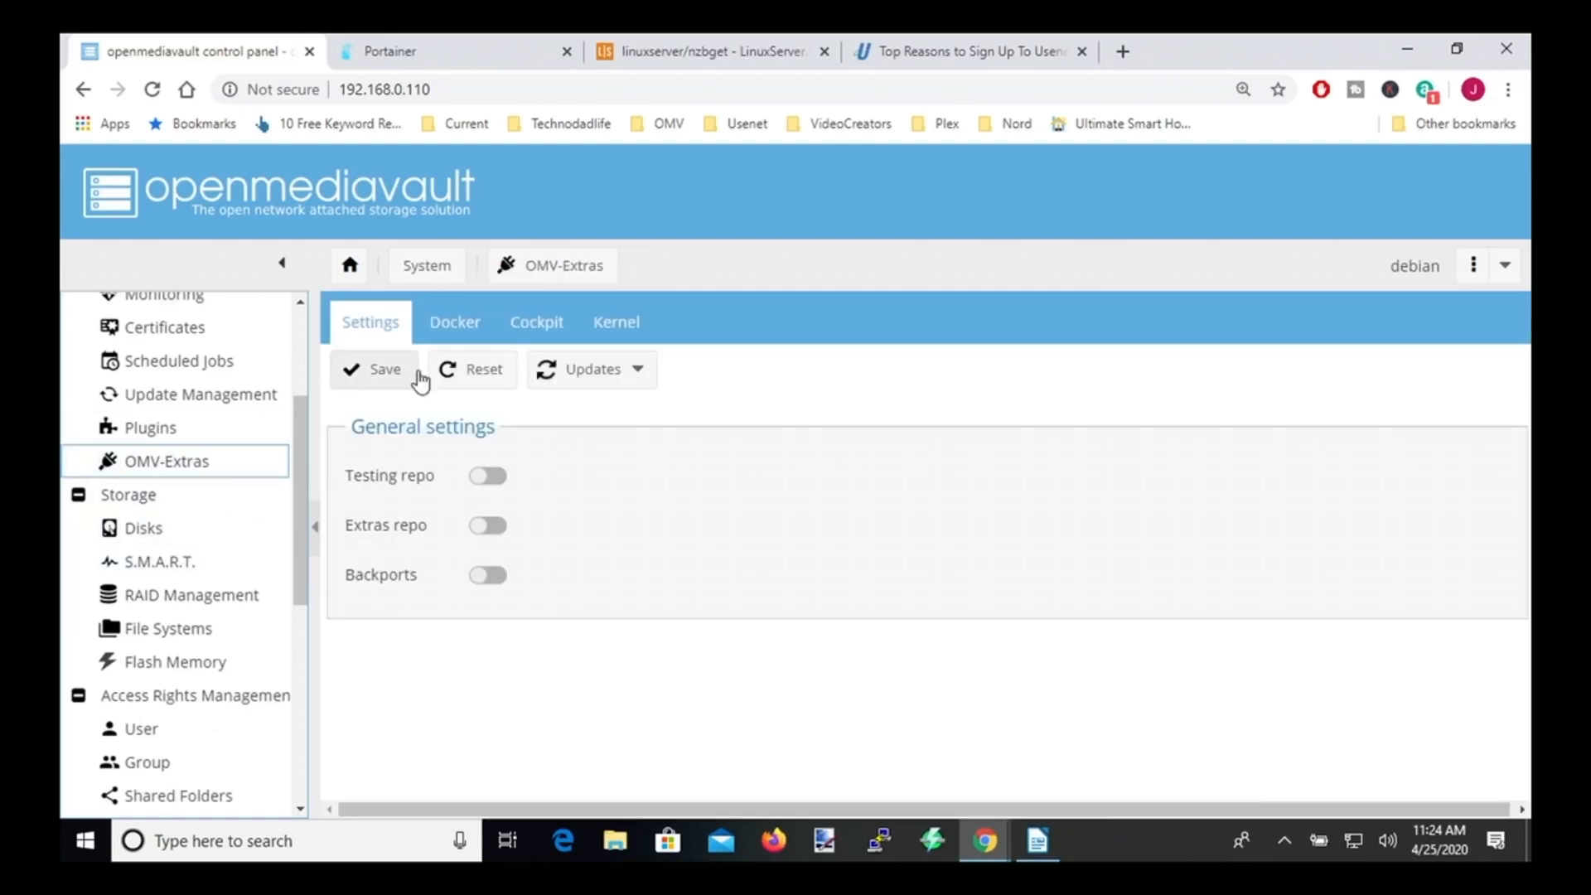
{"action": "left_click", "coordinate": [455, 322]}
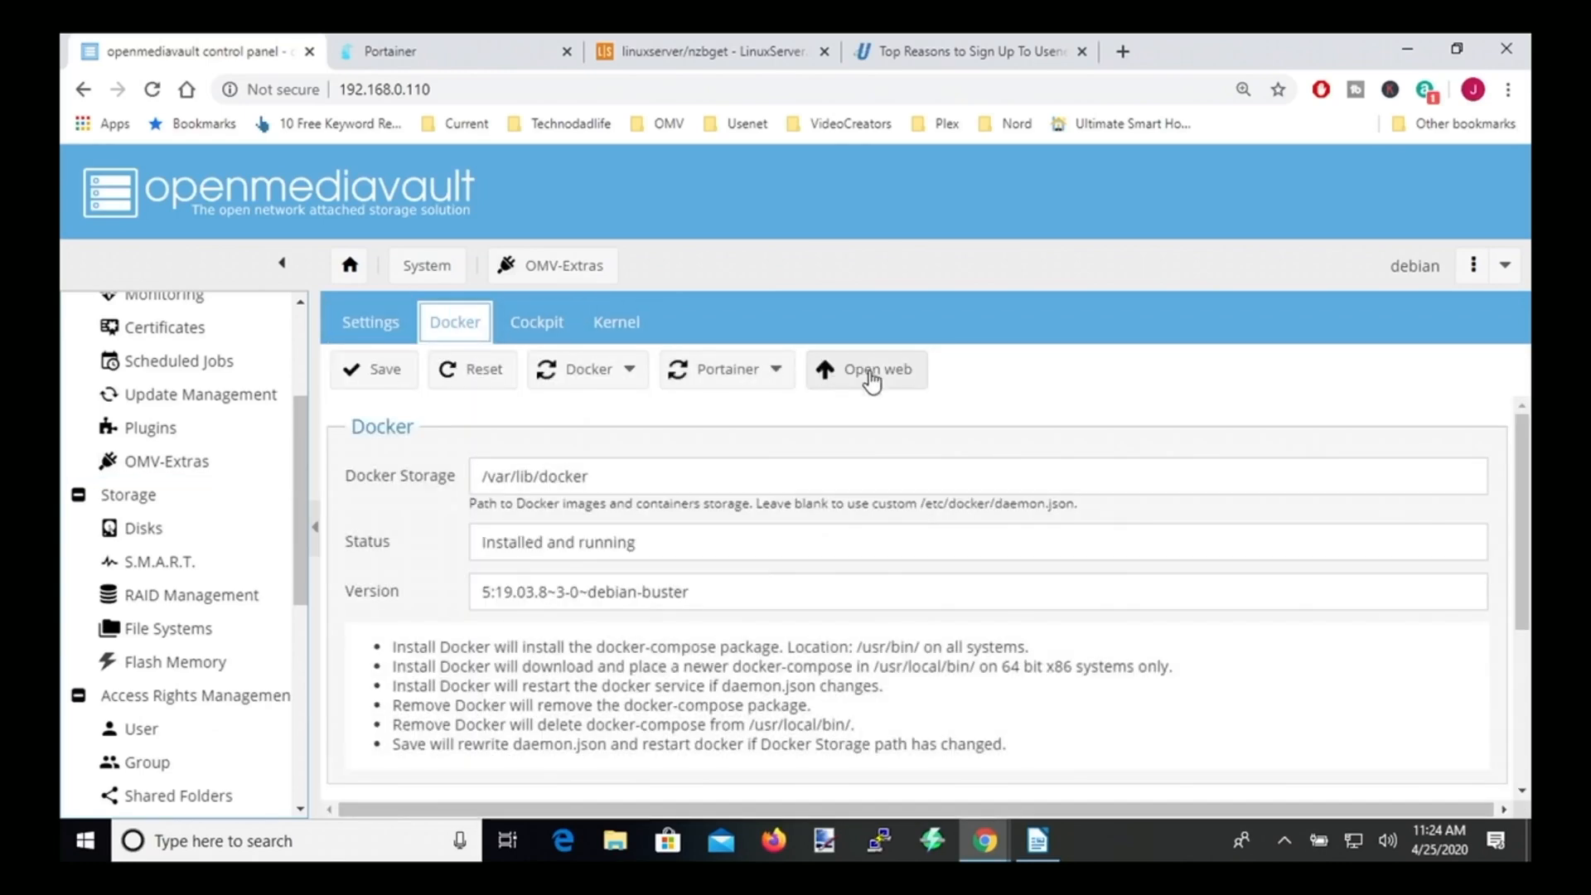
{"action": "left_click", "coordinate": [865, 368]}
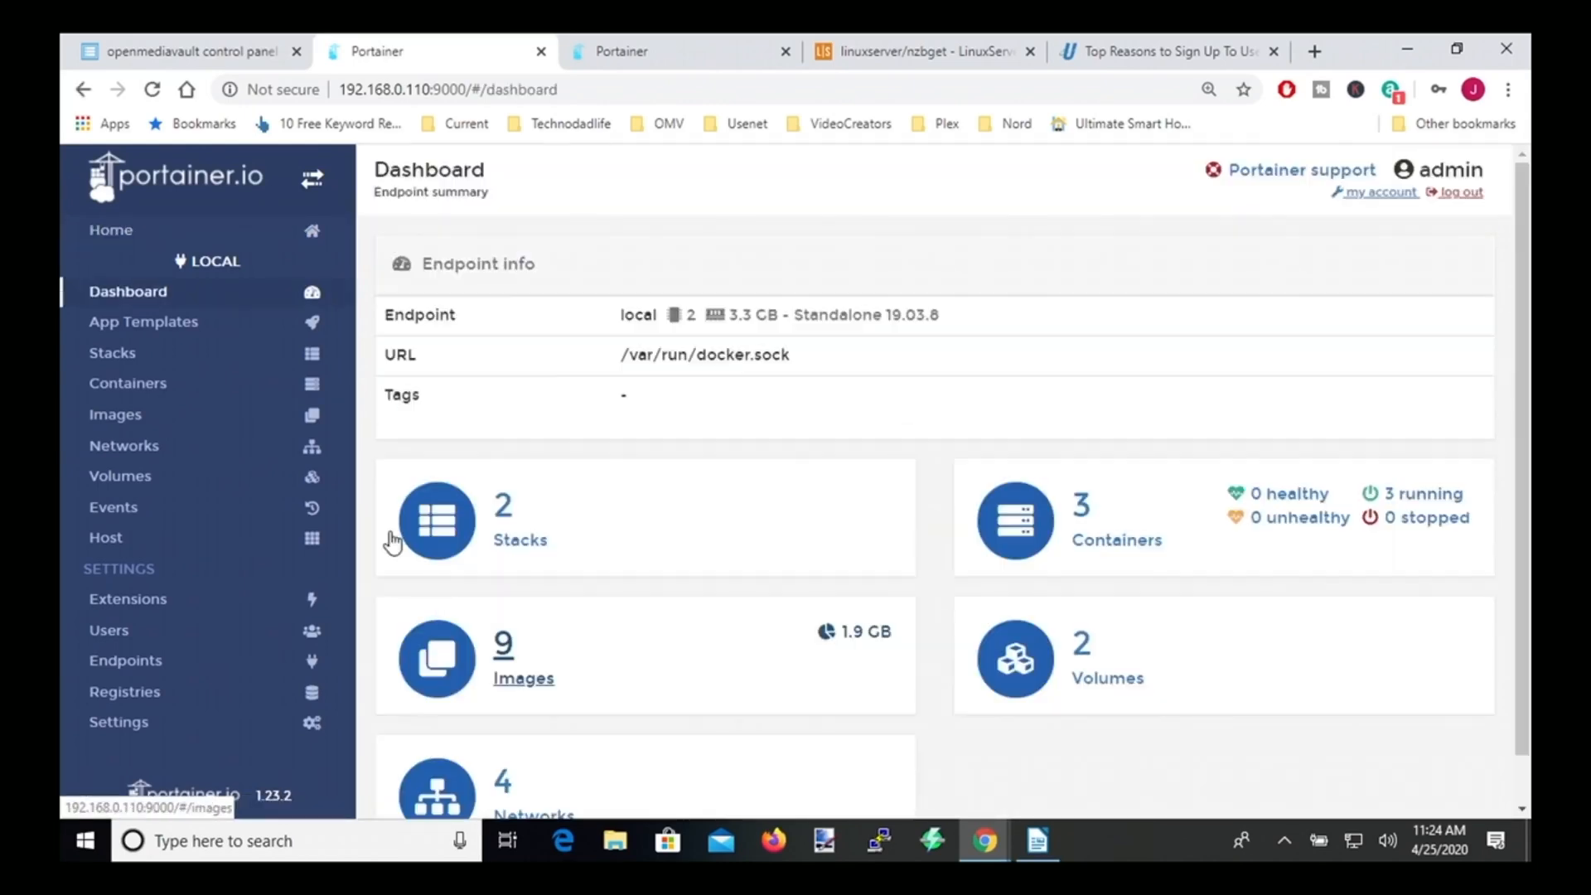
- Go to Portainer's Stacks list and start adding a new stack
{"action": "left_click", "coordinate": [112, 353]}
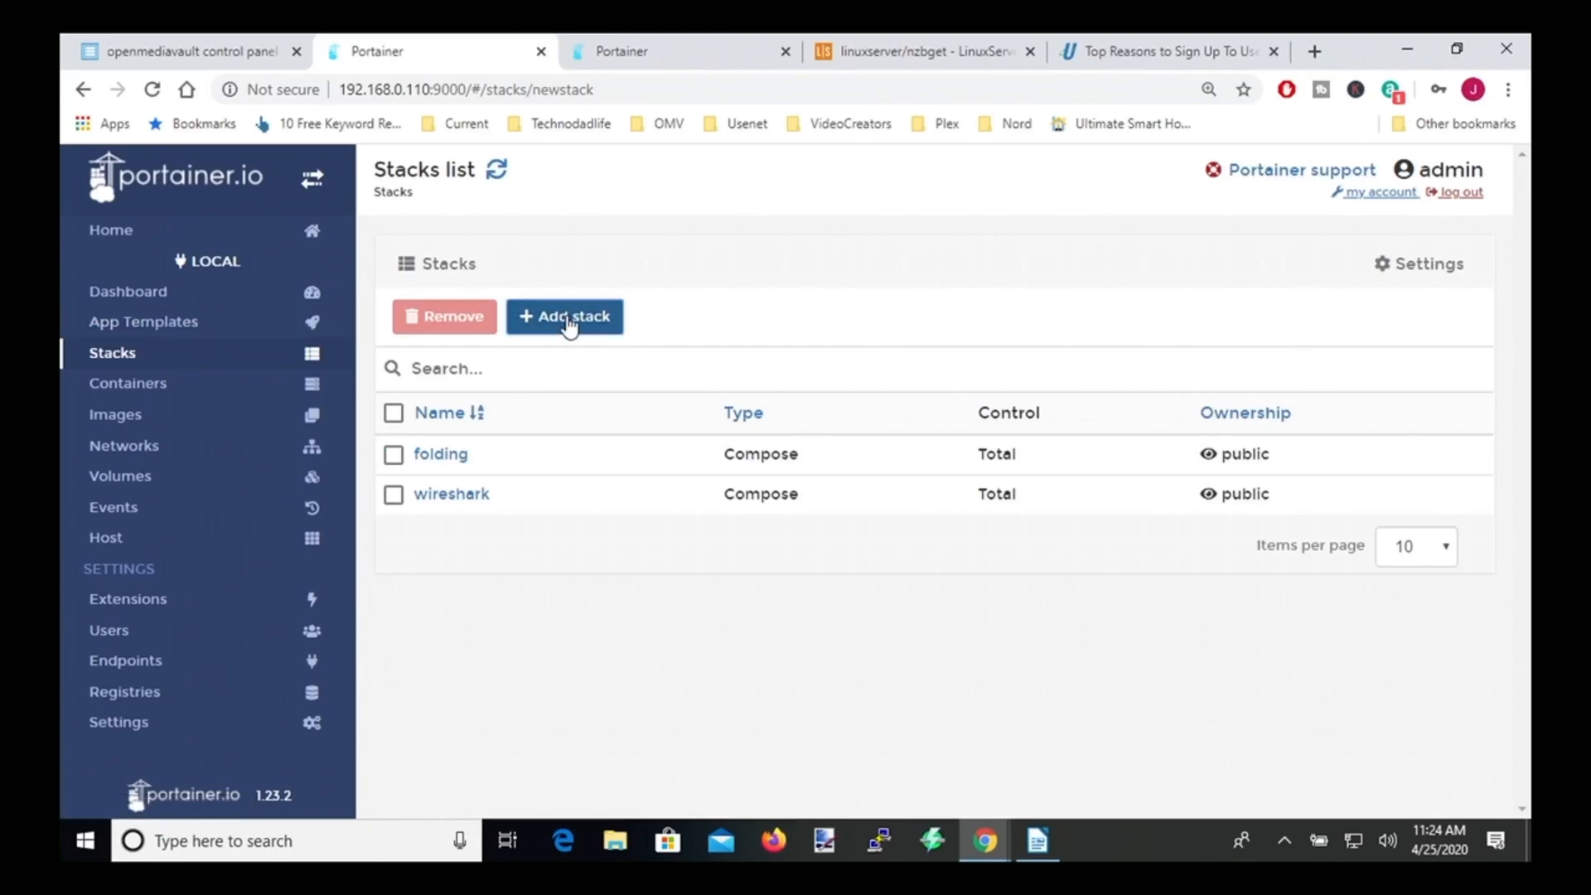
{"action": "left_click", "coordinate": [919, 50]}
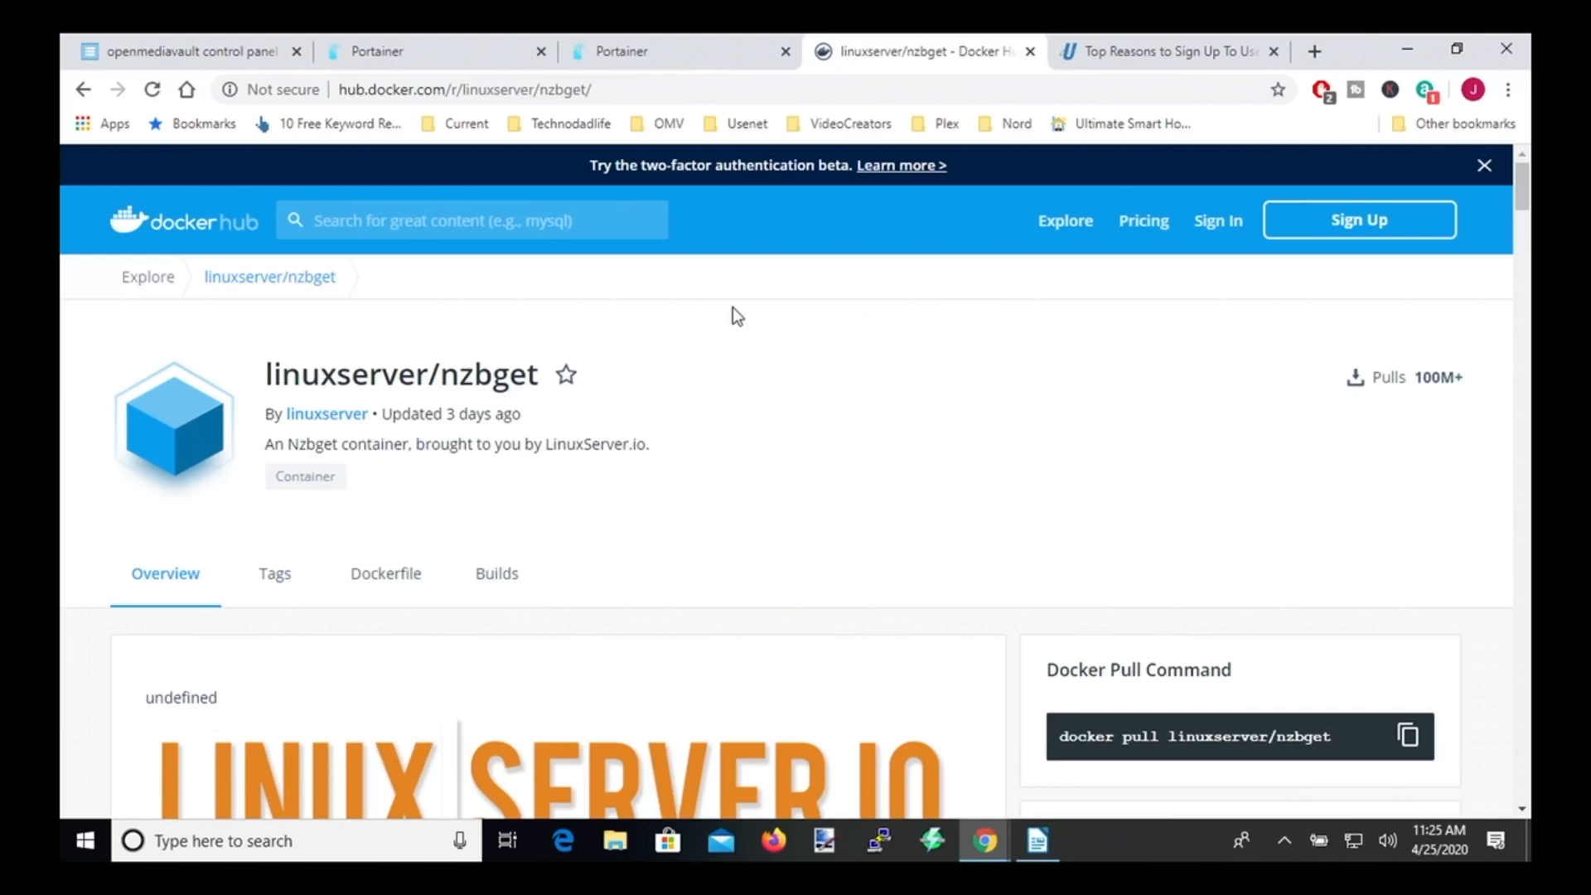
- Scroll the linuxserver/nzbget Docker Hub page and copy its docker-compose example
{"action": "scroll", "scroll_direction": "down", "scroll_amount": 3}
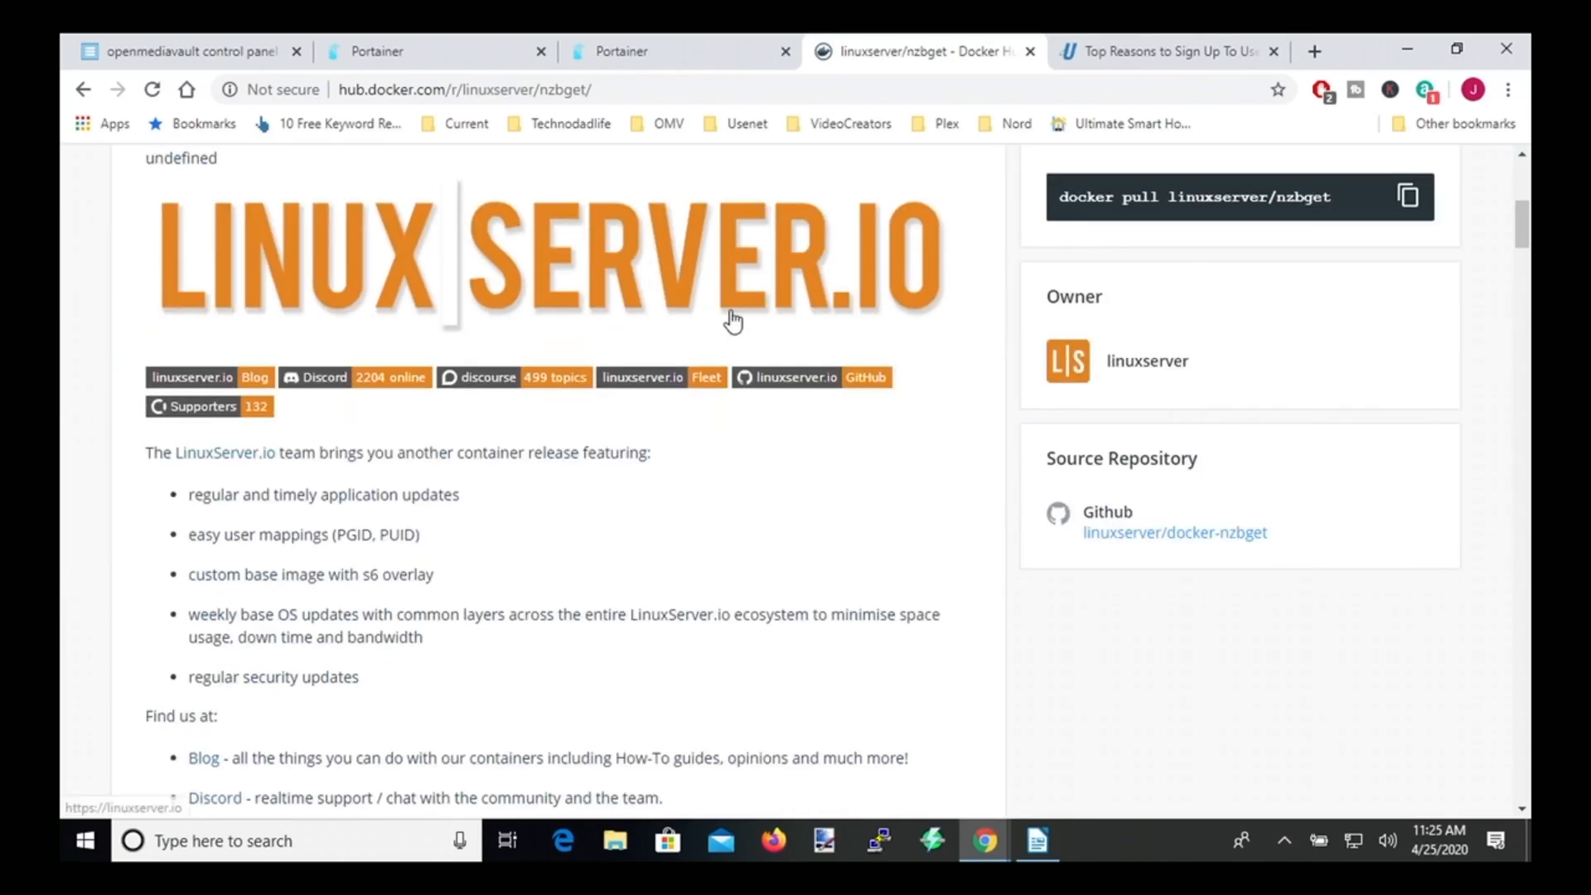
{"action": "scroll", "scroll_direction": "down", "scroll_amount": 3}
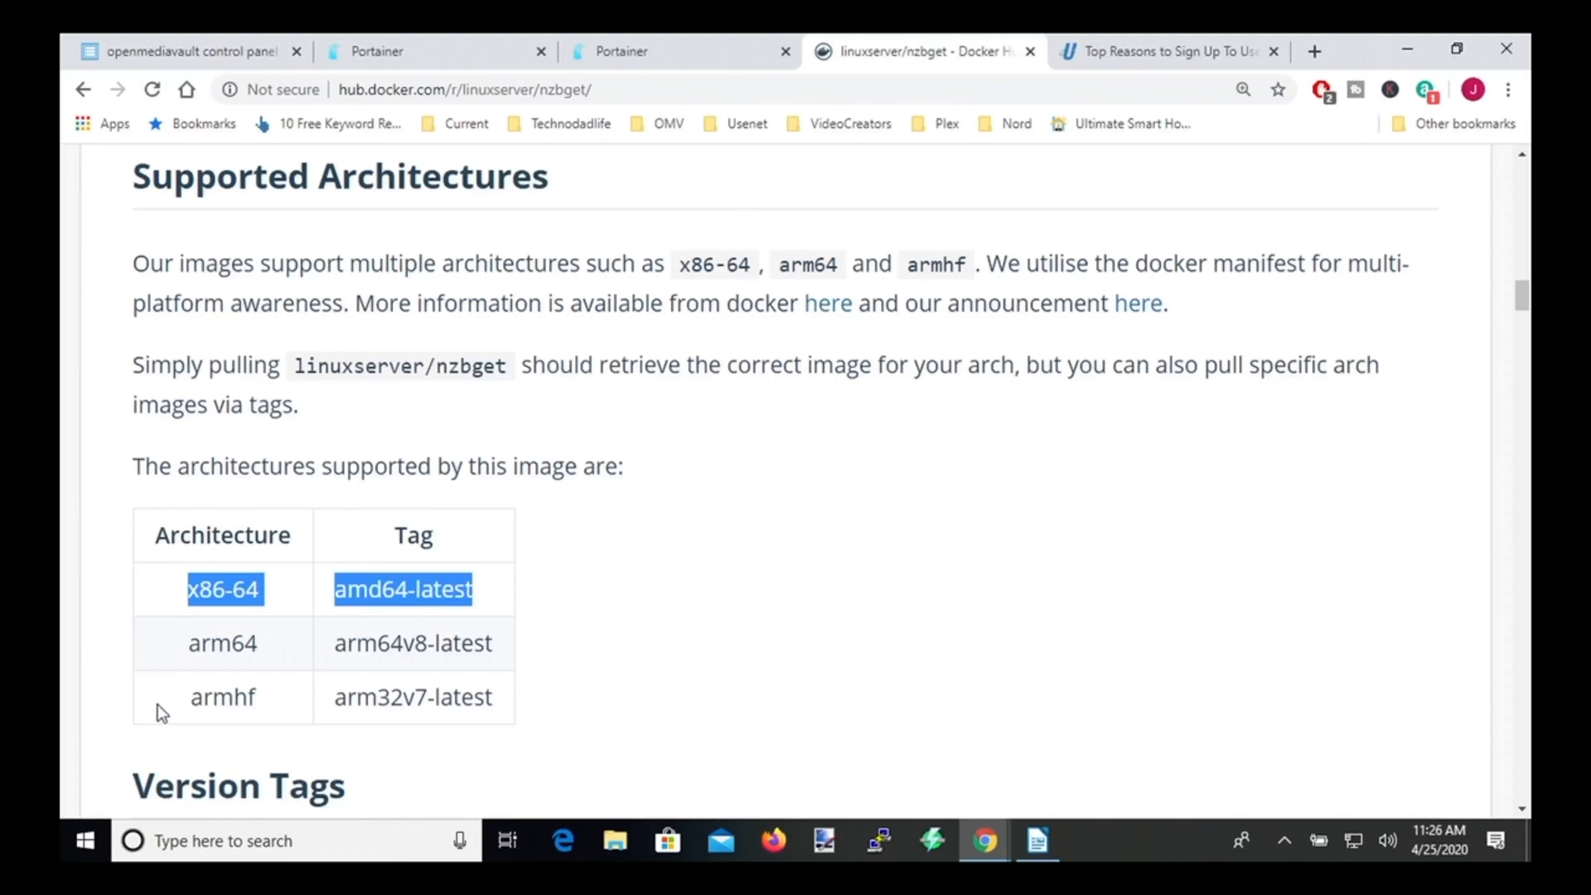
{"action": "left_click", "coordinate": [198, 706]}
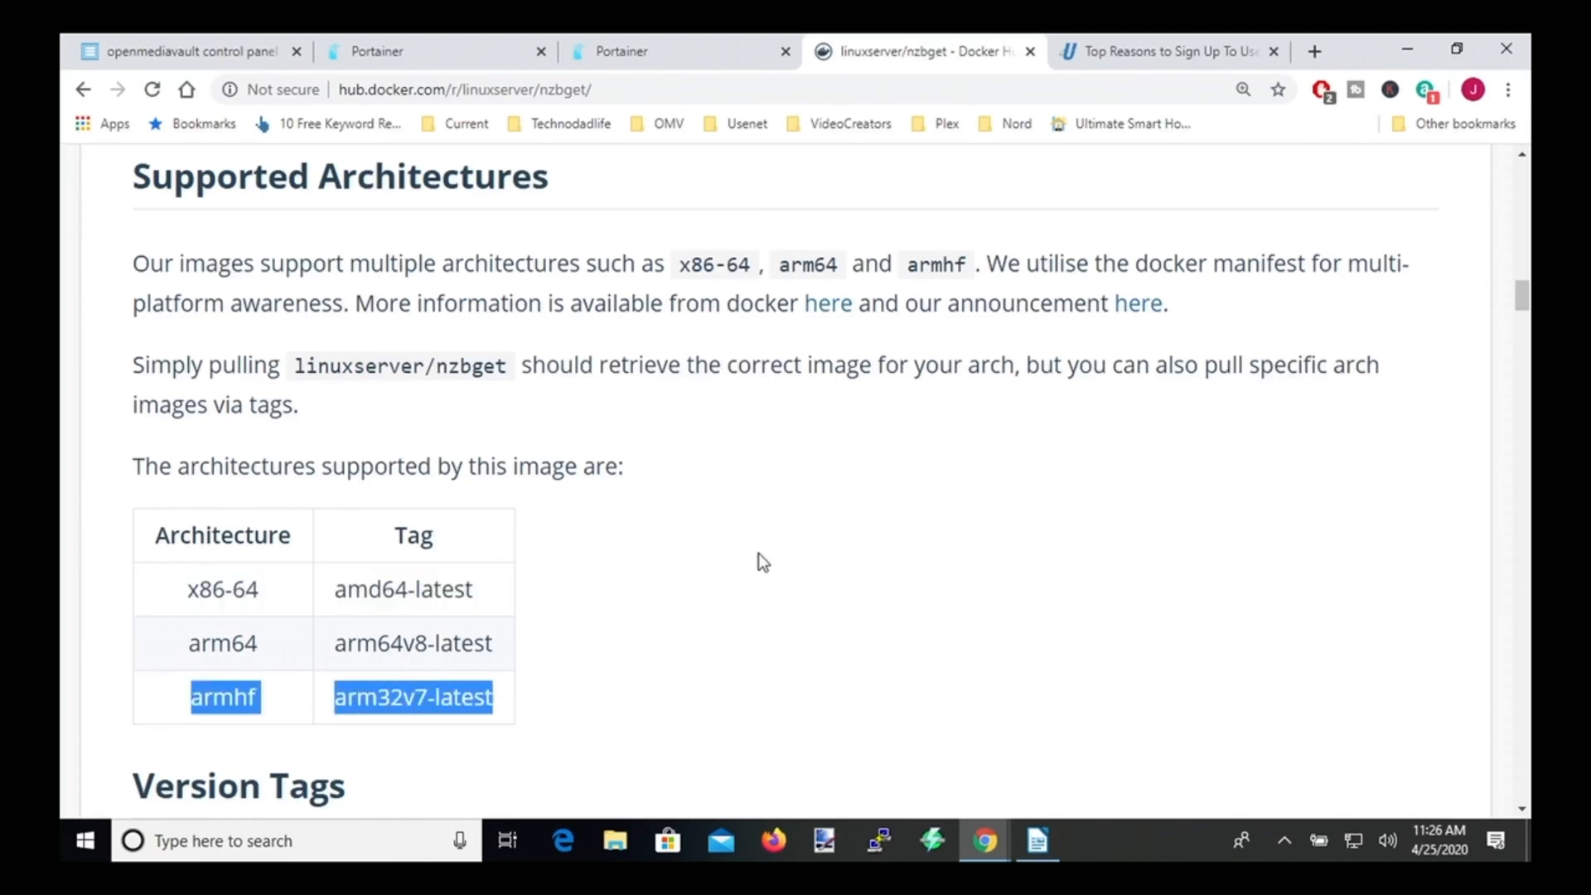
{"action": "scroll", "scroll_direction": "down", "scroll_amount": 3}
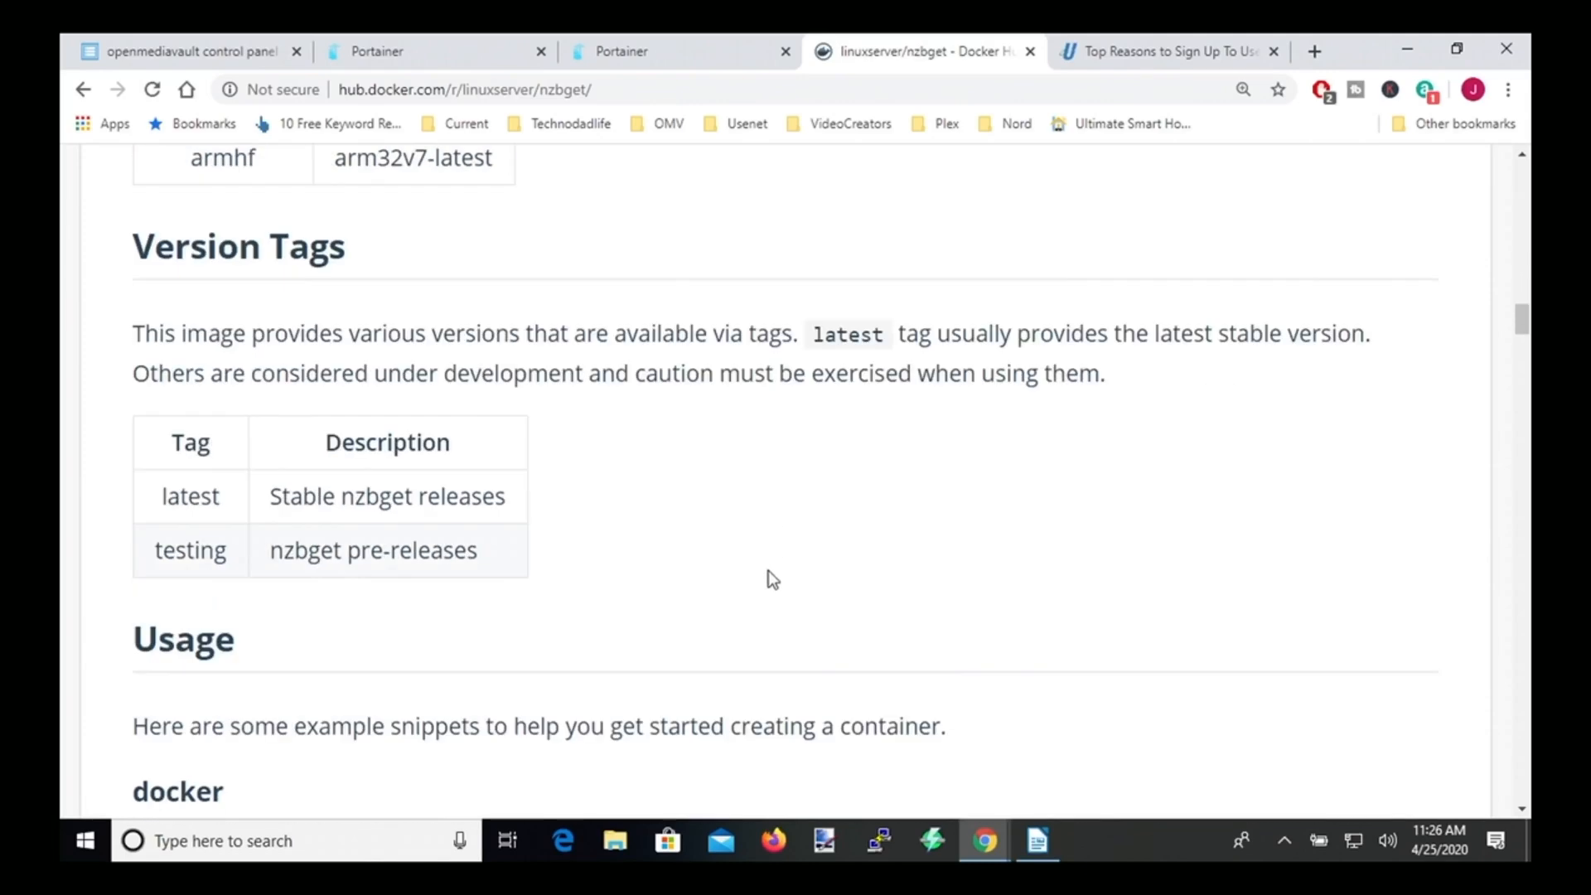
{"action": "scroll", "scroll_direction": "down", "scroll_amount": 3}
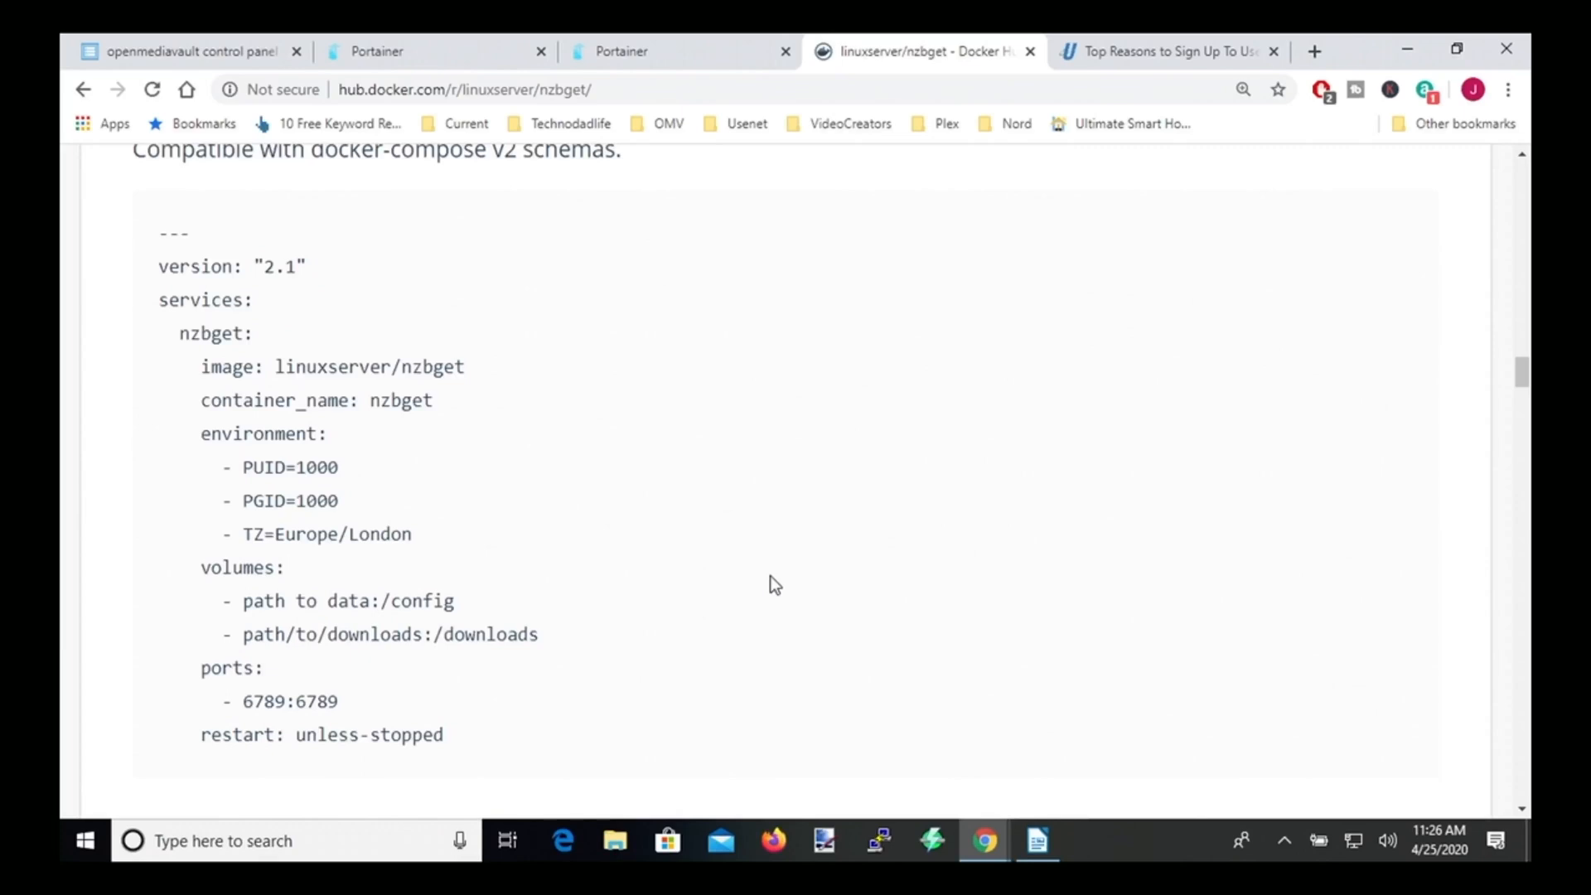
{"action": "scroll", "scroll_direction": "down", "scroll_amount": 3}
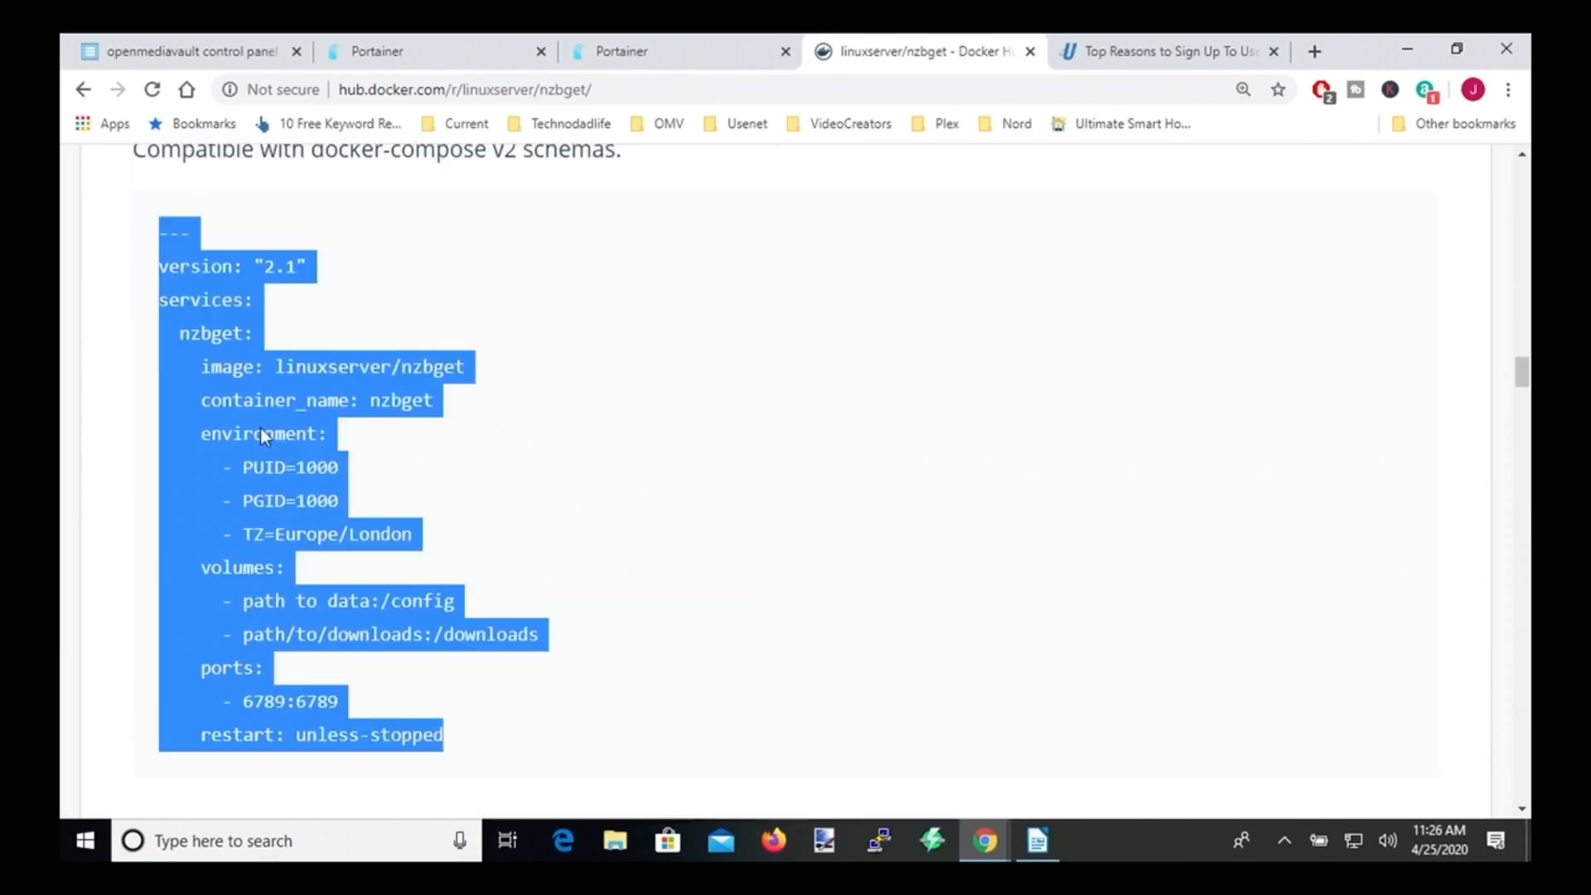
{"action": "left_click", "coordinate": [437, 51]}
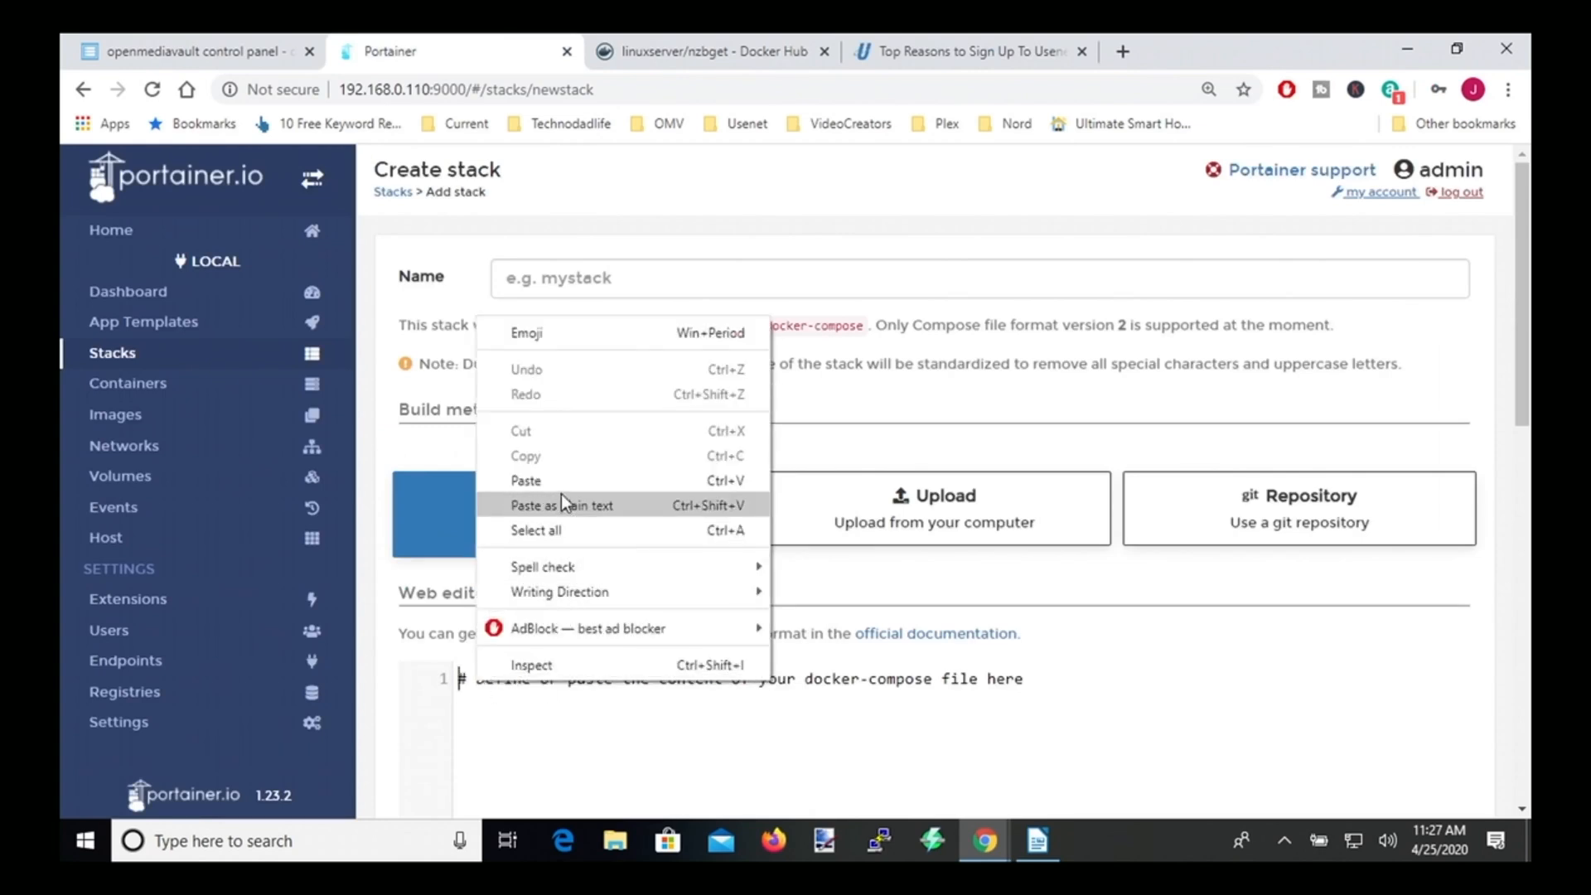
- Paste the nzbget compose file into the stack editor and fix the version value
{"action": "left_click", "coordinate": [525, 505]}
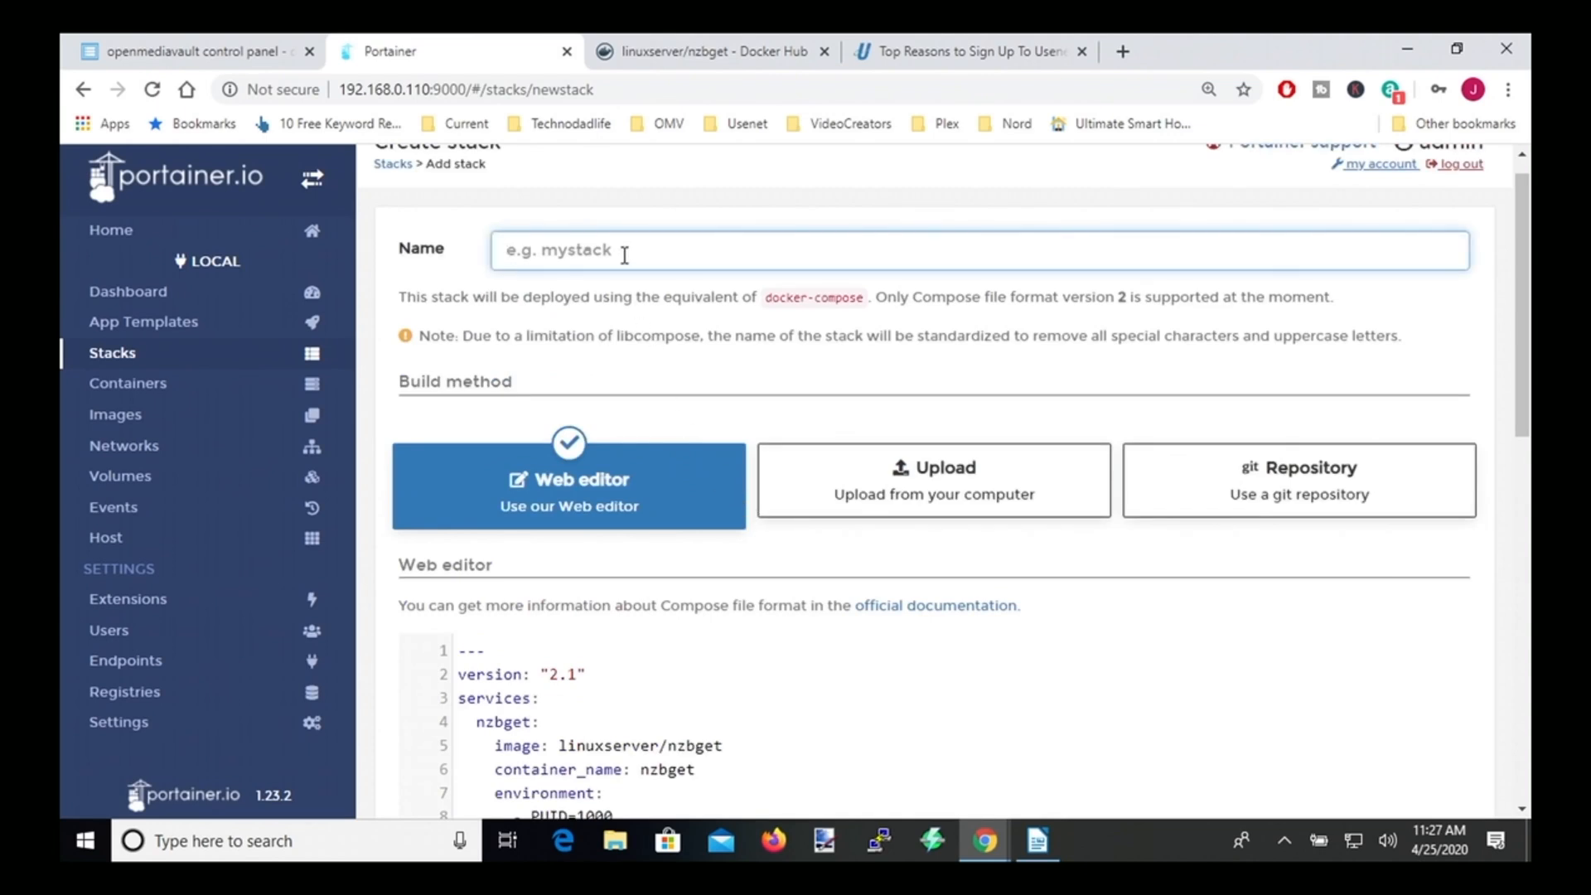
{"action": "scroll", "scroll_direction": "down", "scroll_amount": 3}
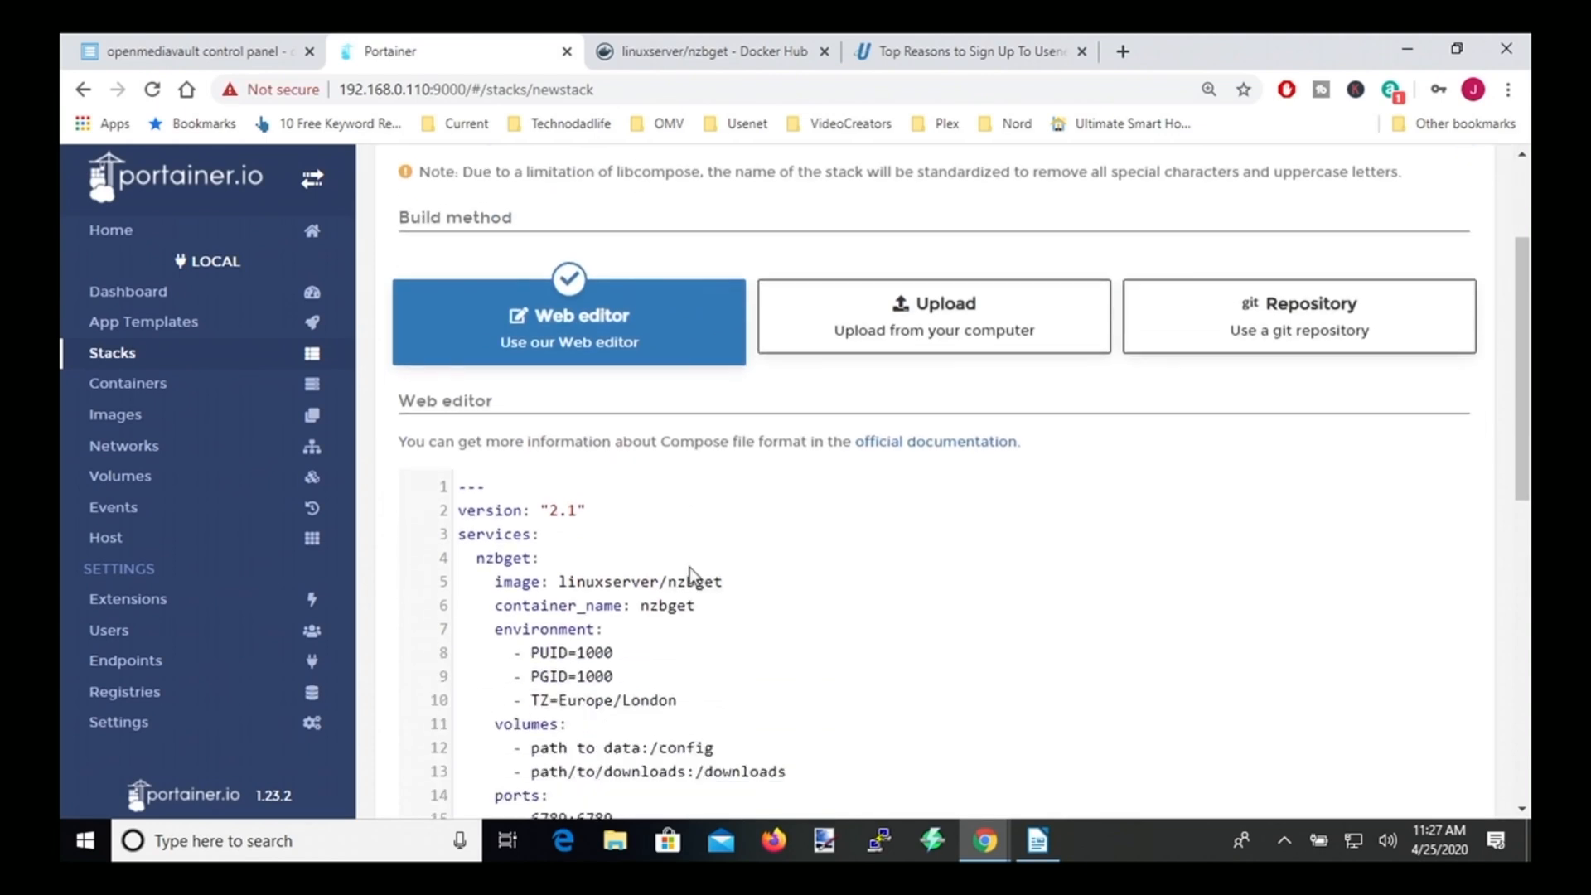
{"action": "scroll", "scroll_direction": "down", "scroll_amount": 3}
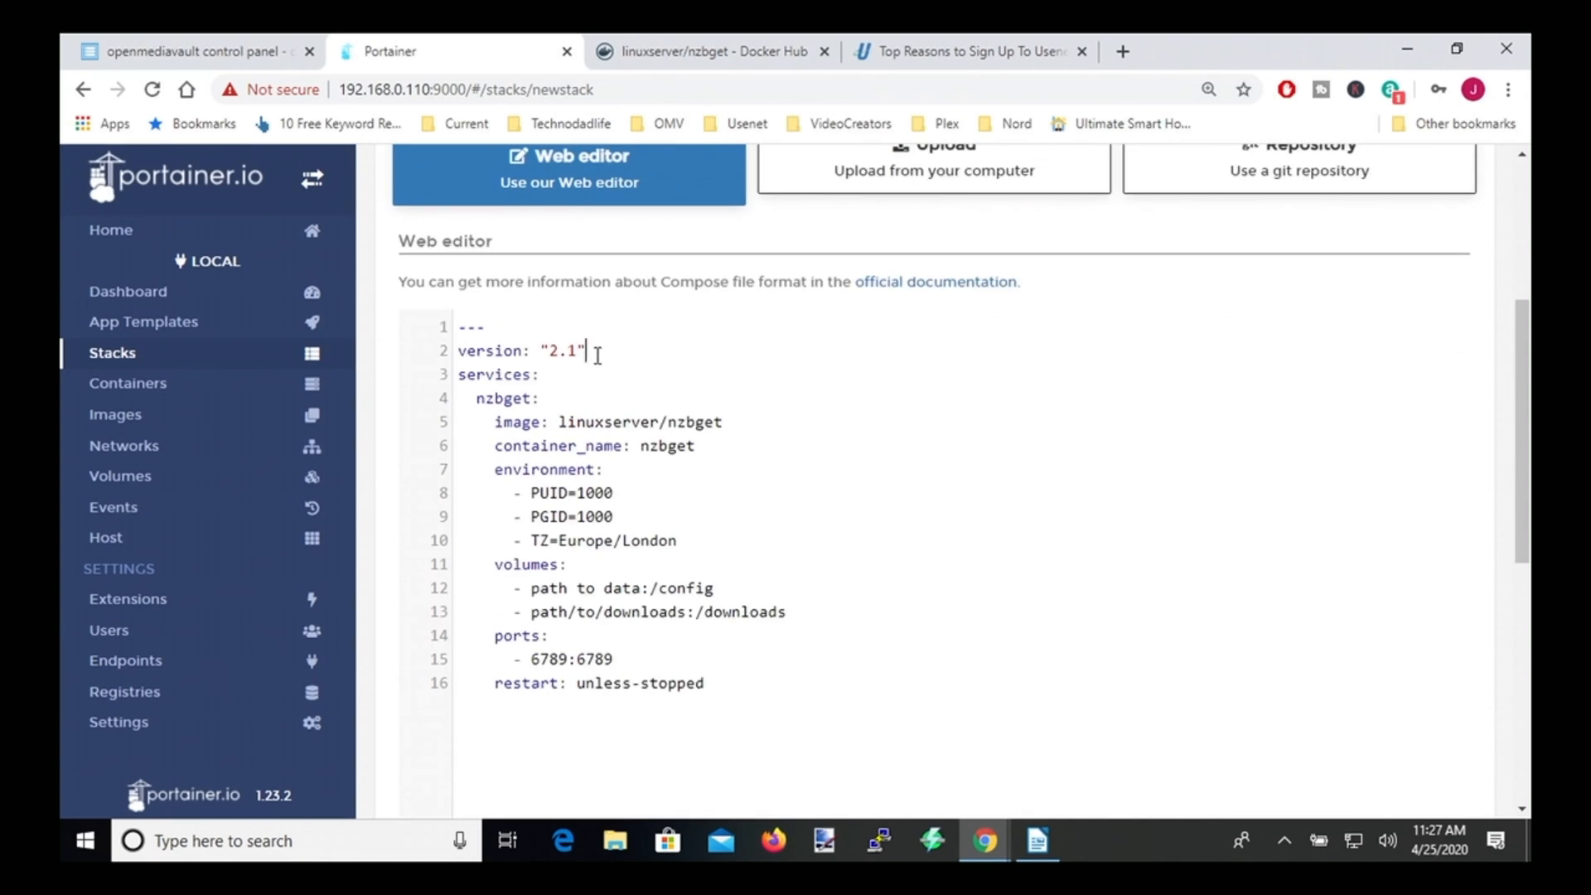
{"action": "double_click", "coordinate": [564, 350]}
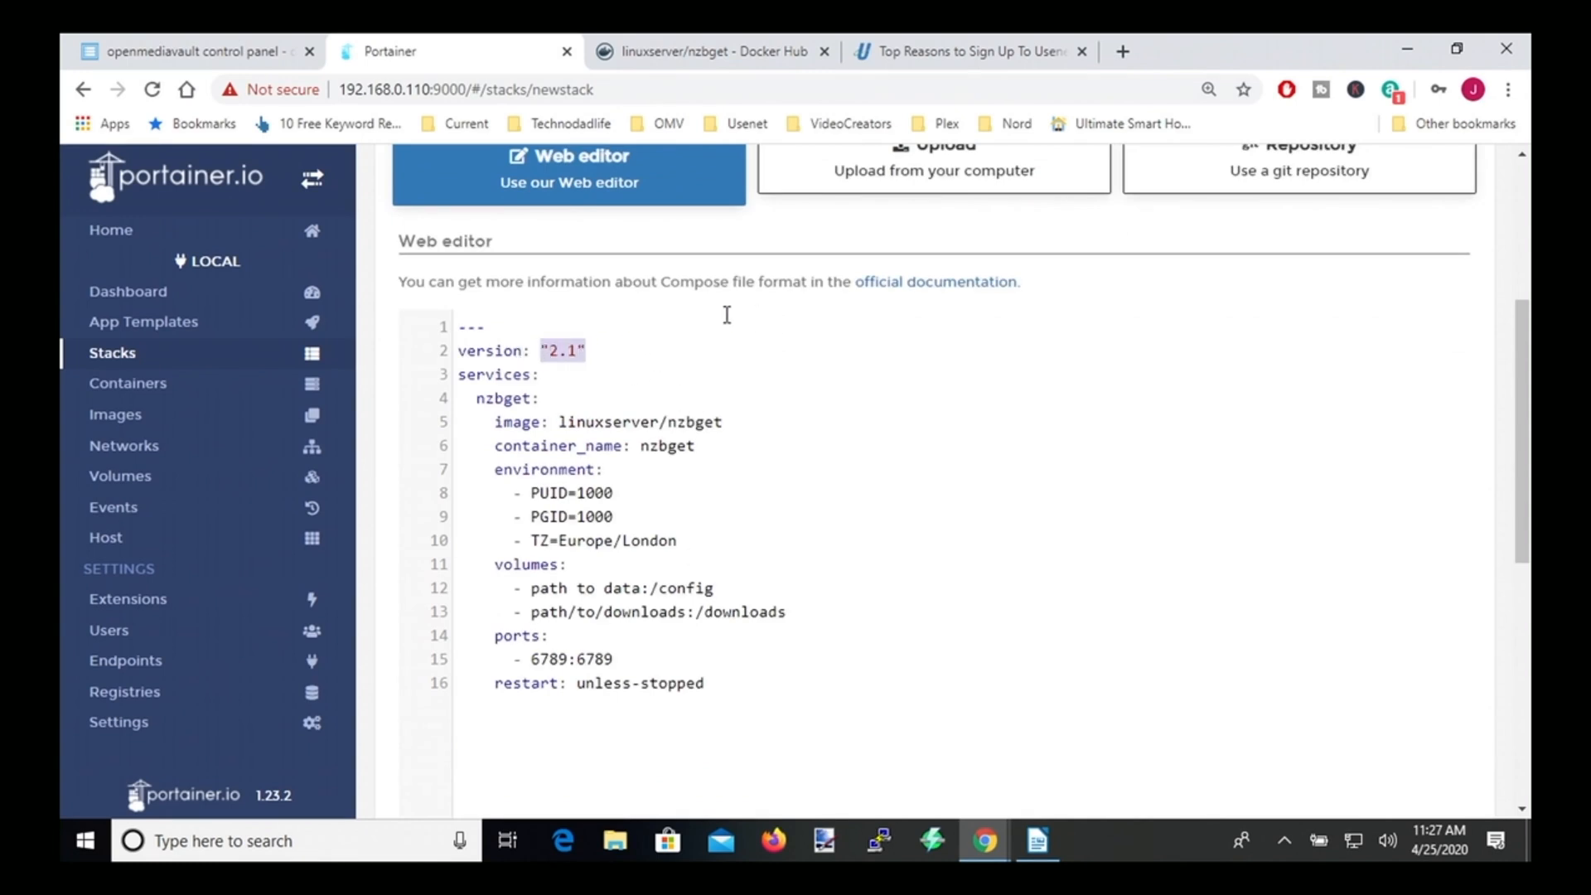
{"action": "left_click", "coordinate": [583, 350]}
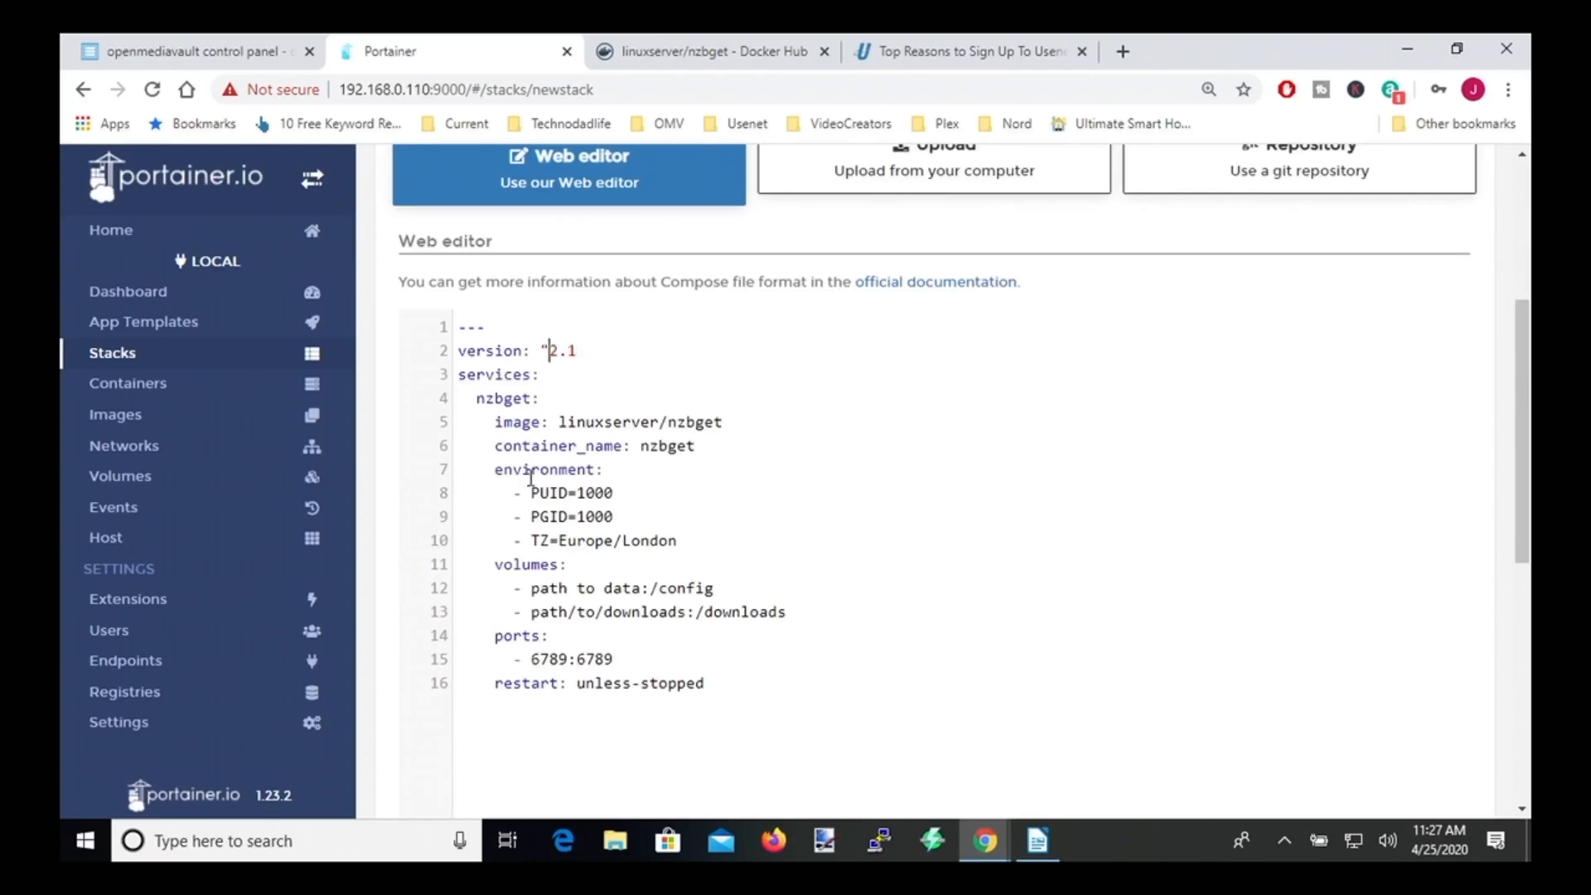
- Set the timezone to America/New_York and select the config volume placeholder
{"action": "scroll", "scroll_direction": "down", "scroll_amount": 3}
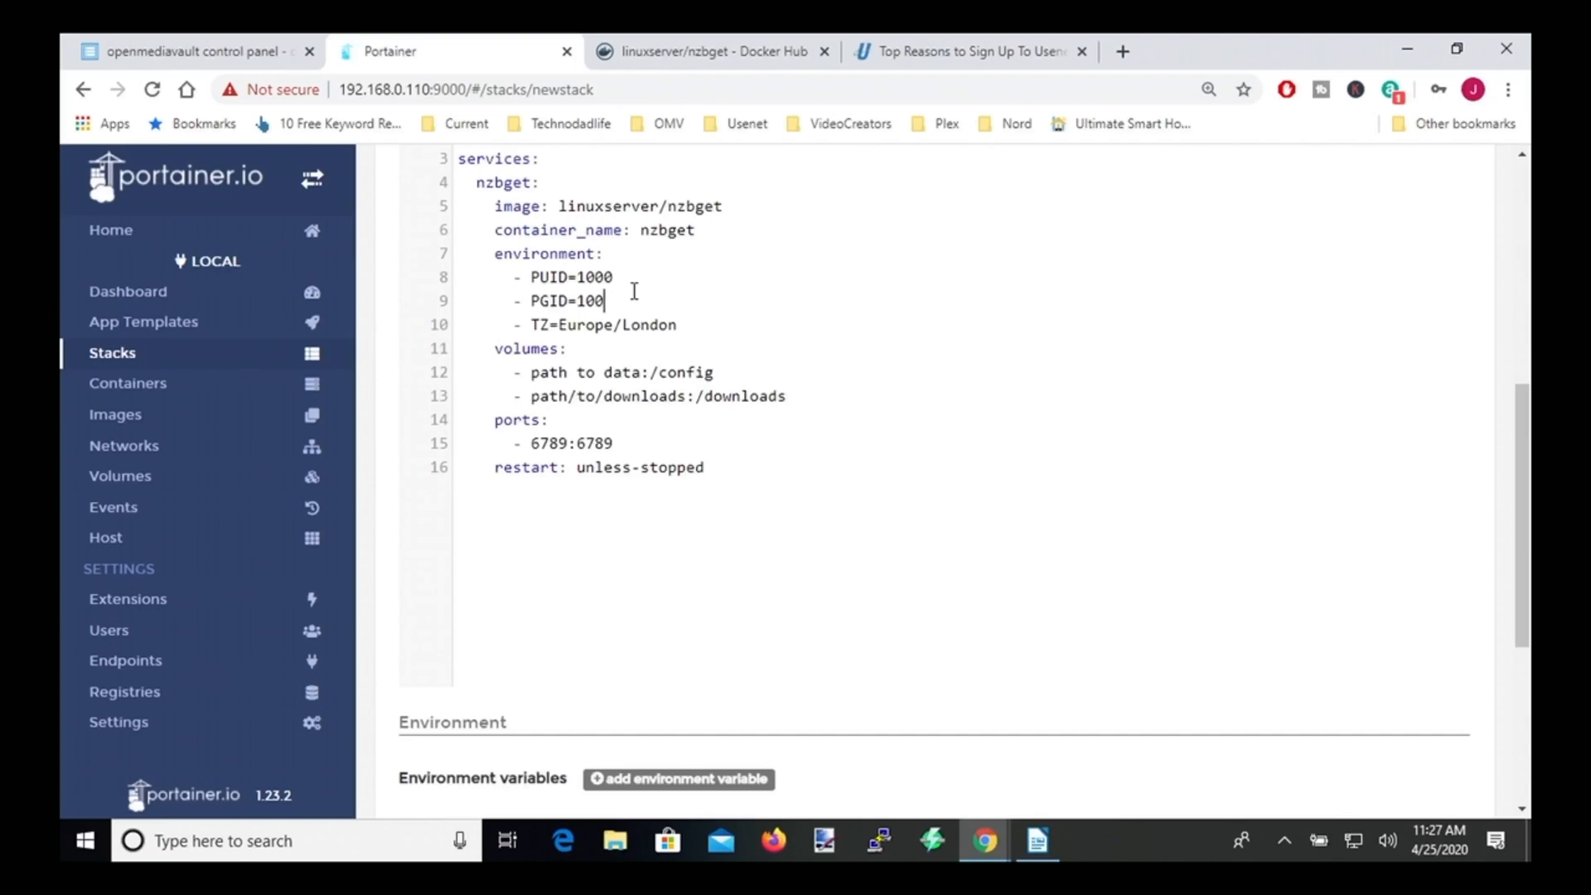
{"action": "left_click", "coordinate": [678, 325]}
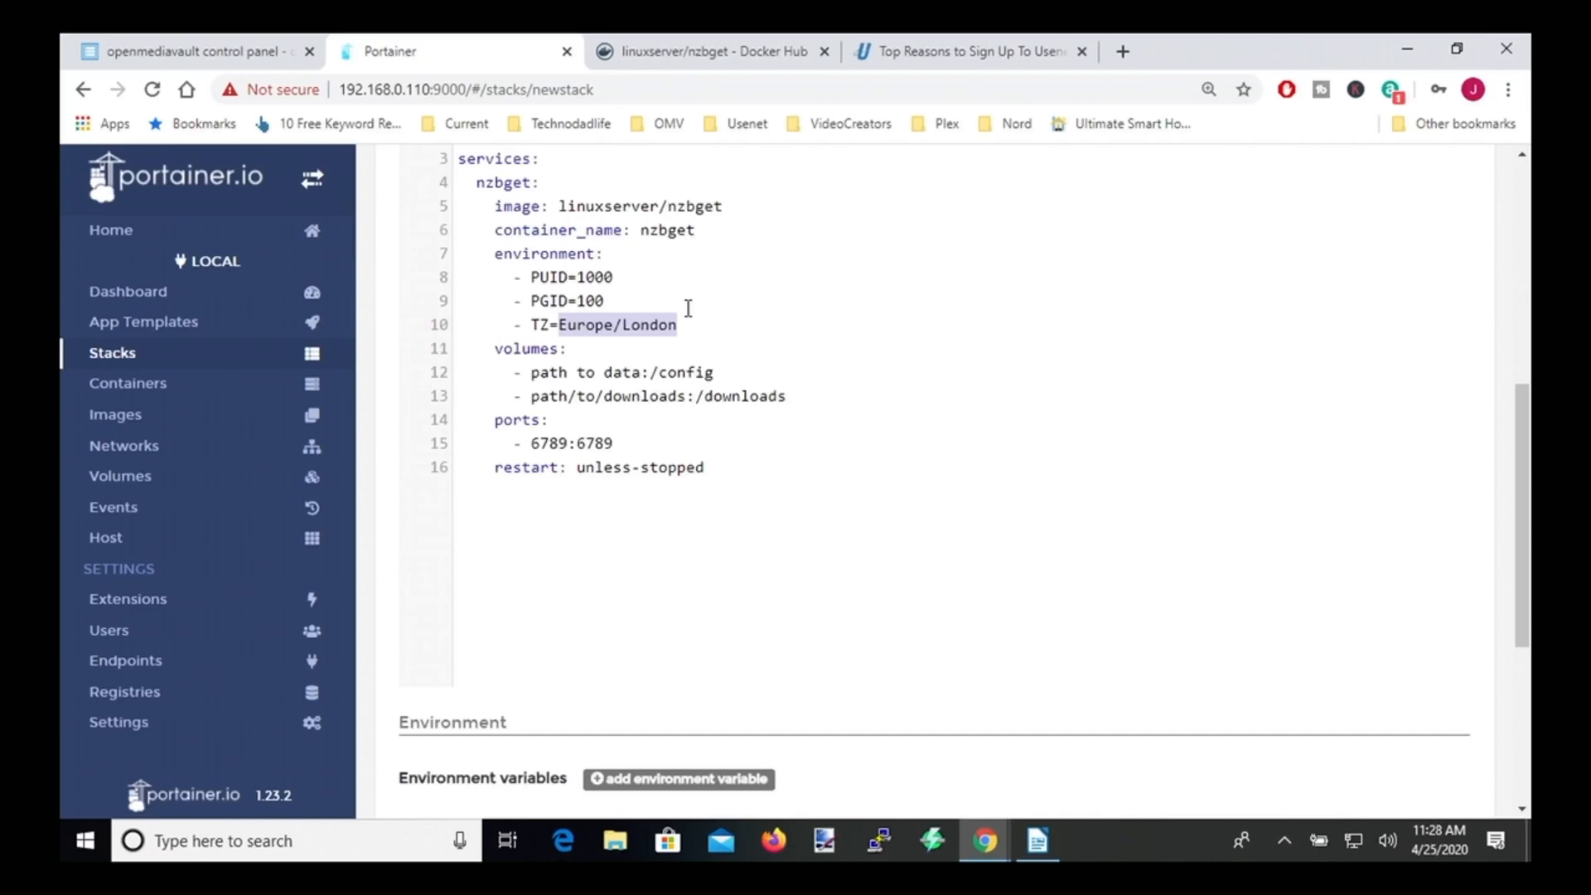
{"action": "type", "text": "America/New_York"}
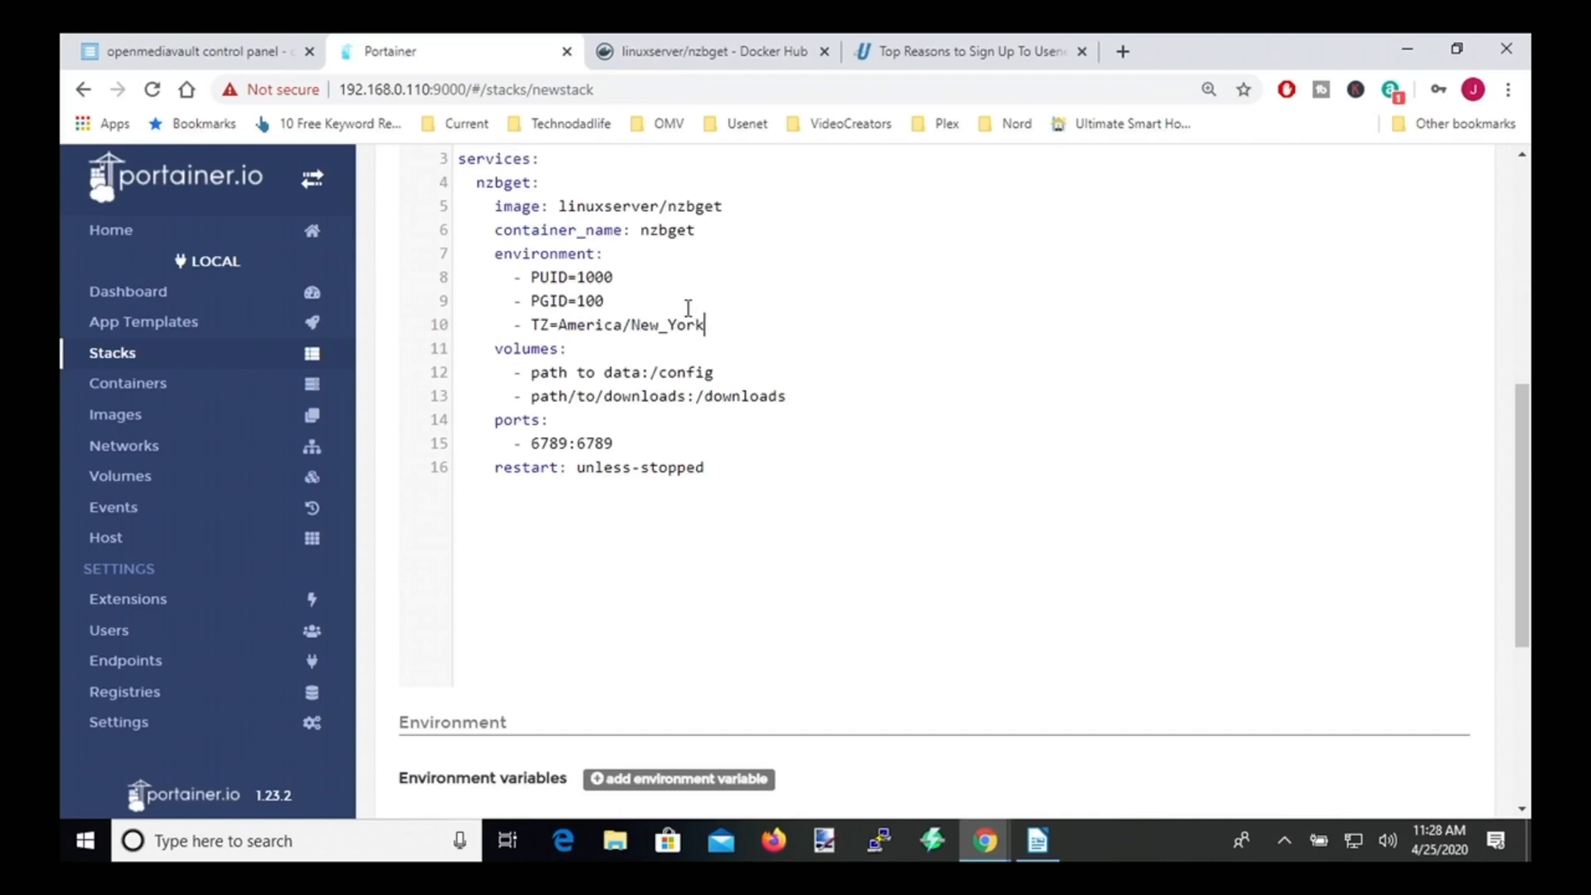
{"action": "mouse_move", "coordinate": [775, 271]}
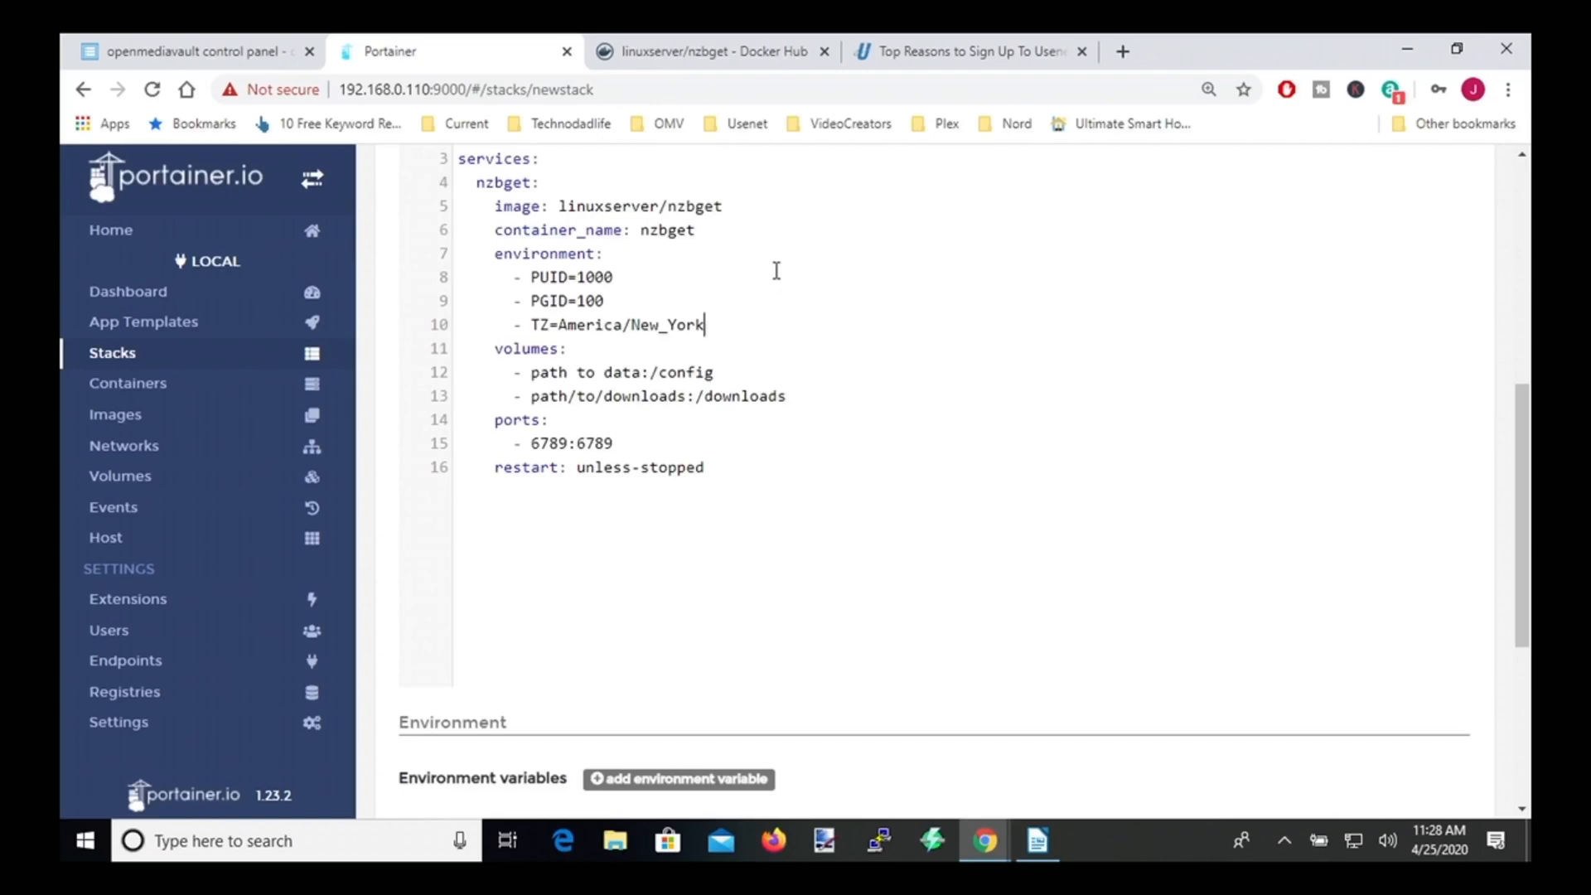
{"action": "scroll", "scroll_direction": "down", "scroll_amount": 3}
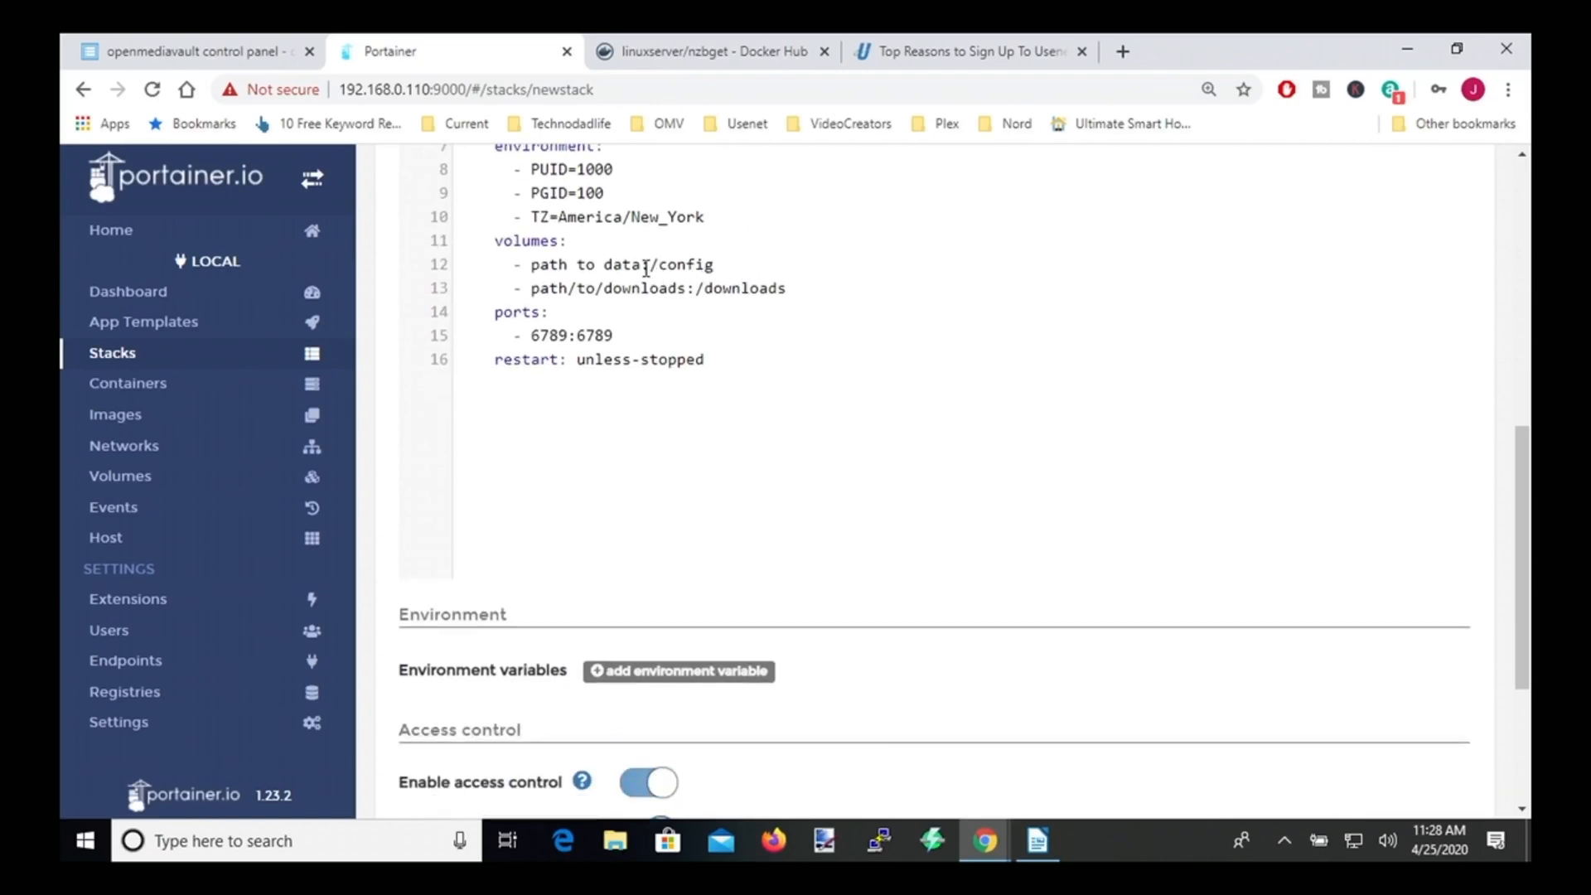
{"action": "double_click", "coordinate": [619, 265]}
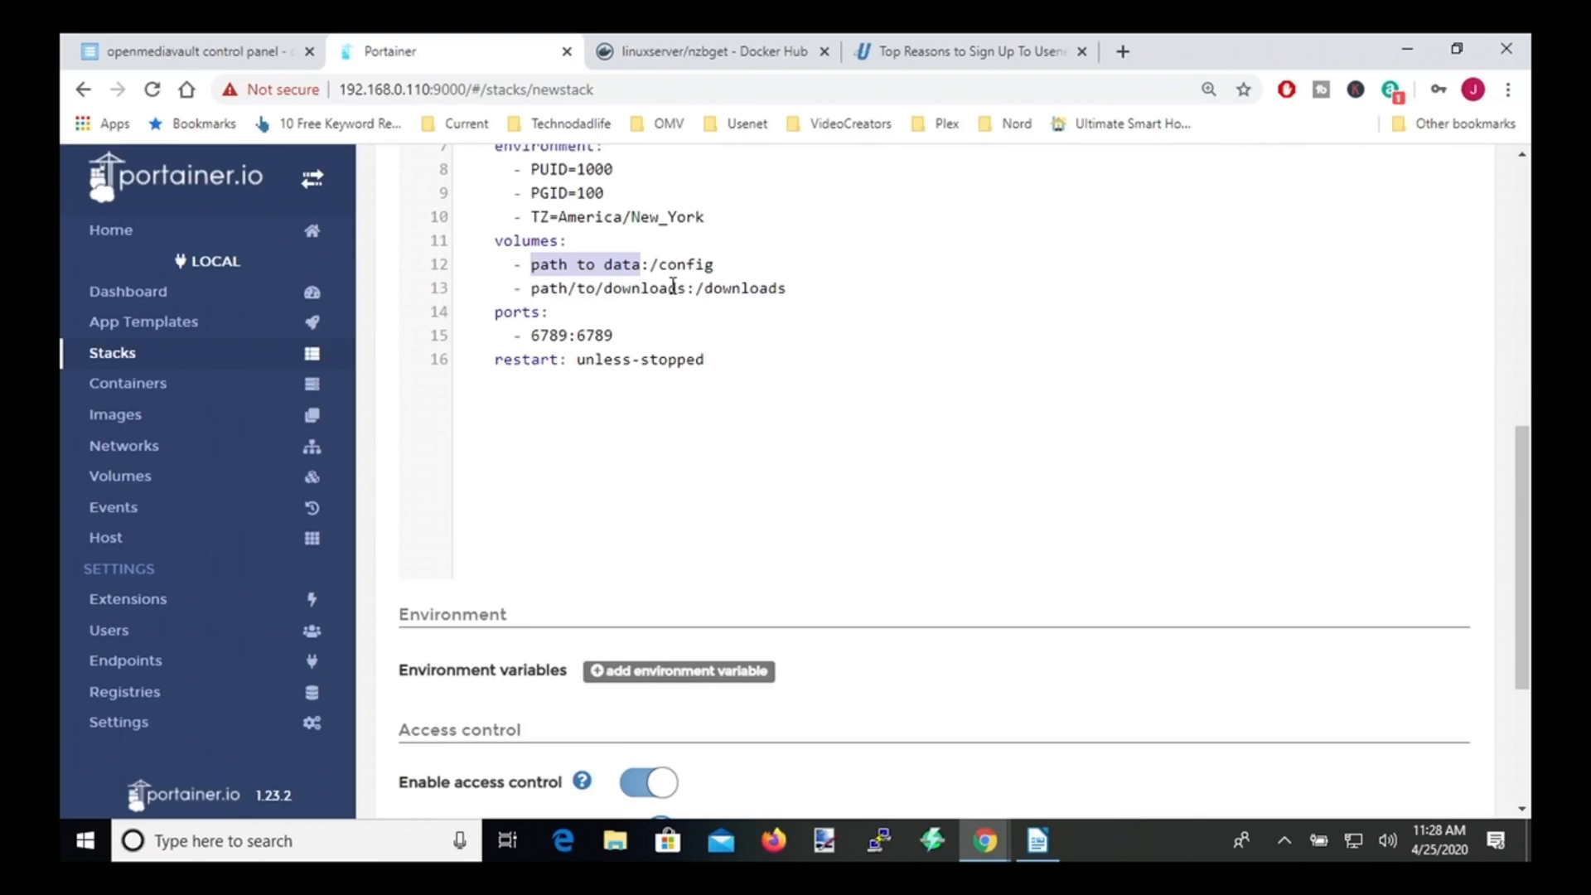
{"action": "mouse_move", "coordinate": [711, 339]}
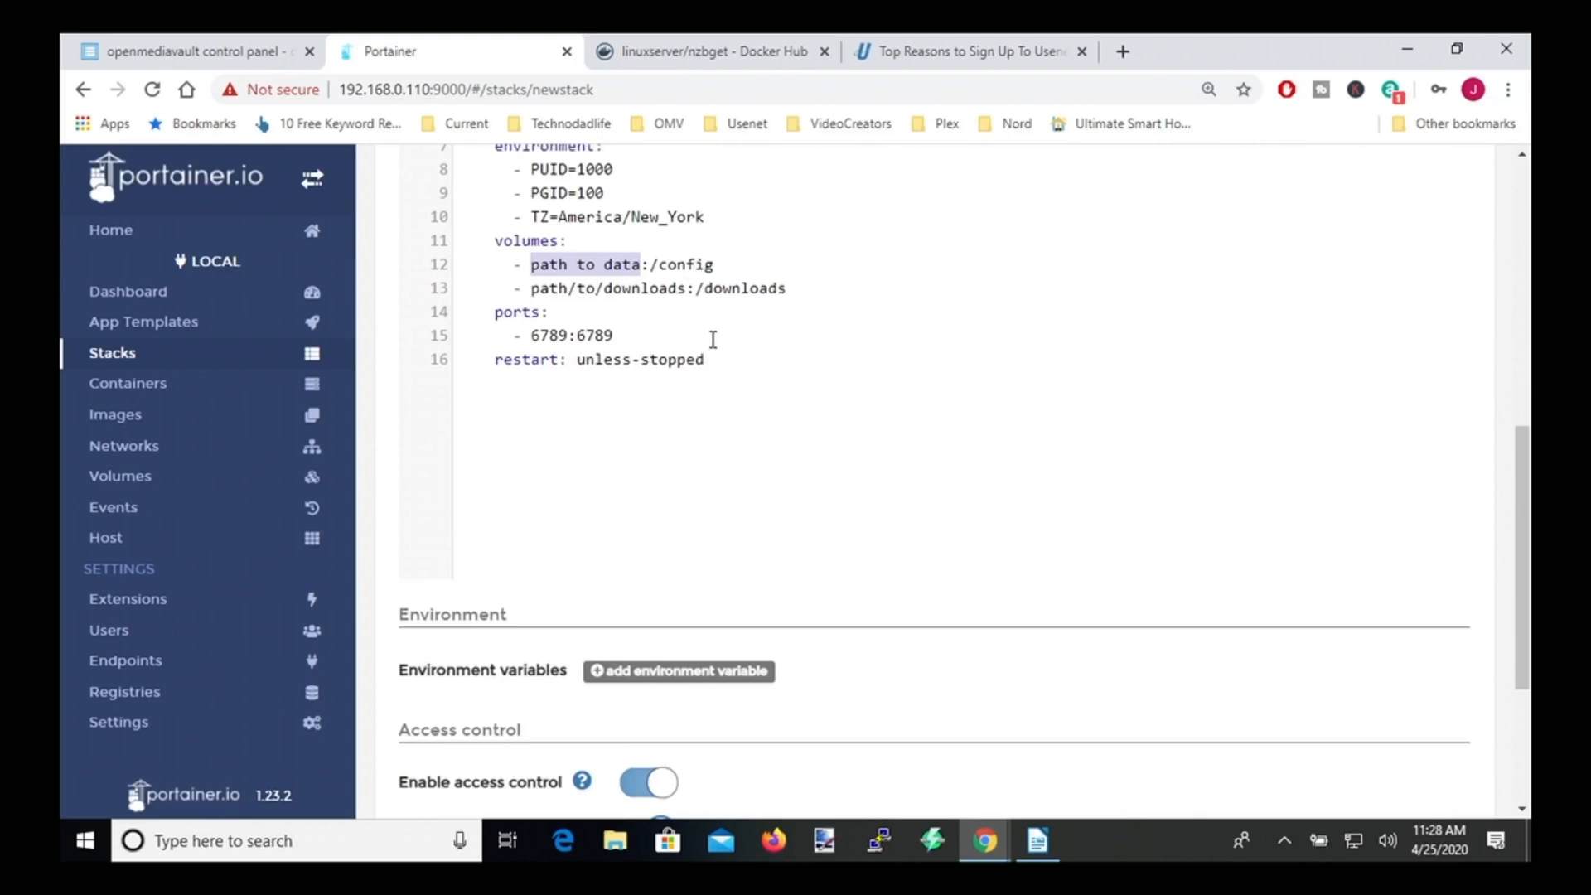
- Show the shared folders' Absolute Path column and copy appdata's path into Writer
{"action": "left_click", "coordinate": [193, 50]}
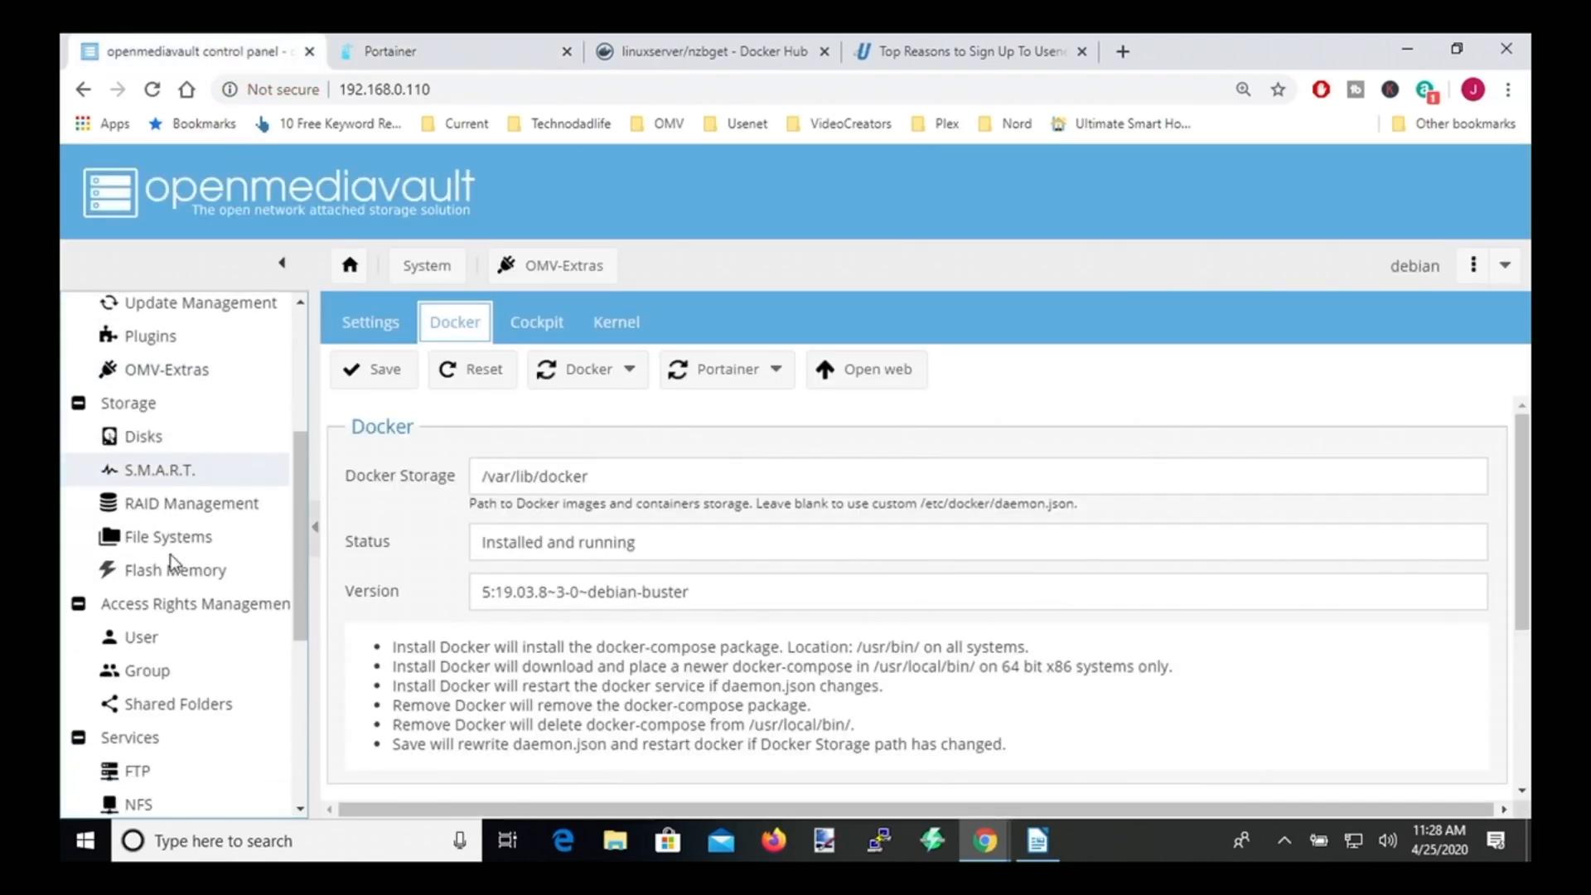
{"action": "left_click", "coordinate": [177, 704]}
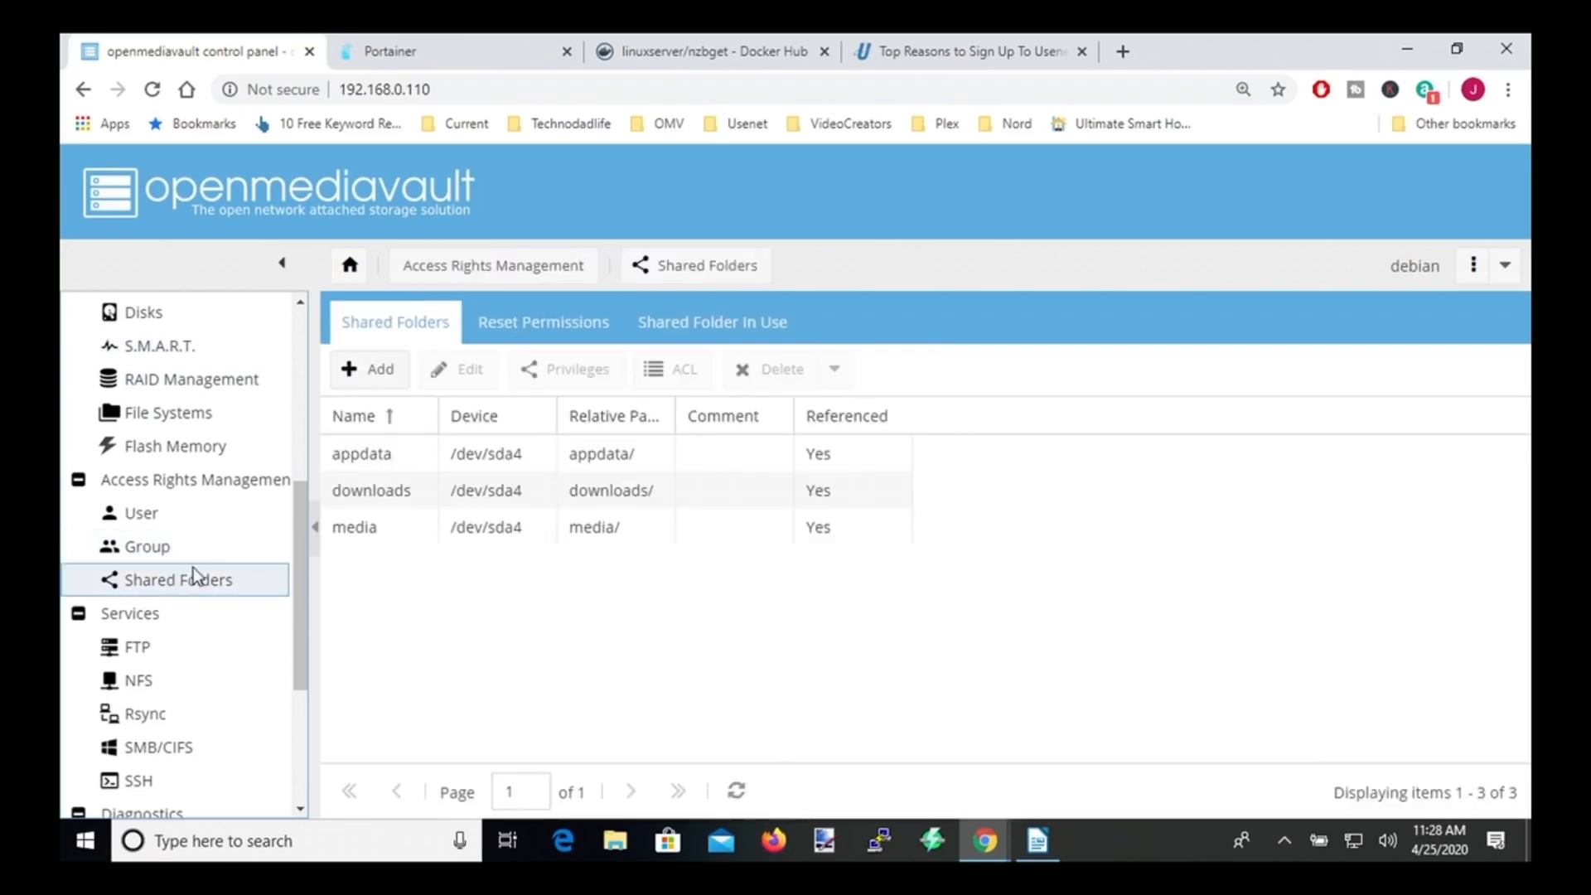
{"action": "mouse_move", "coordinate": [664, 421]}
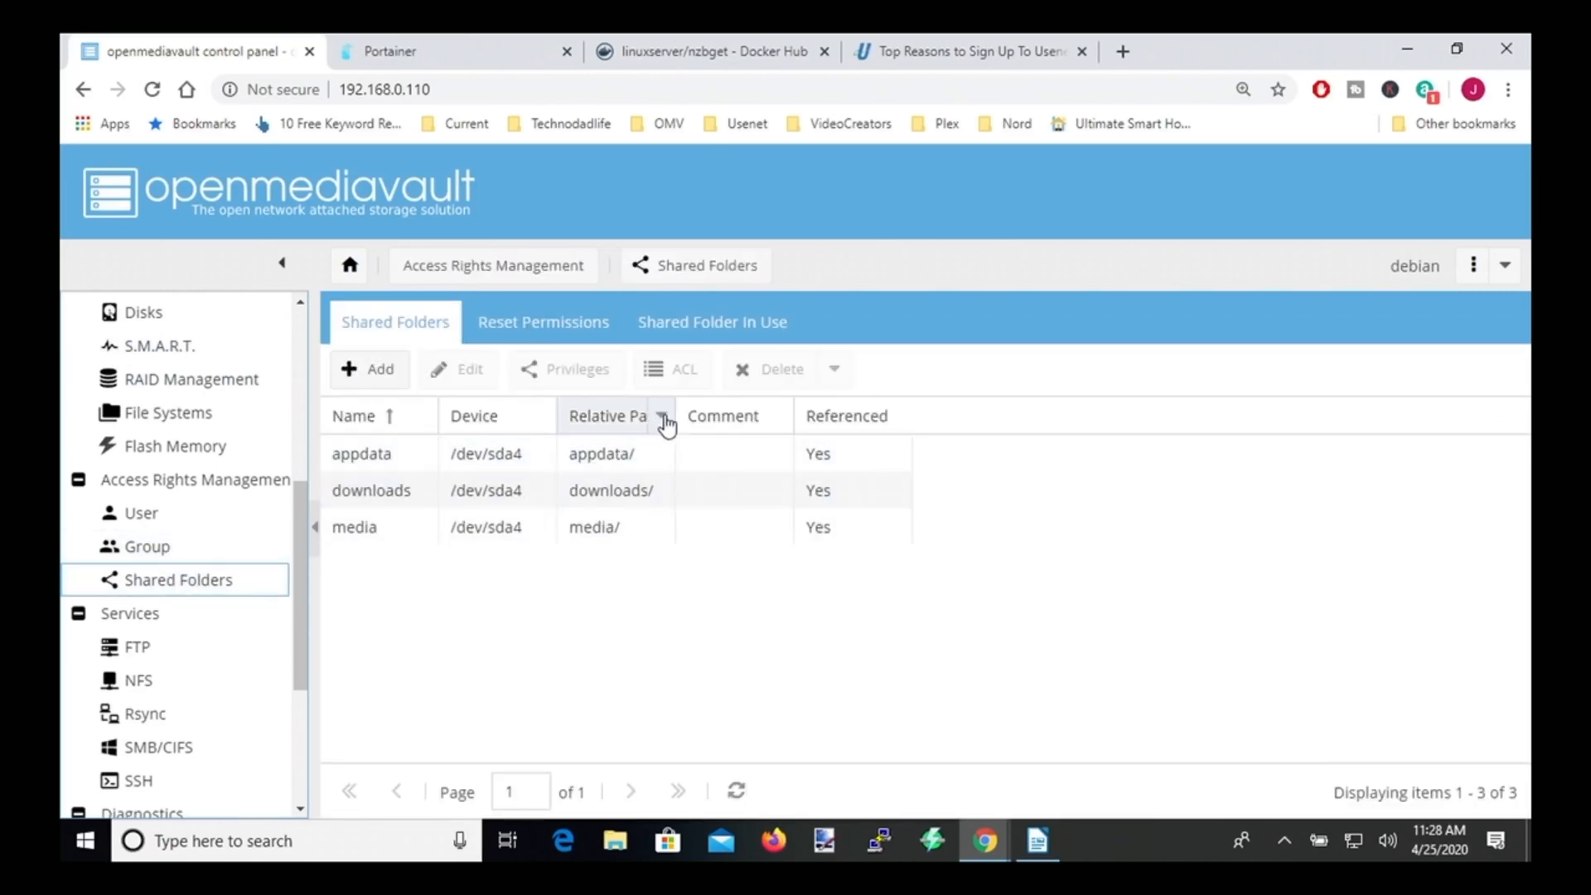
{"action": "left_click", "coordinate": [661, 416]}
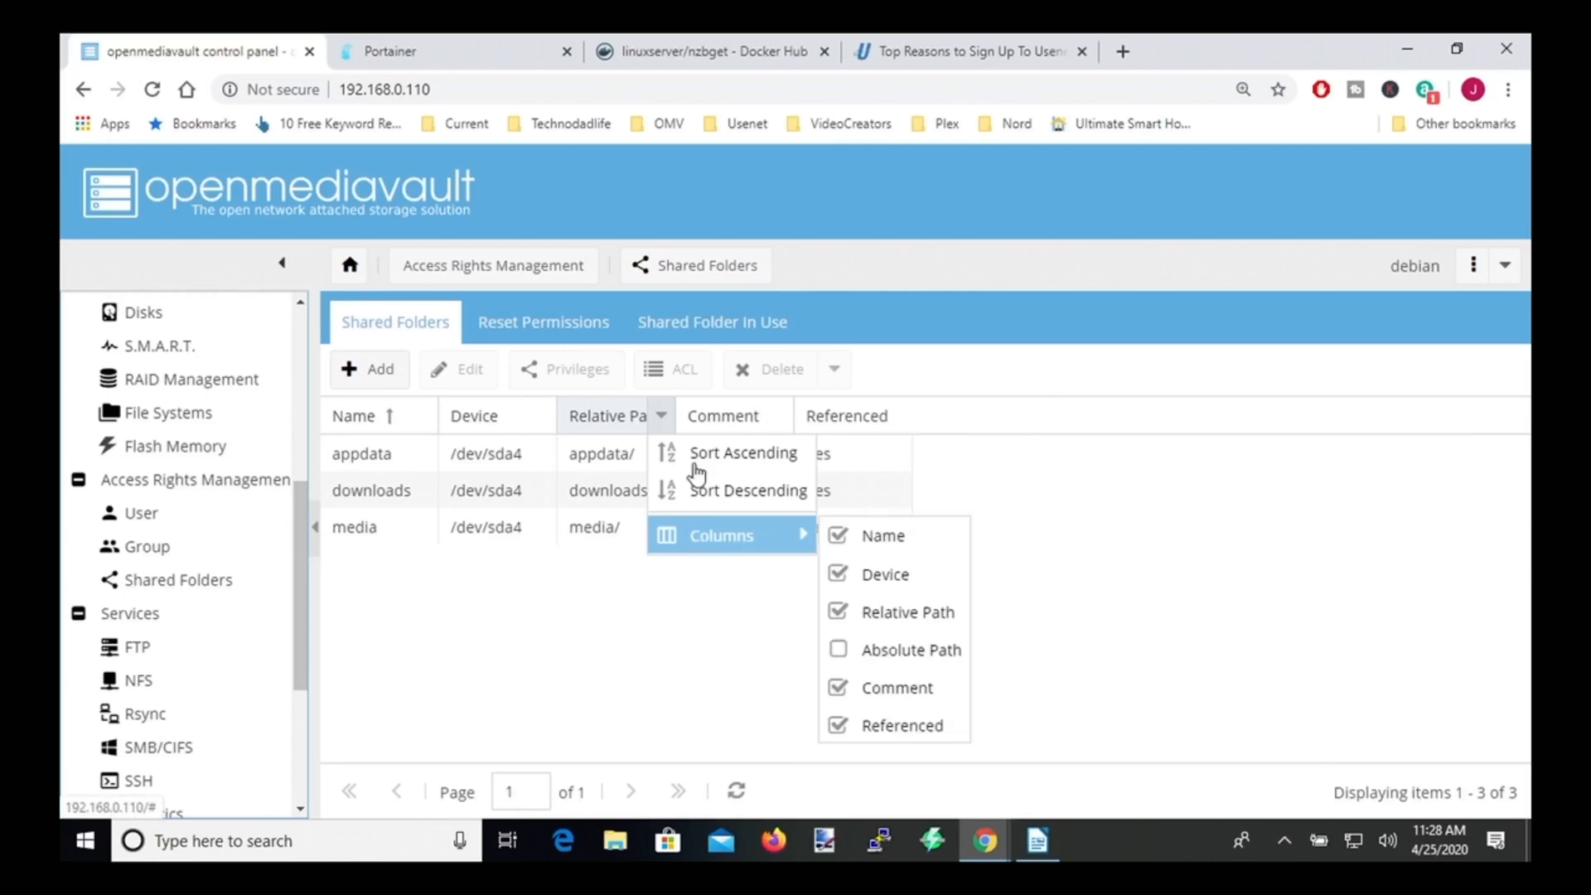
{"action": "mouse_move", "coordinate": [693, 545]}
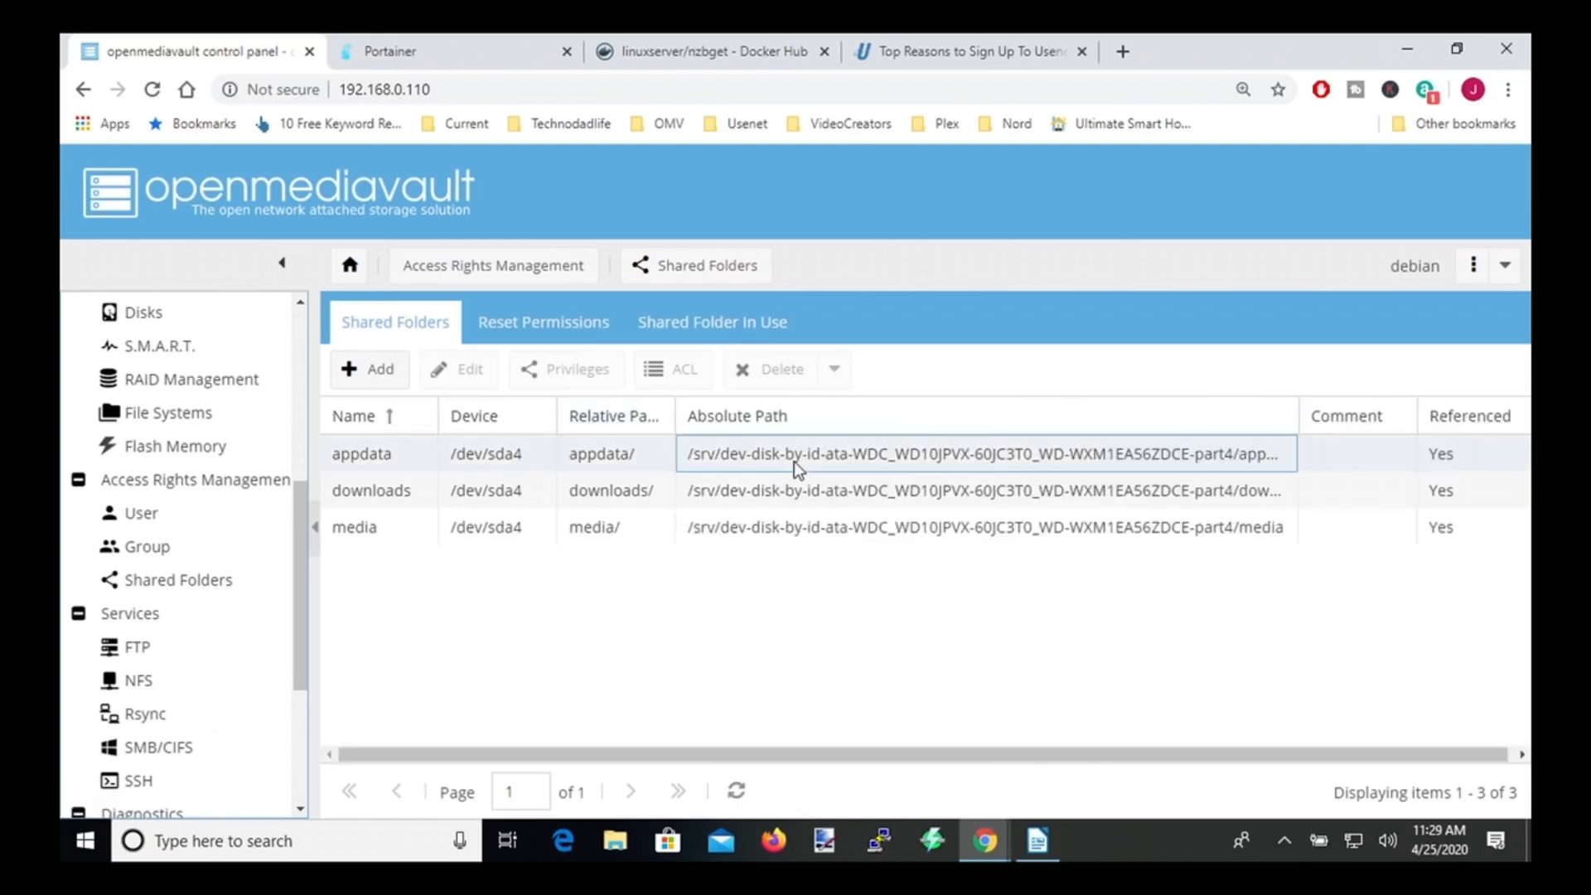
{"action": "left_click", "coordinate": [362, 454]}
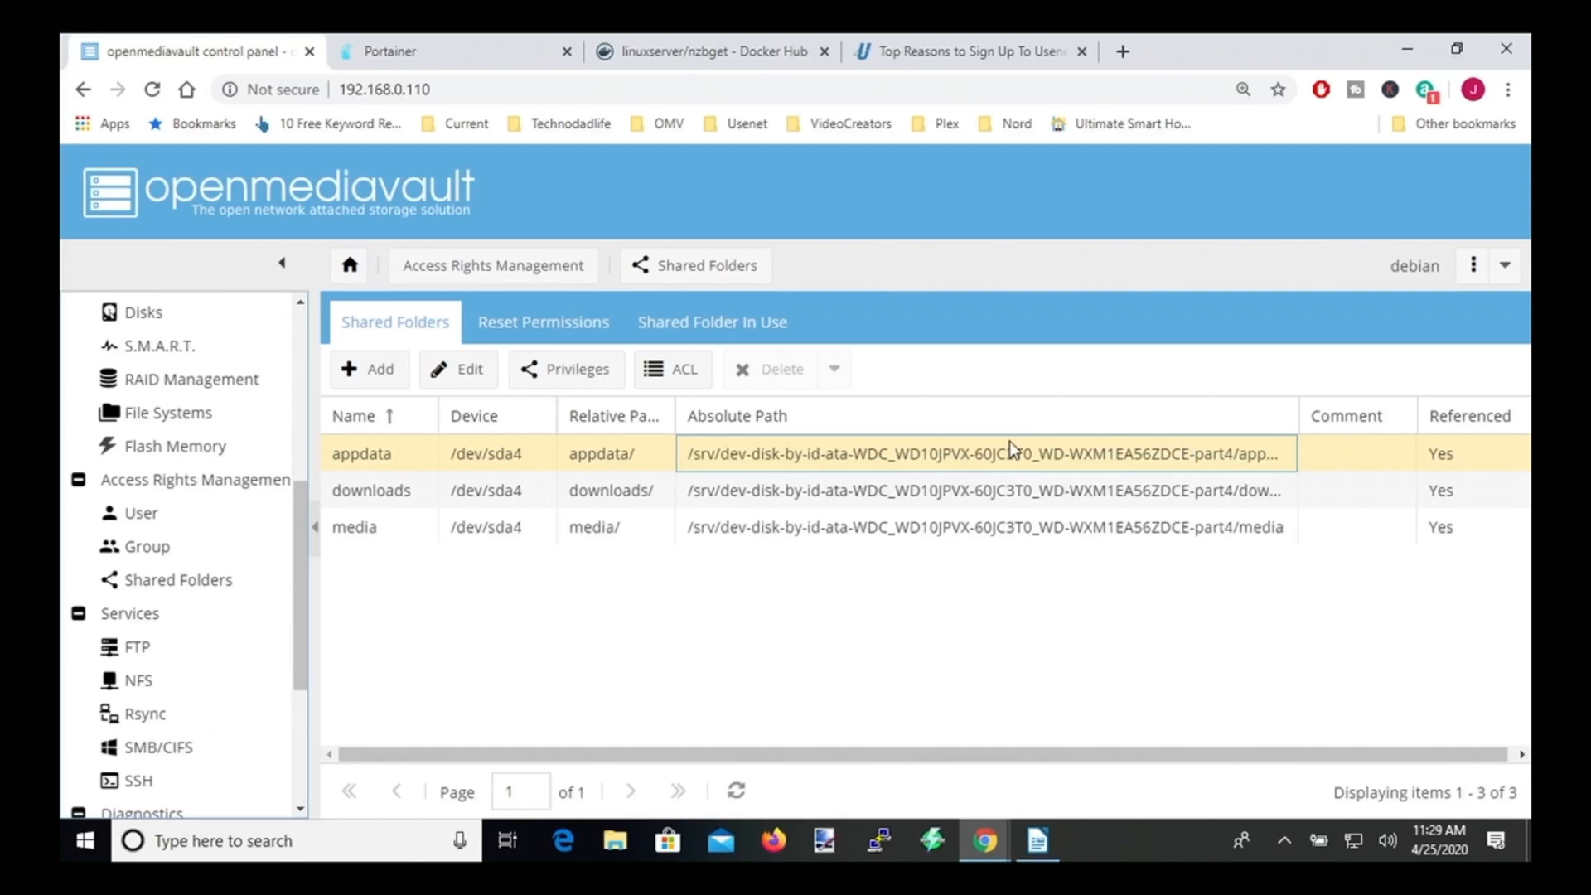
{"action": "mouse_move", "coordinate": [1339, 444]}
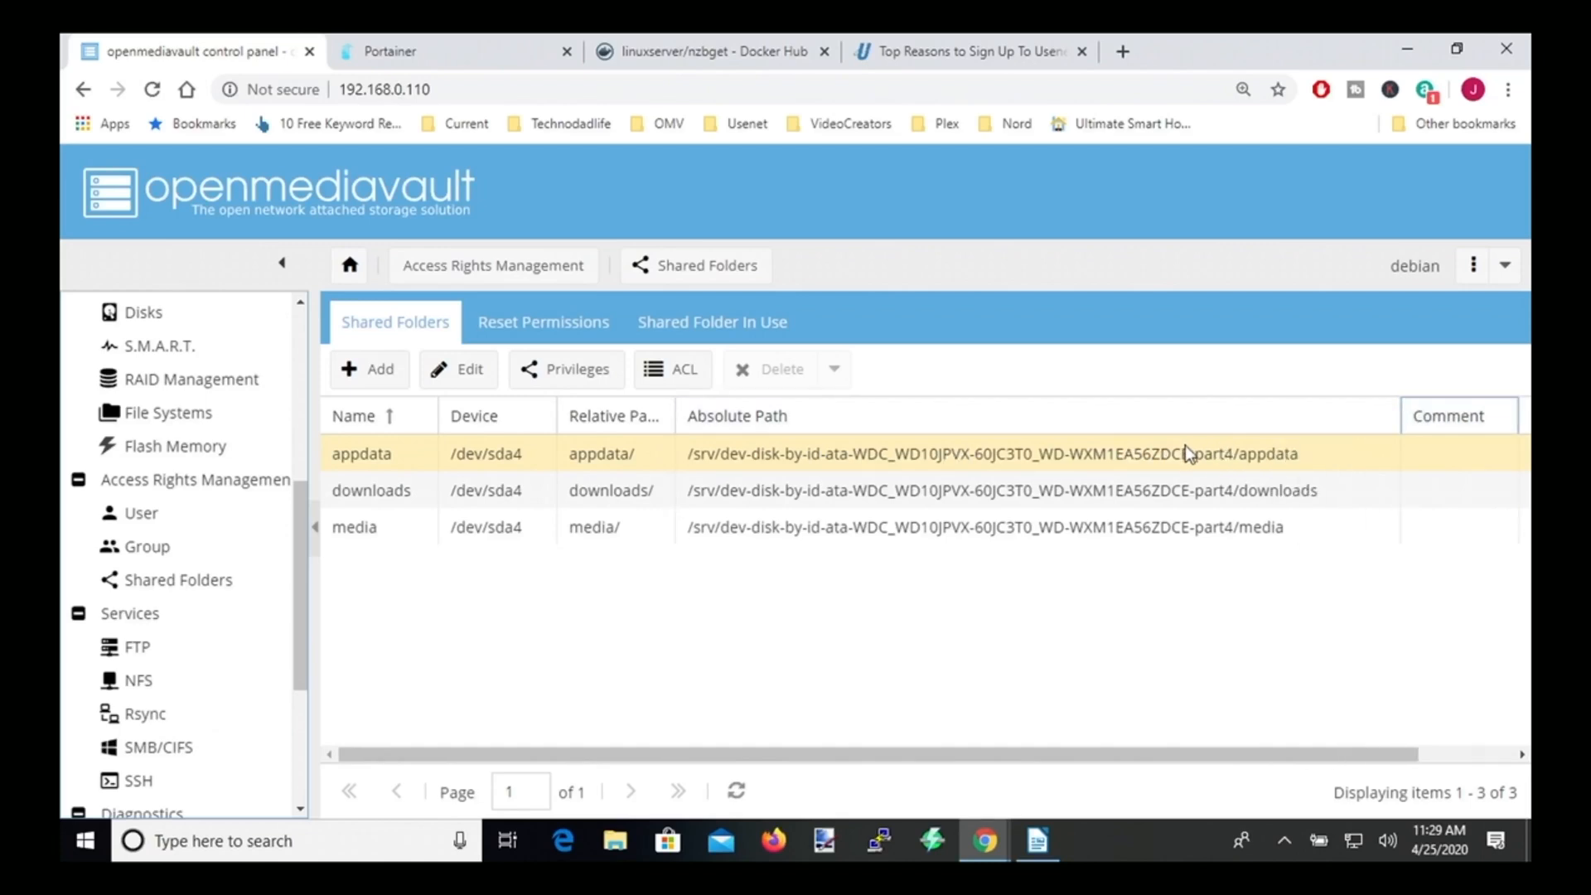
{"action": "mouse_move", "coordinate": [1310, 460]}
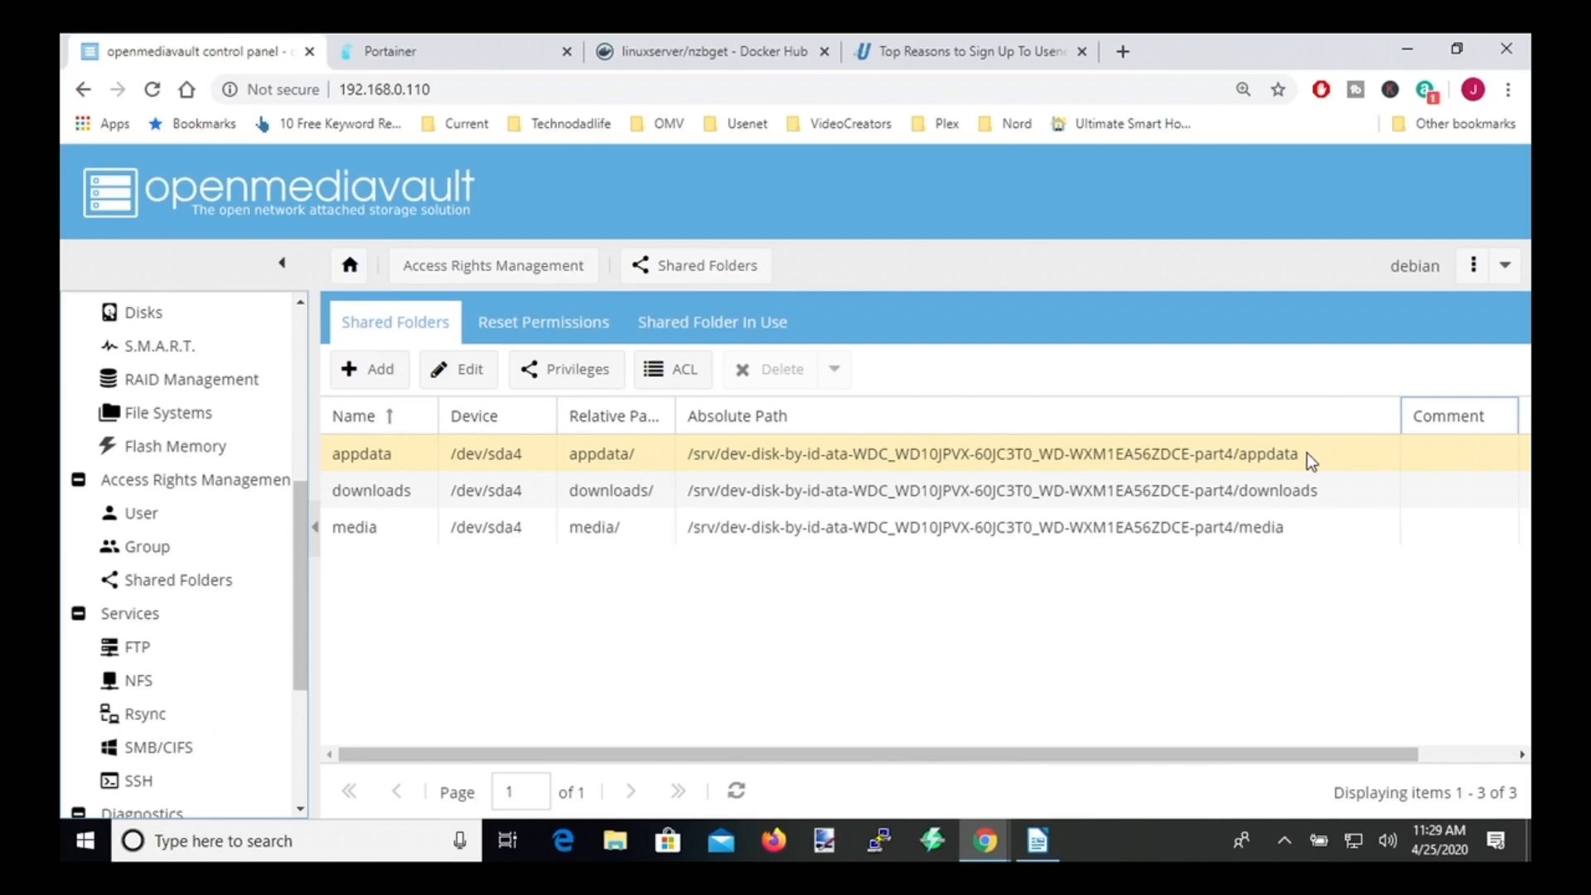
{"action": "mouse_move", "coordinate": [1017, 474]}
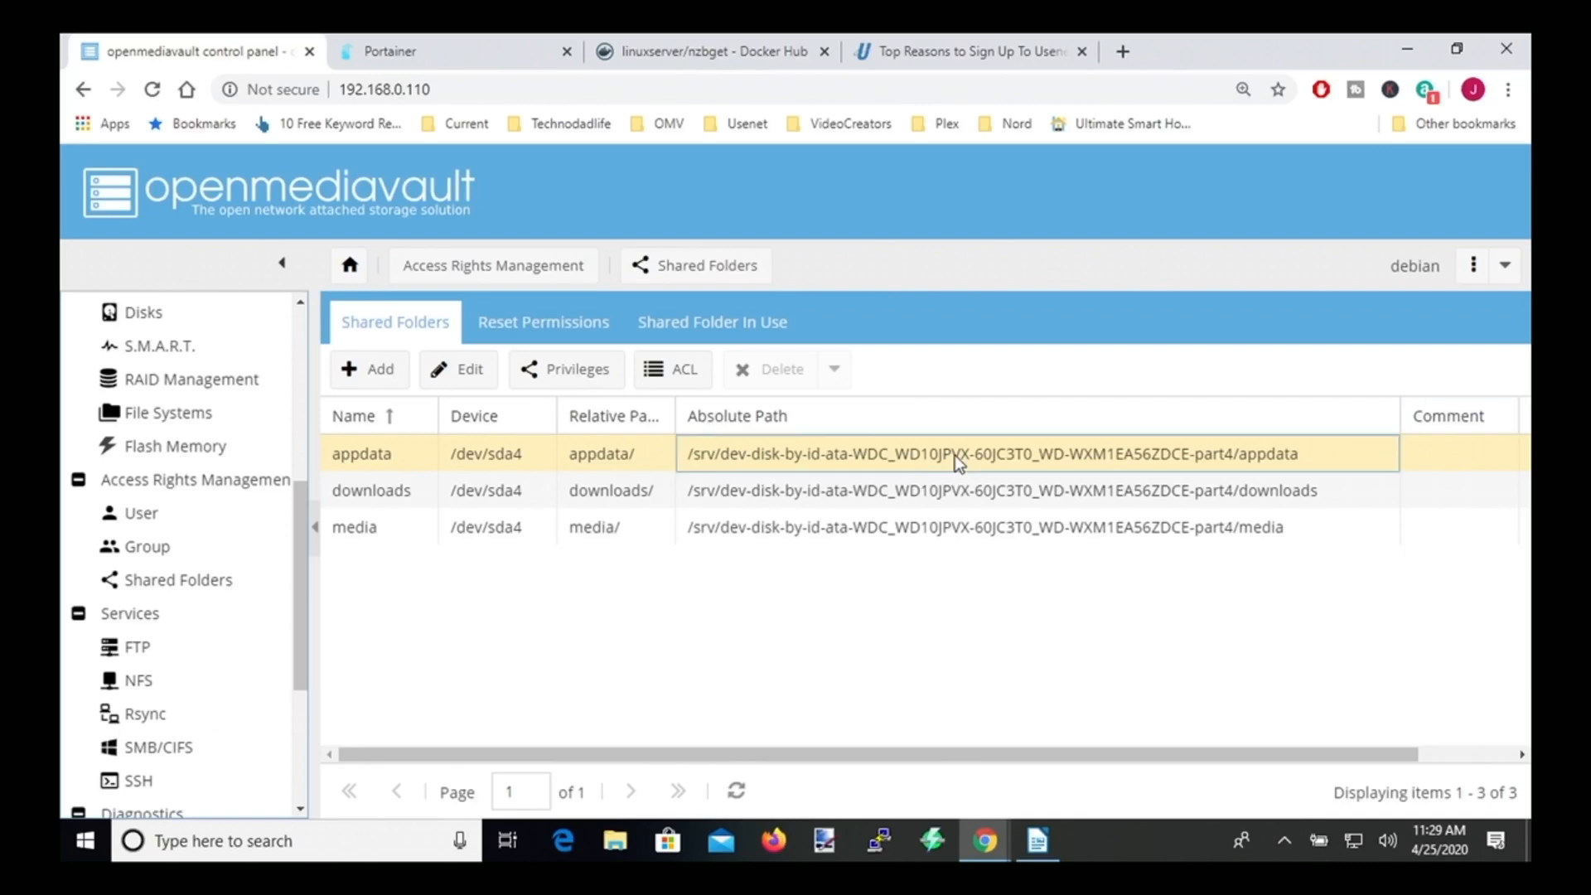
{"action": "right_click", "coordinate": [957, 462]}
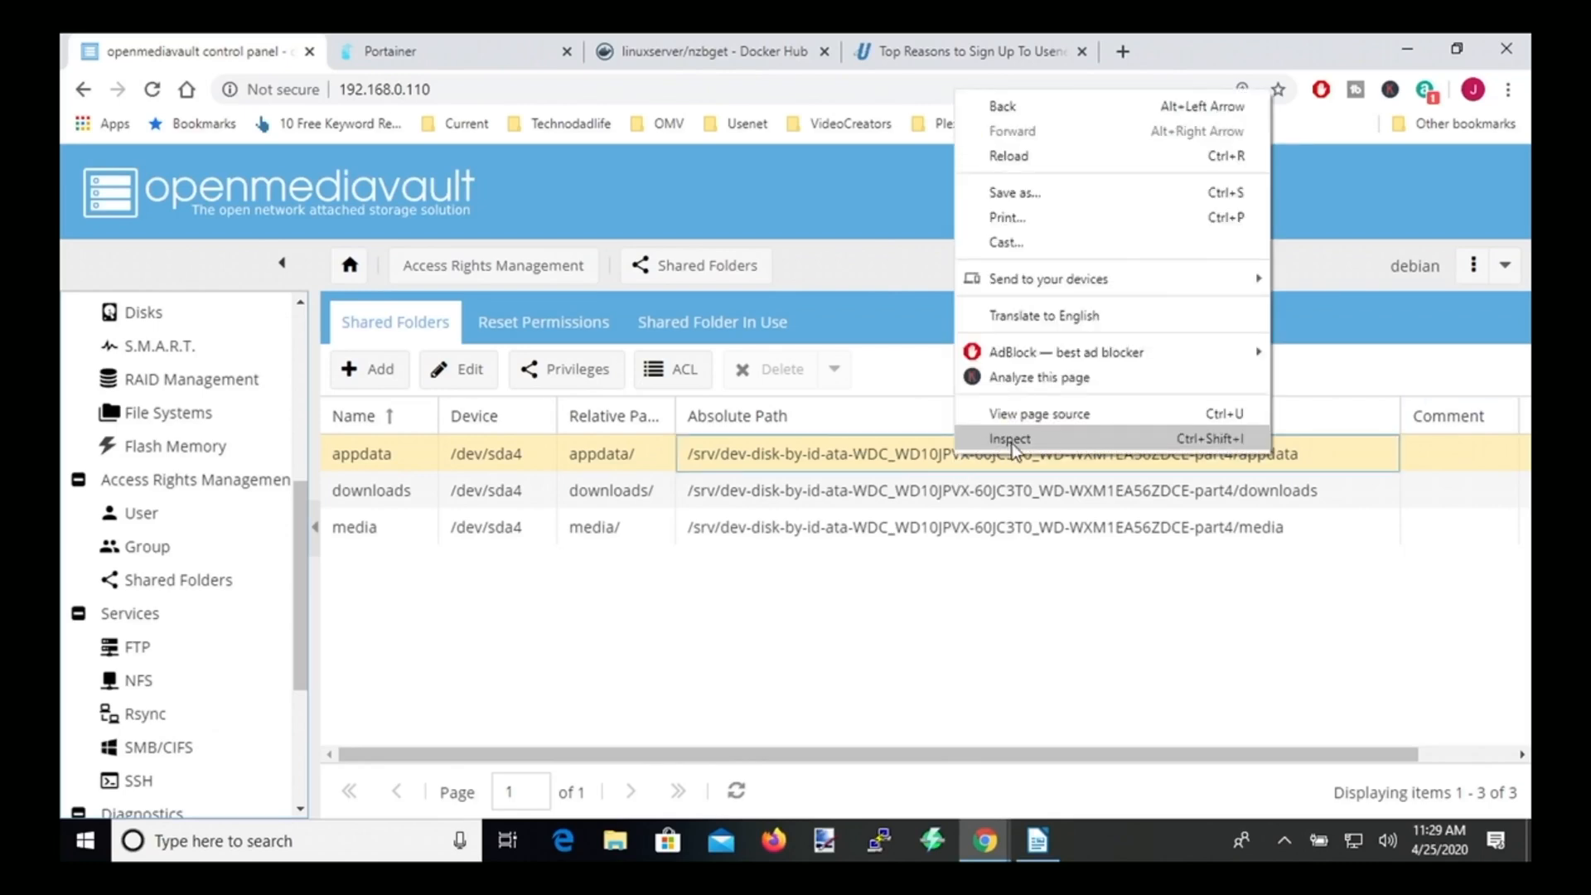
{"action": "left_click", "coordinate": [1009, 437]}
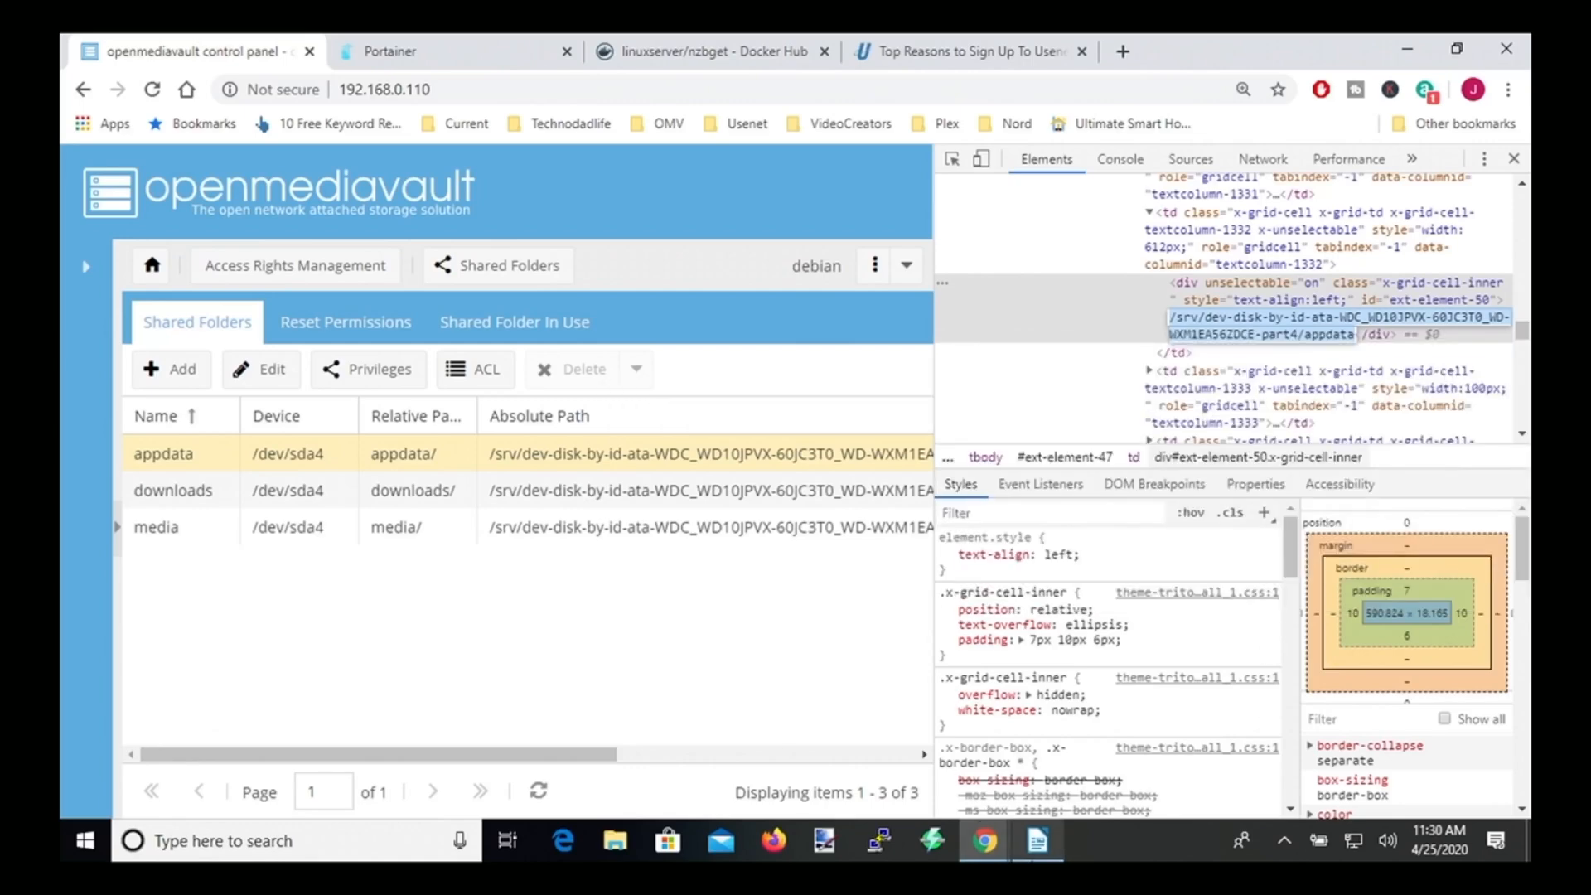
{"action": "left_click", "coordinate": [1036, 840]}
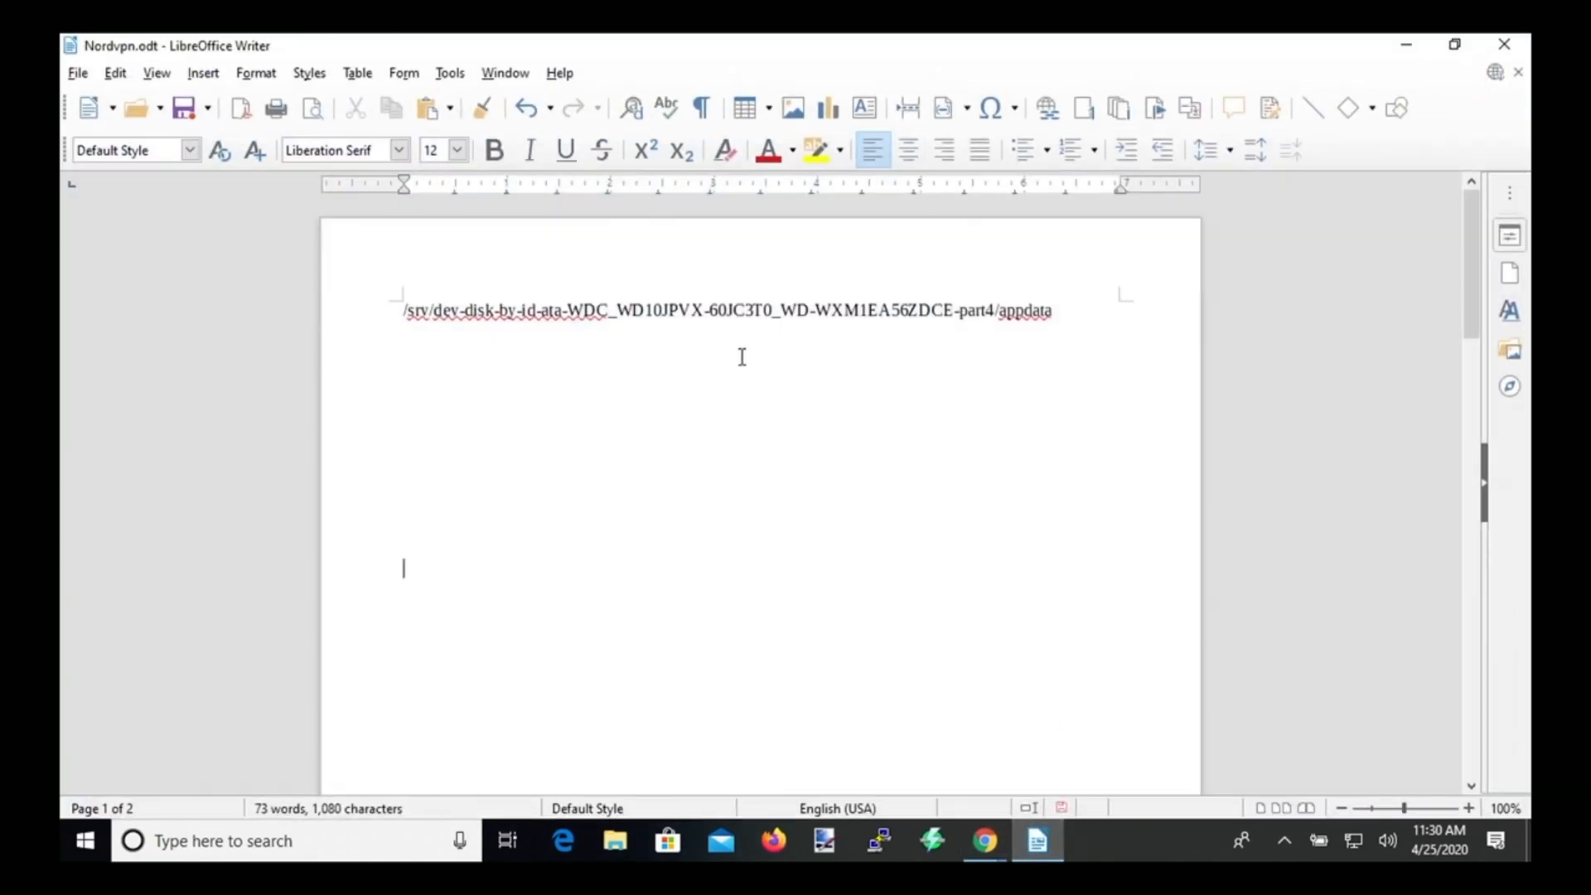
{"action": "mouse_move", "coordinate": [844, 309]}
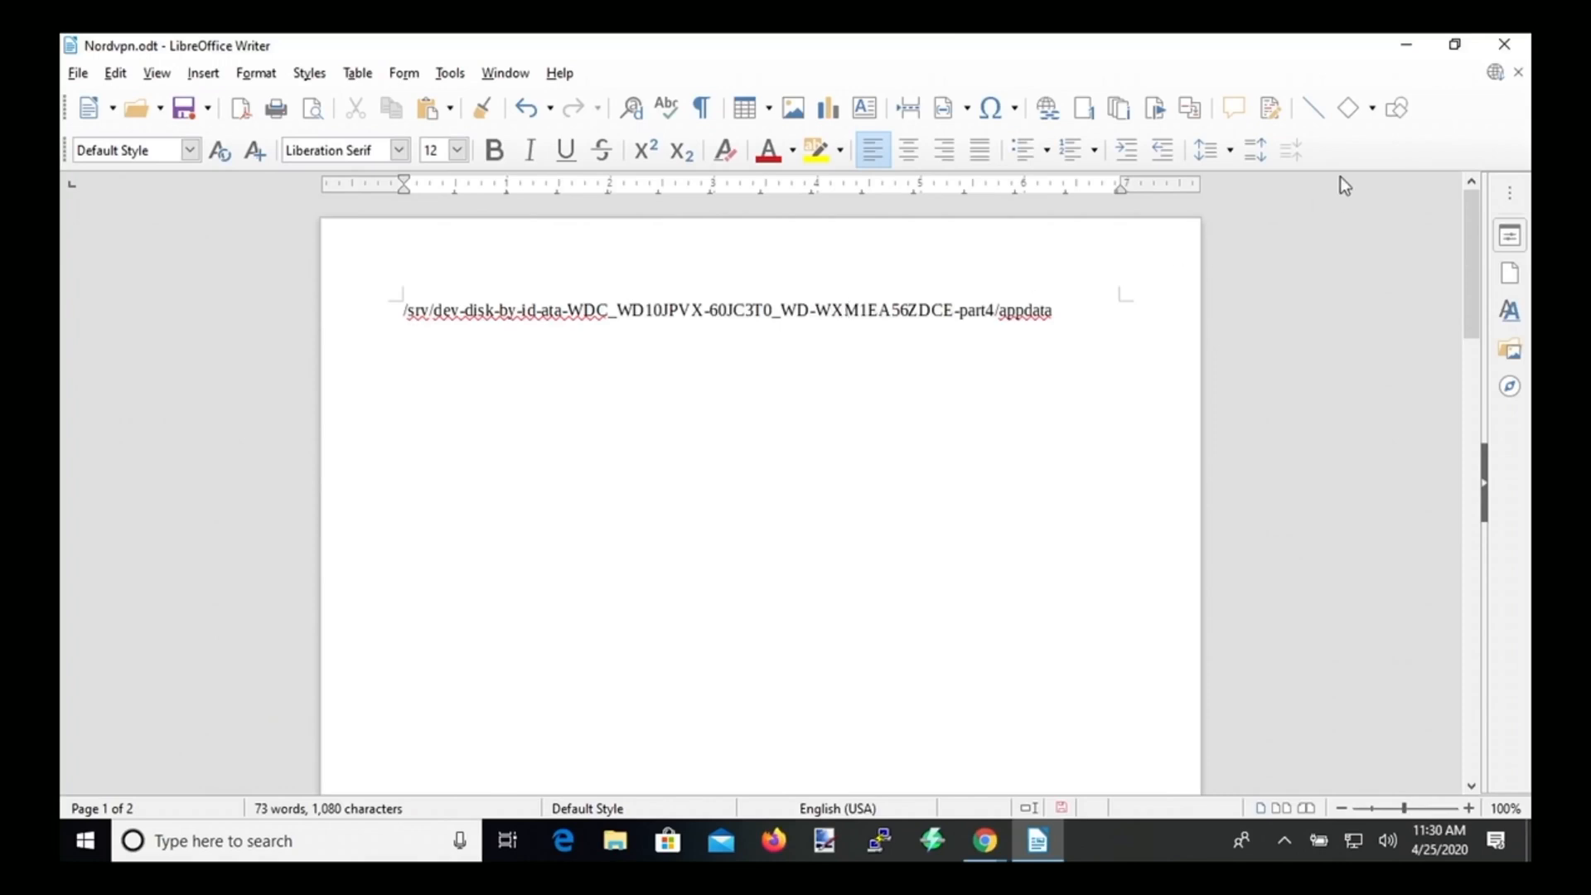
- Map the nzbget config volume to /srv/dev-disk-by-id-...-part4/appdata
{"action": "left_click", "coordinate": [981, 840]}
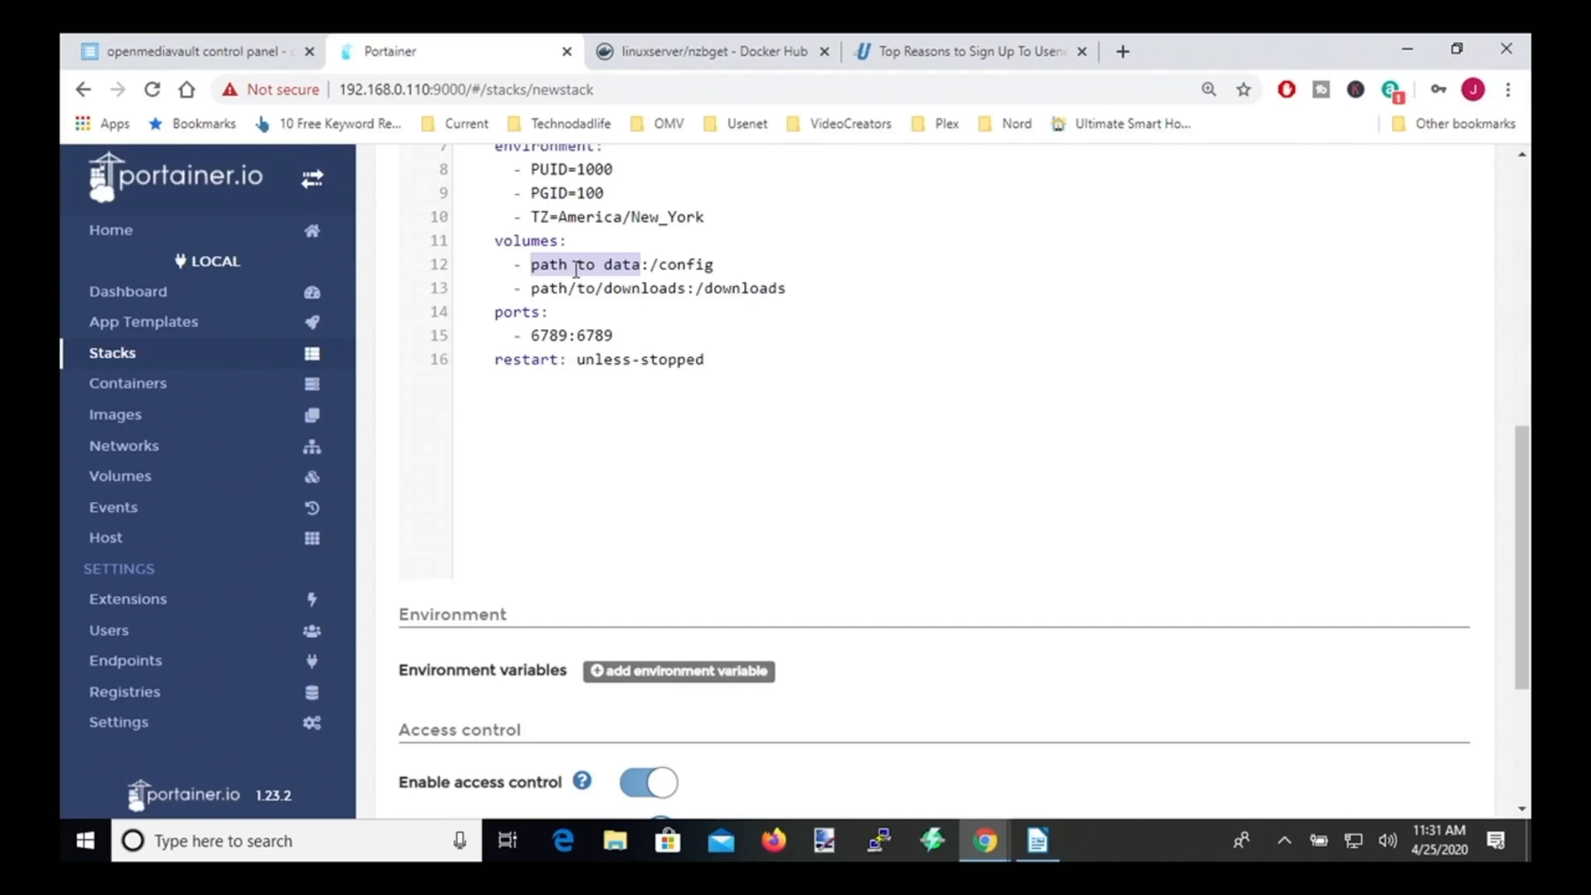
{"action": "type", "text": "/srv/dev-disk-by-id-ata-WDC_WD10JPVX-60JC3T0_WD-WXM1EA56ZDCE-part4/appdata"}
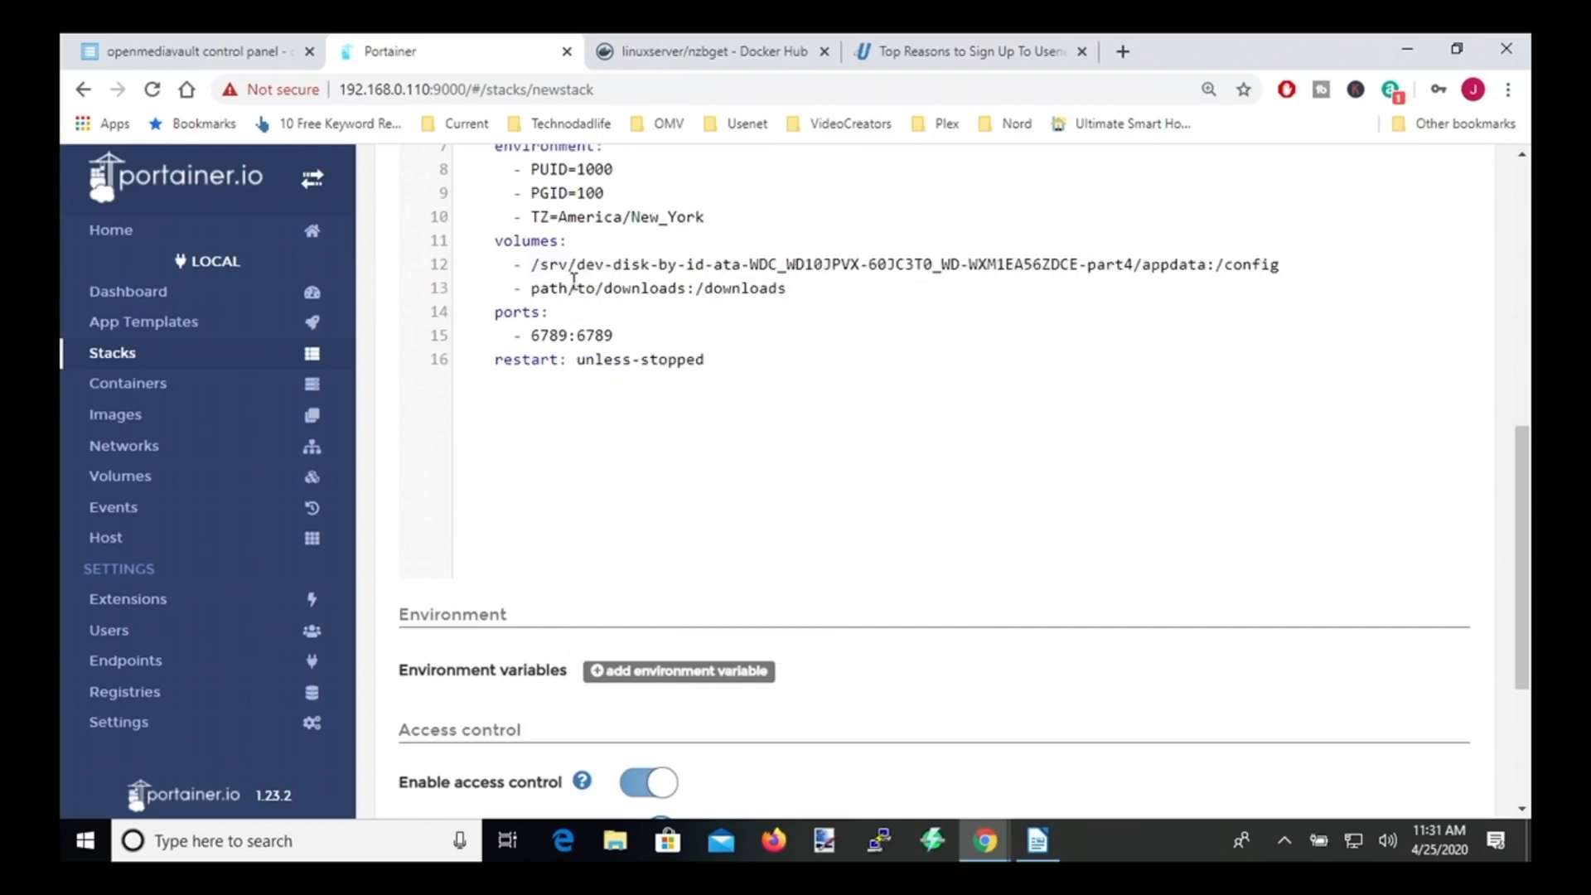
{"action": "mouse_move", "coordinate": [1212, 318]}
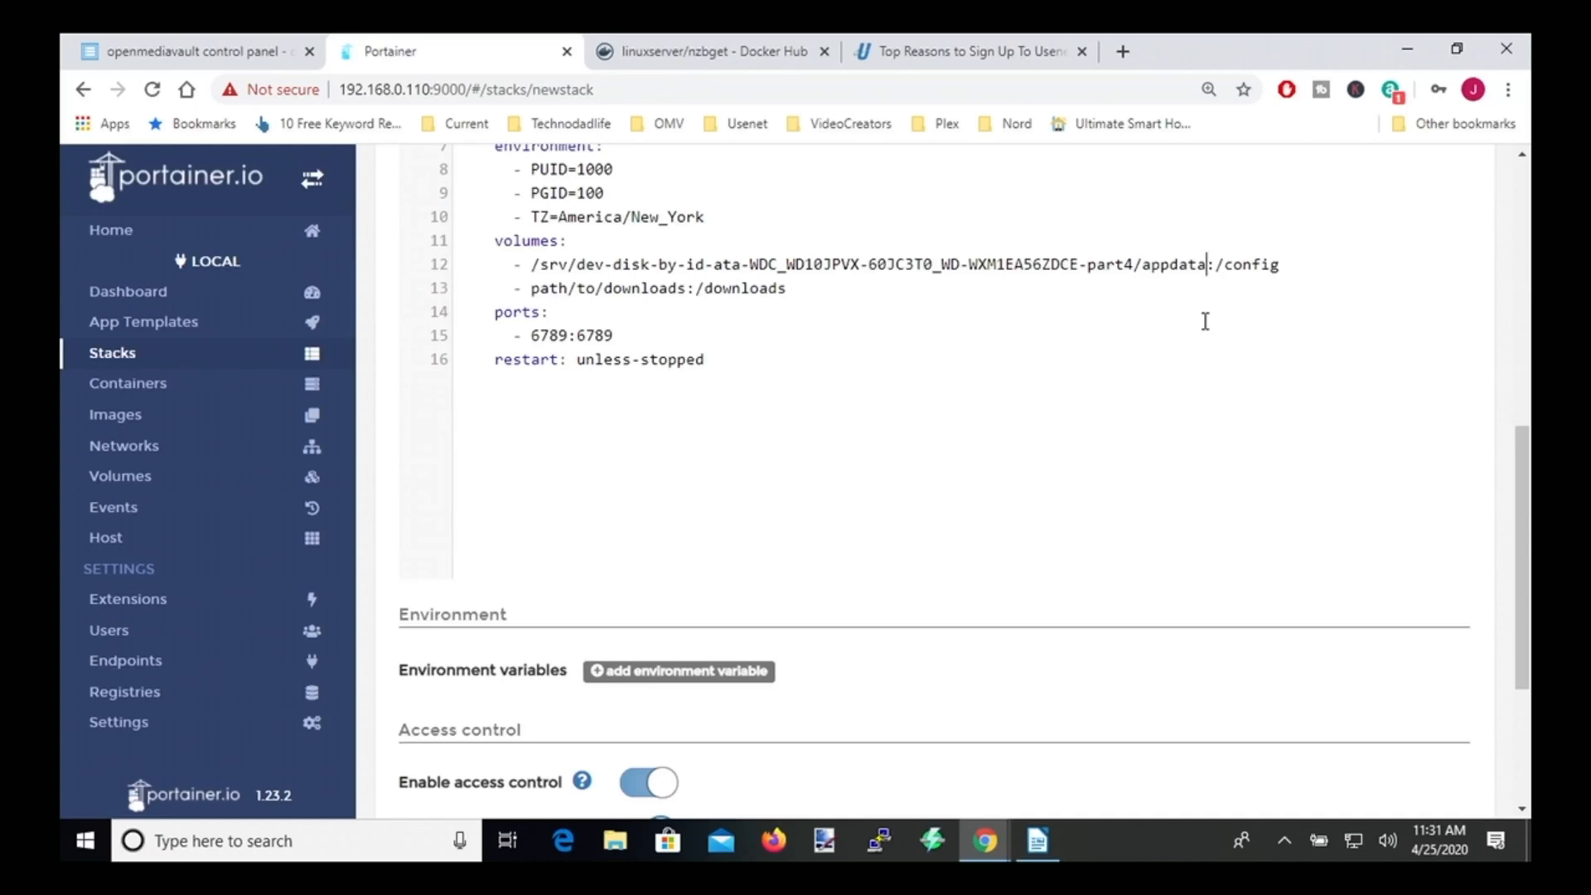
{"action": "type", "text": "/n"}
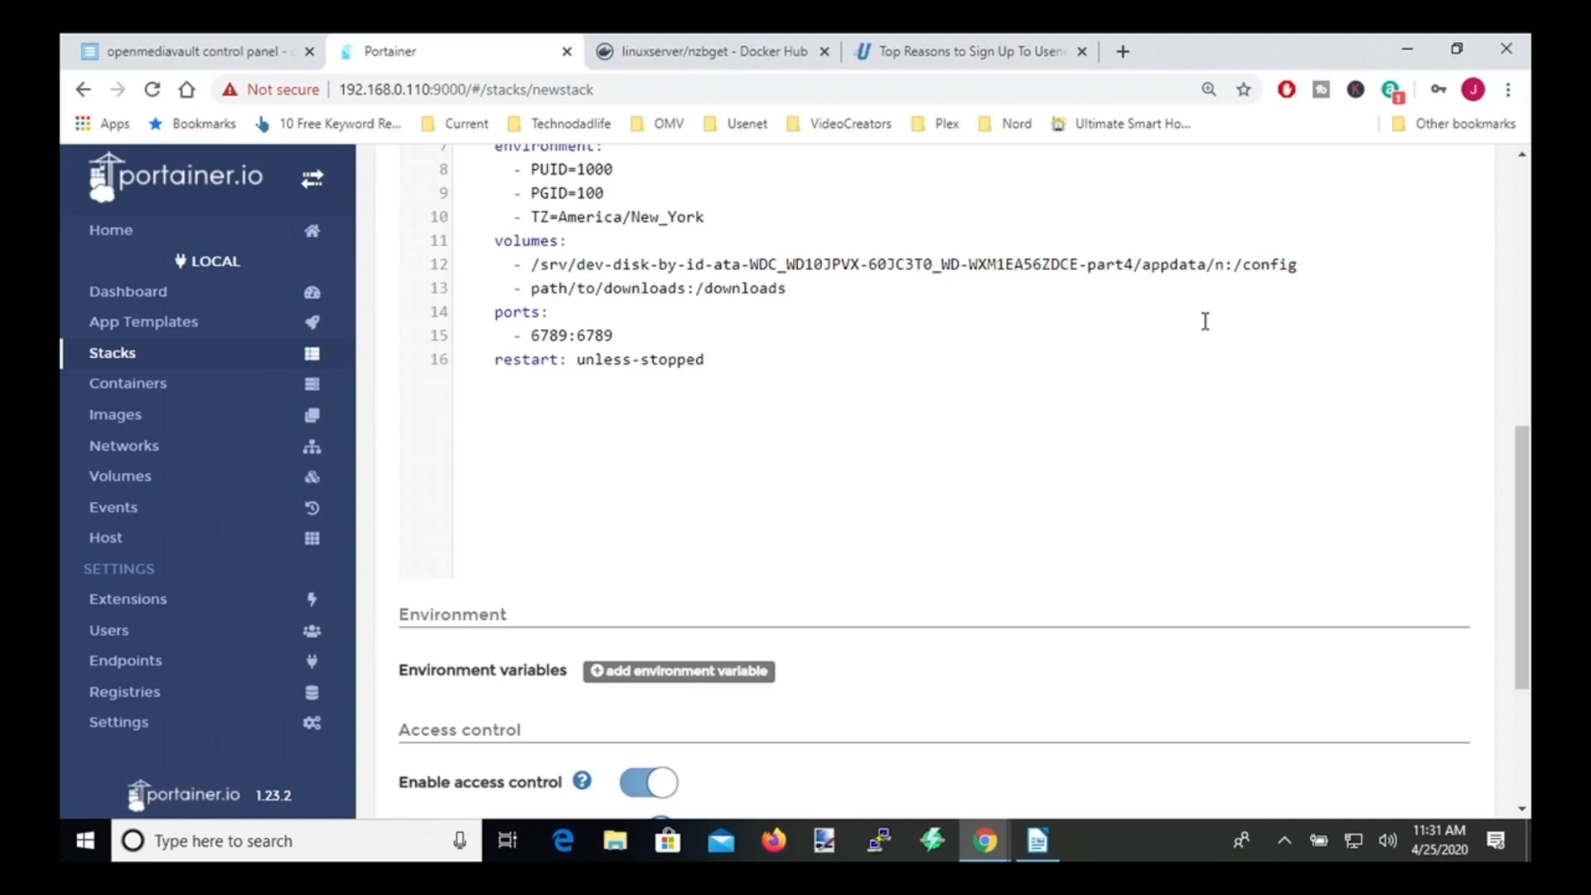
{"action": "left_click", "coordinate": [193, 50]}
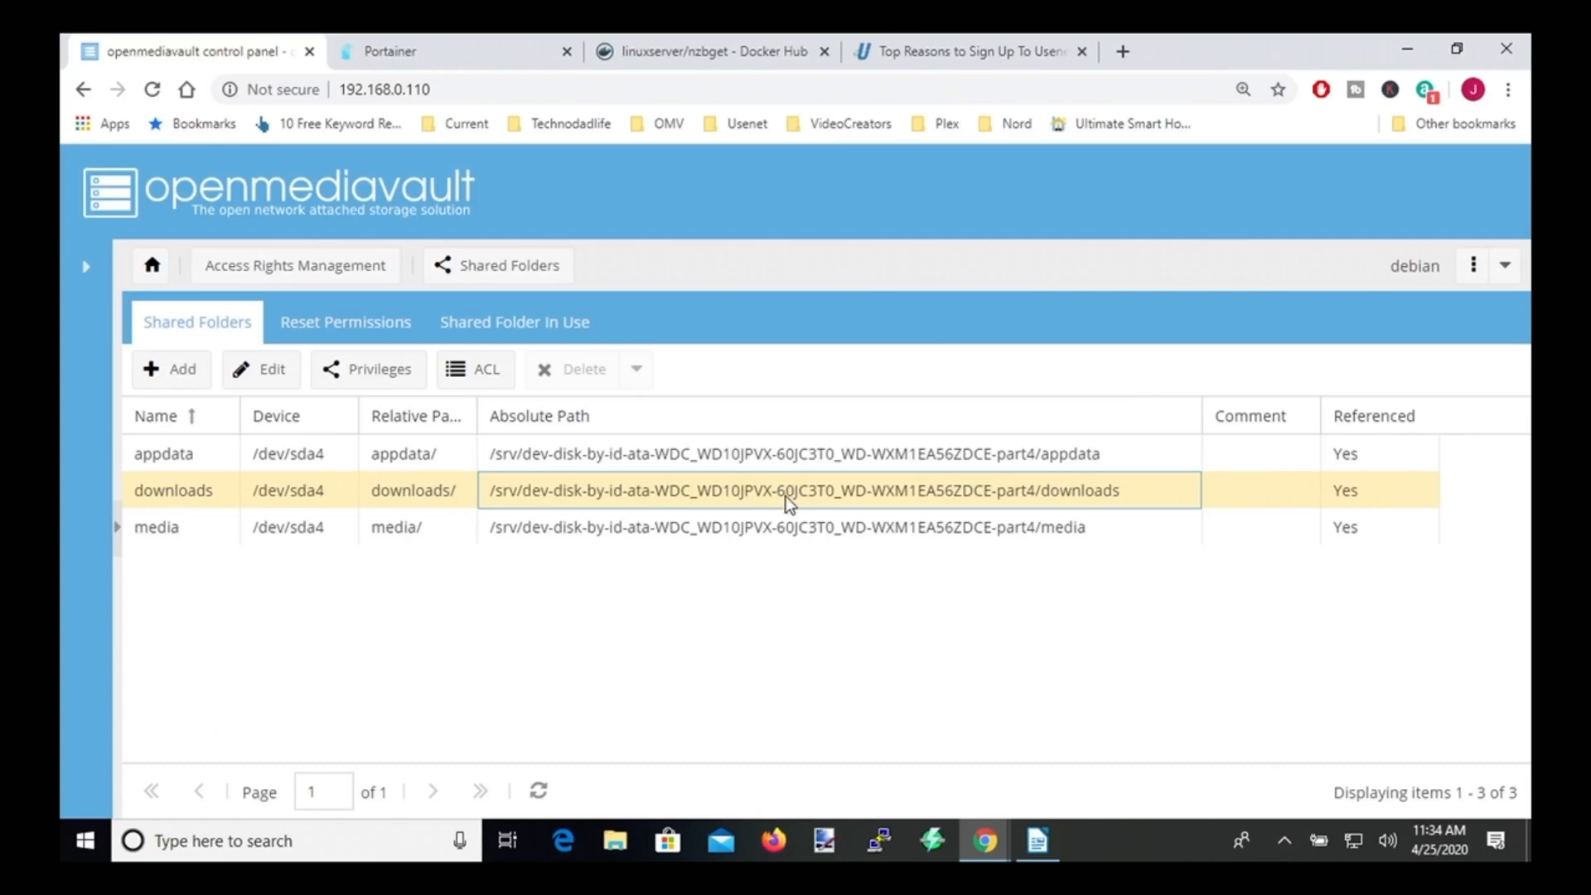
{"action": "mouse_move", "coordinate": [852, 479]}
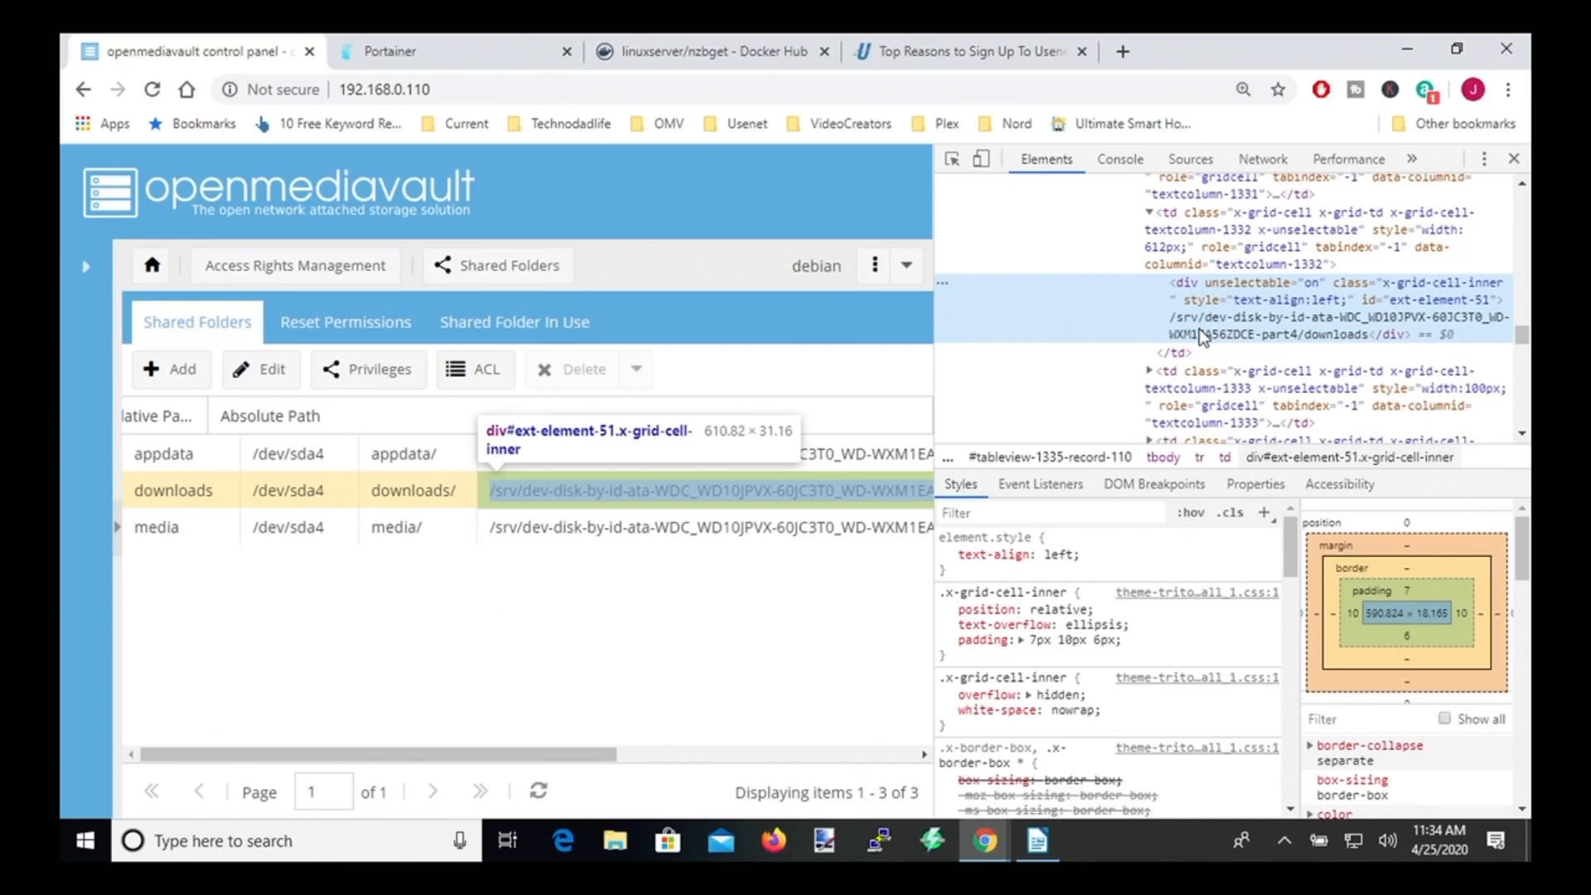
{"action": "mouse_move", "coordinate": [1197, 327]}
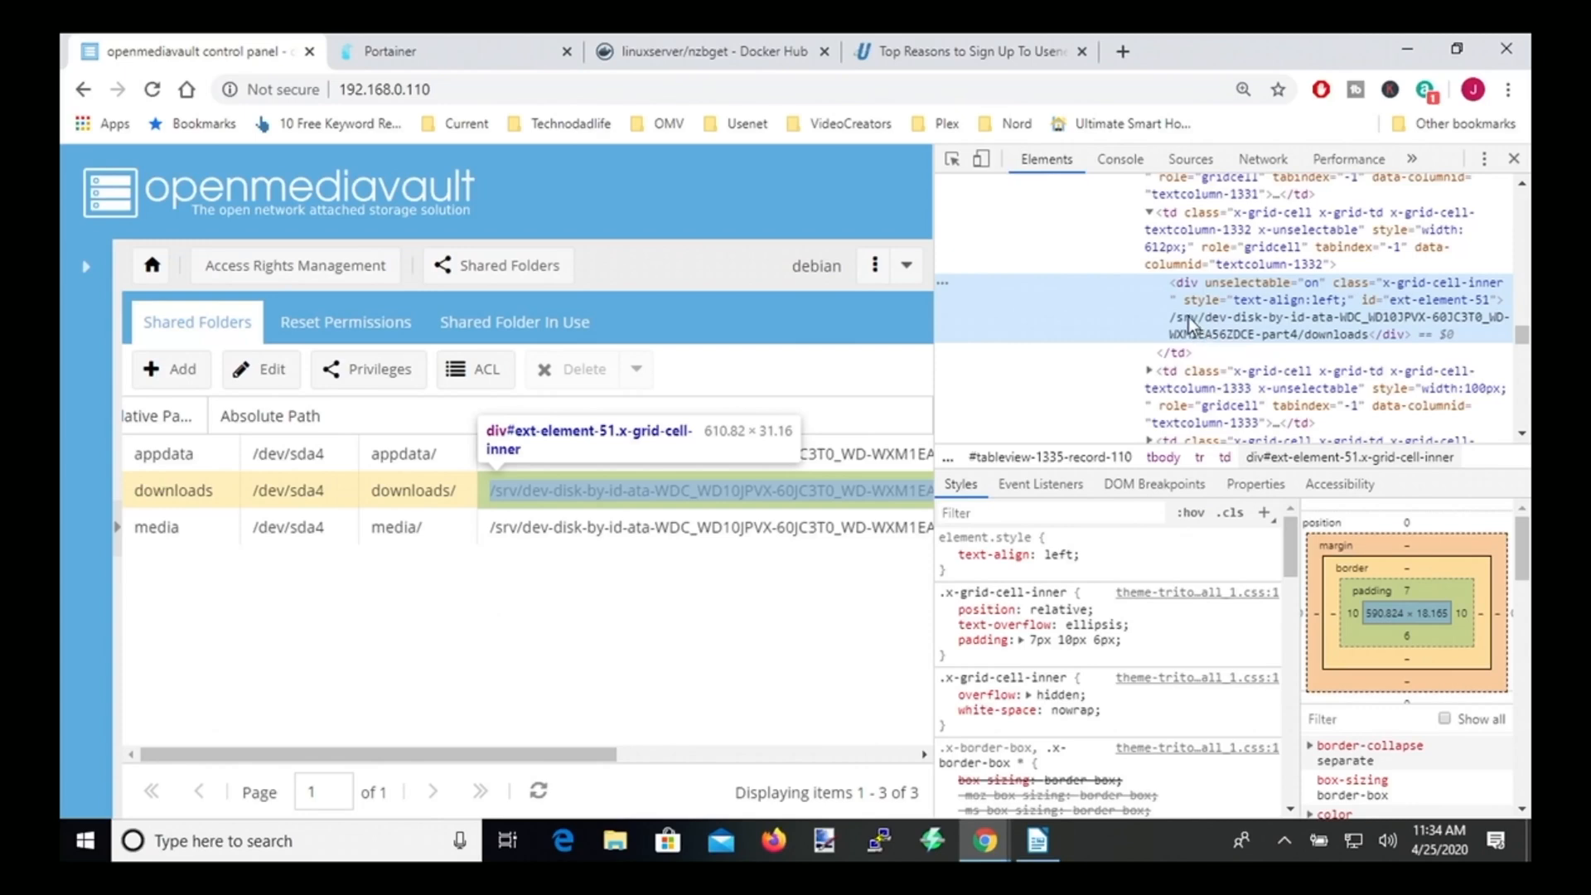
- Right-click the downloads folder's absolute path to copy it
{"action": "right_click", "coordinate": [1198, 317]}
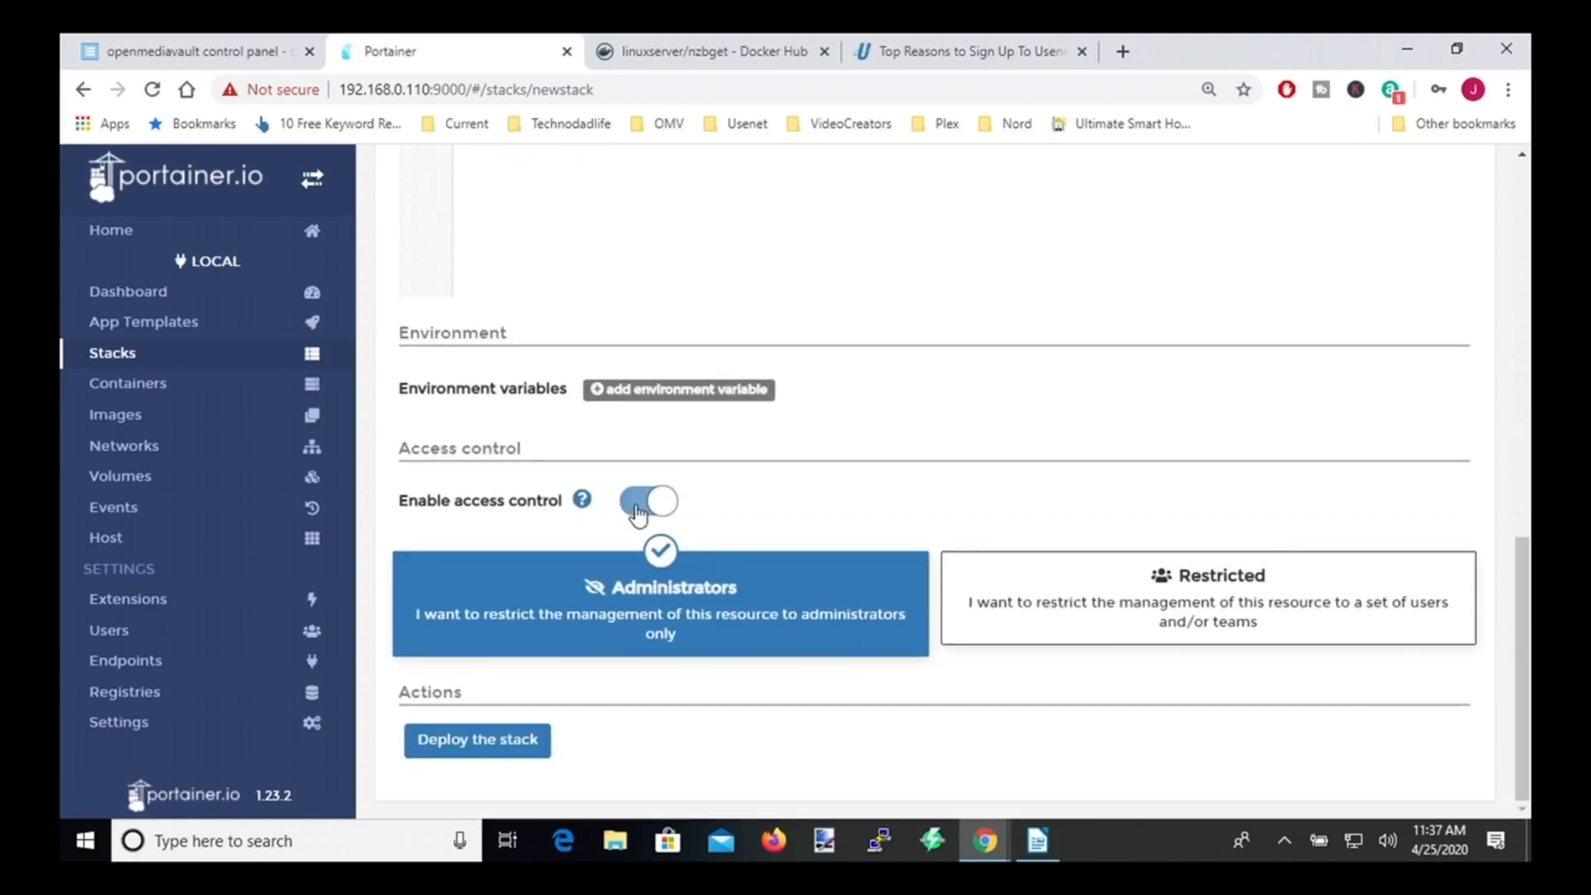
- Restrict the stack to administrators and deploy the nzbget stack
{"action": "left_click", "coordinate": [647, 503]}
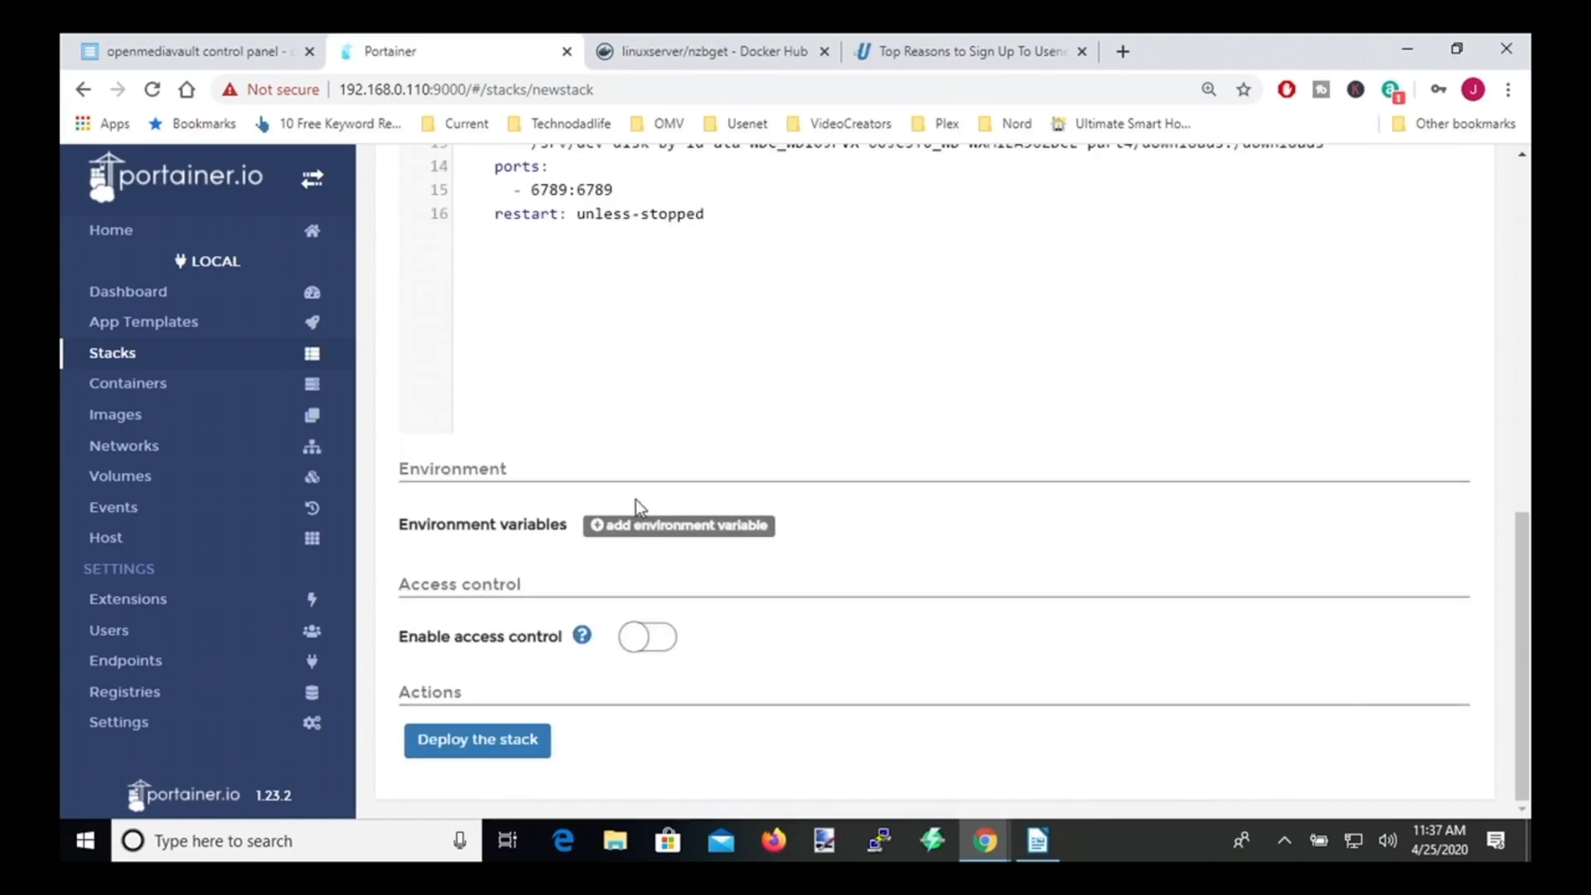
{"action": "mouse_move", "coordinate": [477, 739]}
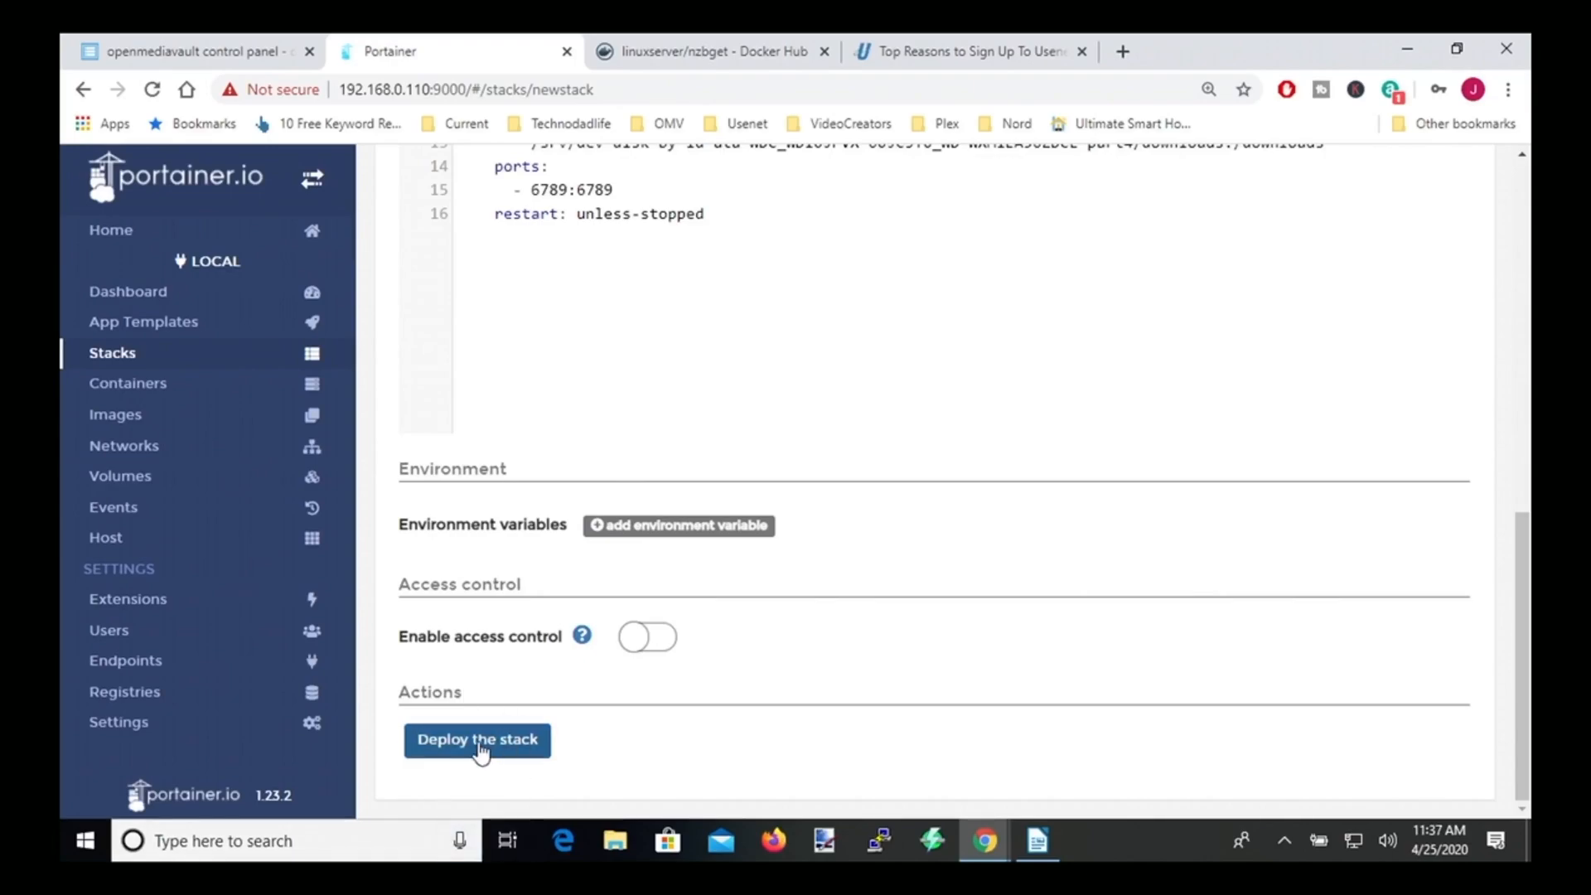
{"action": "left_click", "coordinate": [477, 740]}
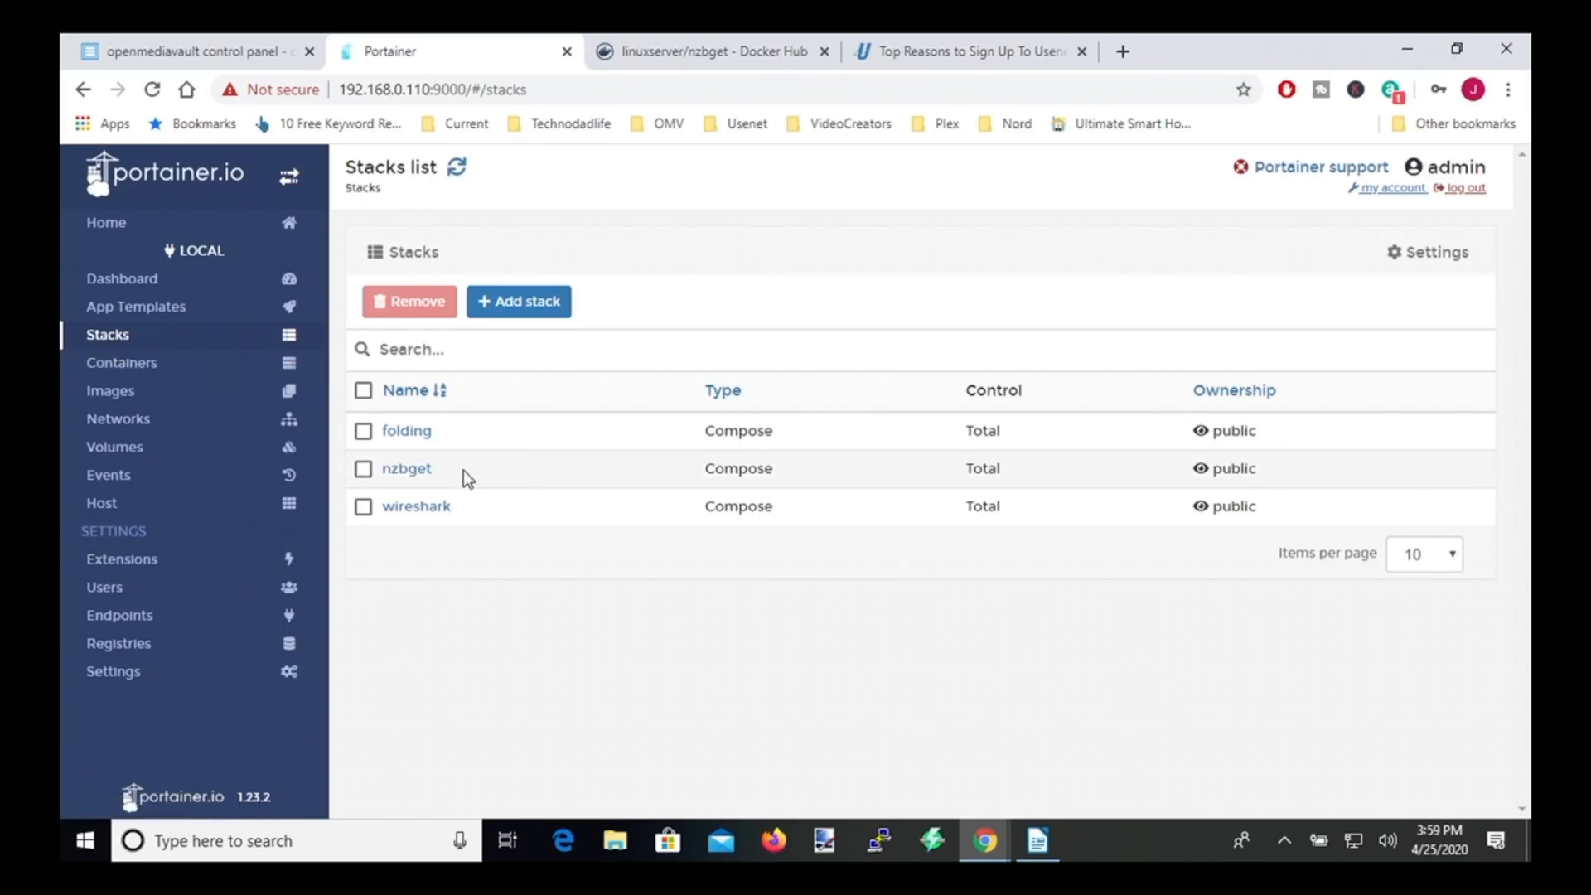
{"action": "mouse_move", "coordinate": [362, 502]}
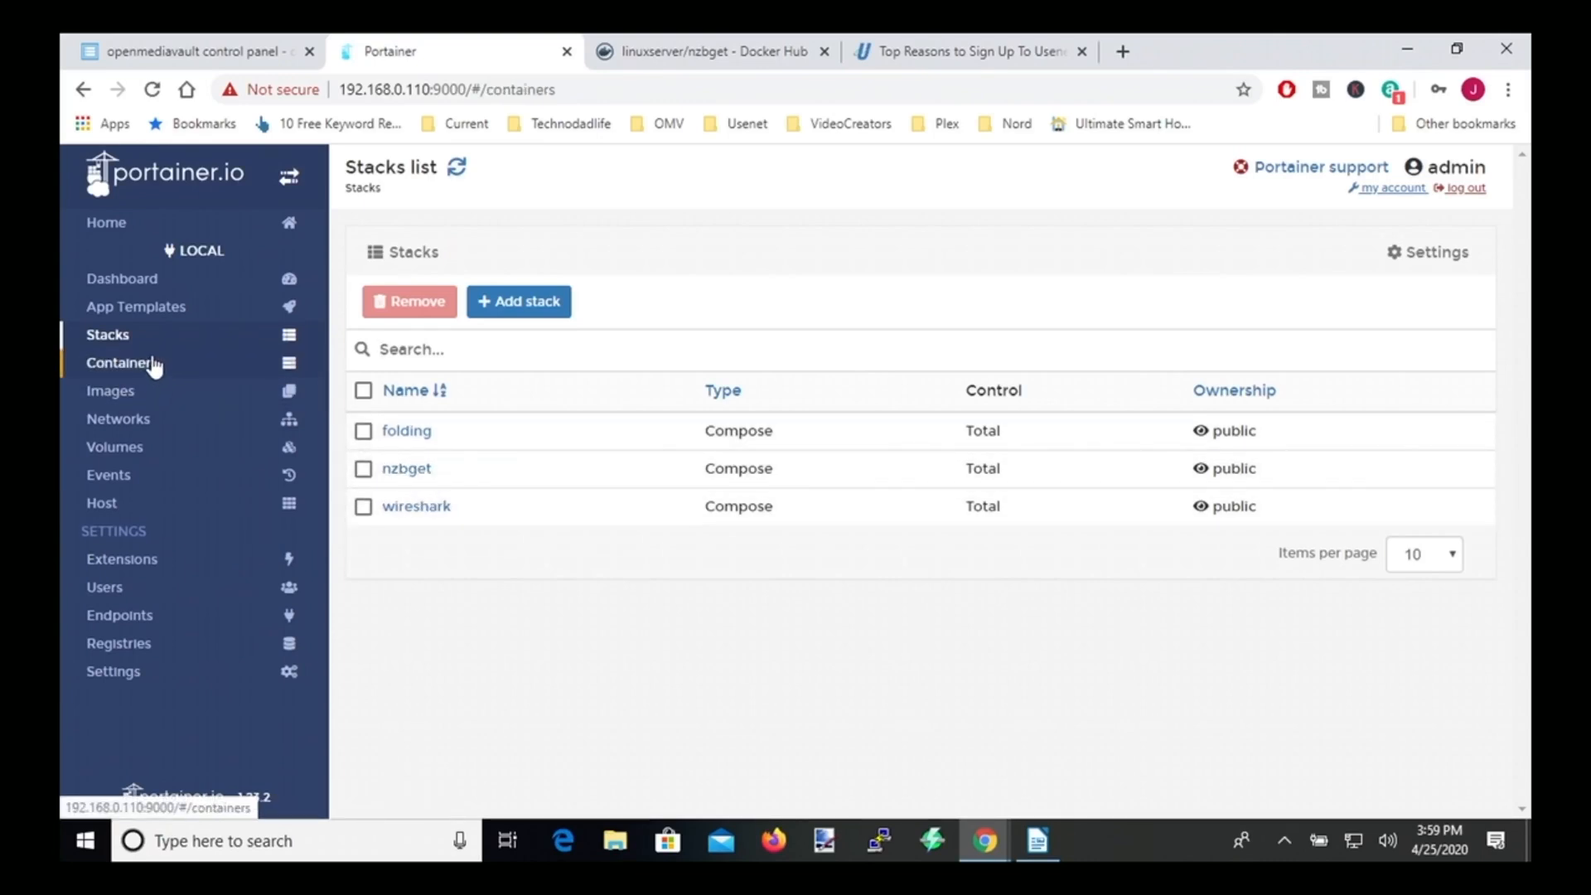
- Check the nzbget container's logs for nzbget 21.0 in server mode, then return to Containers
{"action": "left_click", "coordinate": [123, 362]}
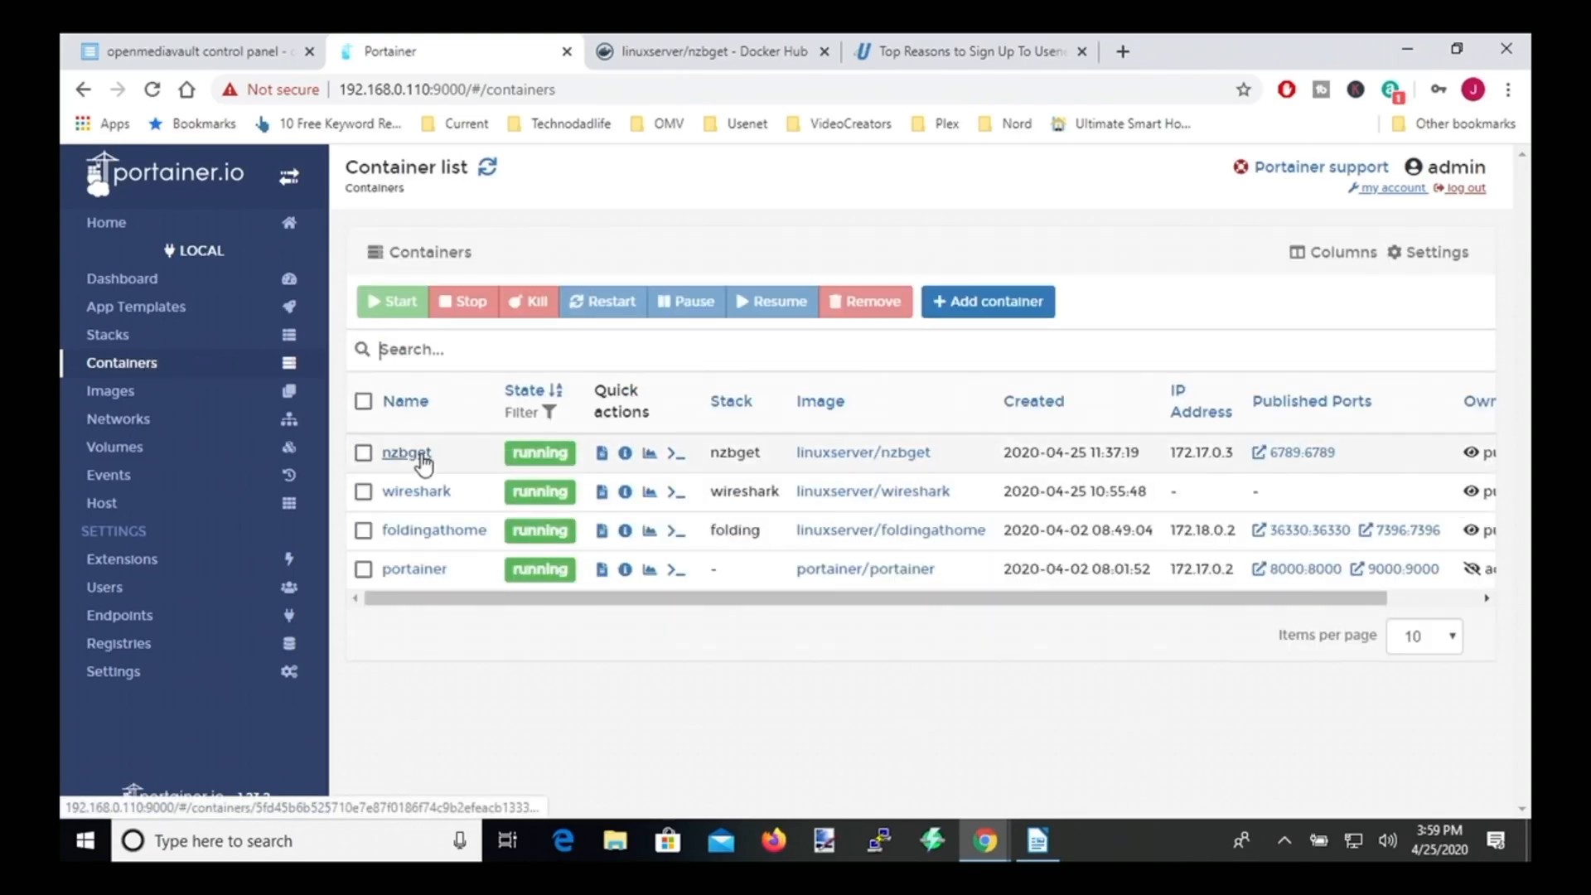
{"action": "mouse_move", "coordinate": [588, 477]}
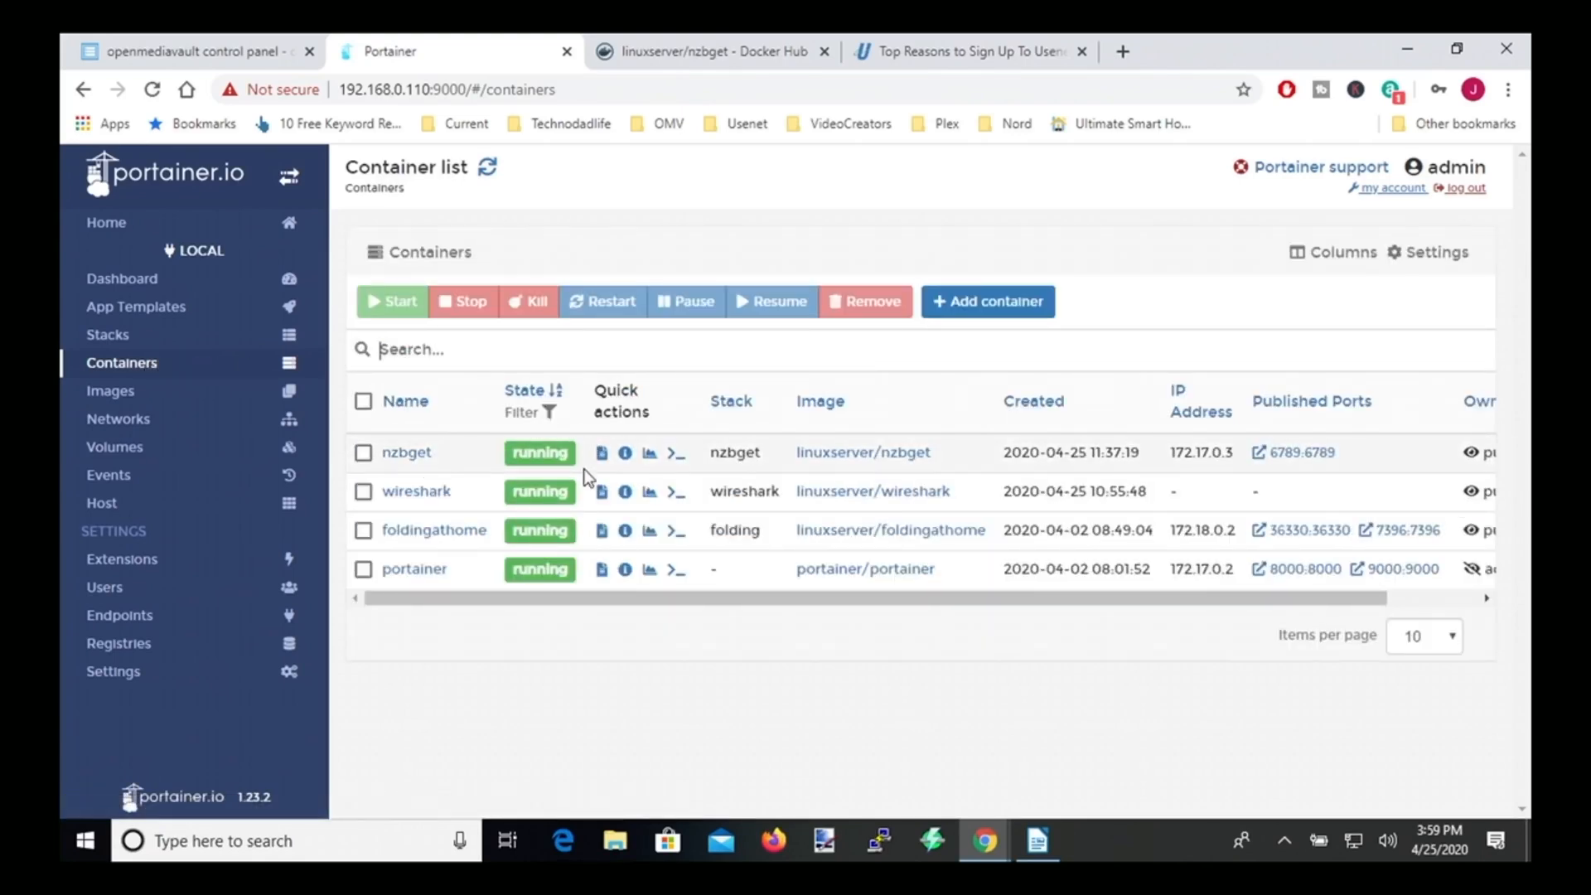
{"action": "left_click", "coordinate": [600, 451]}
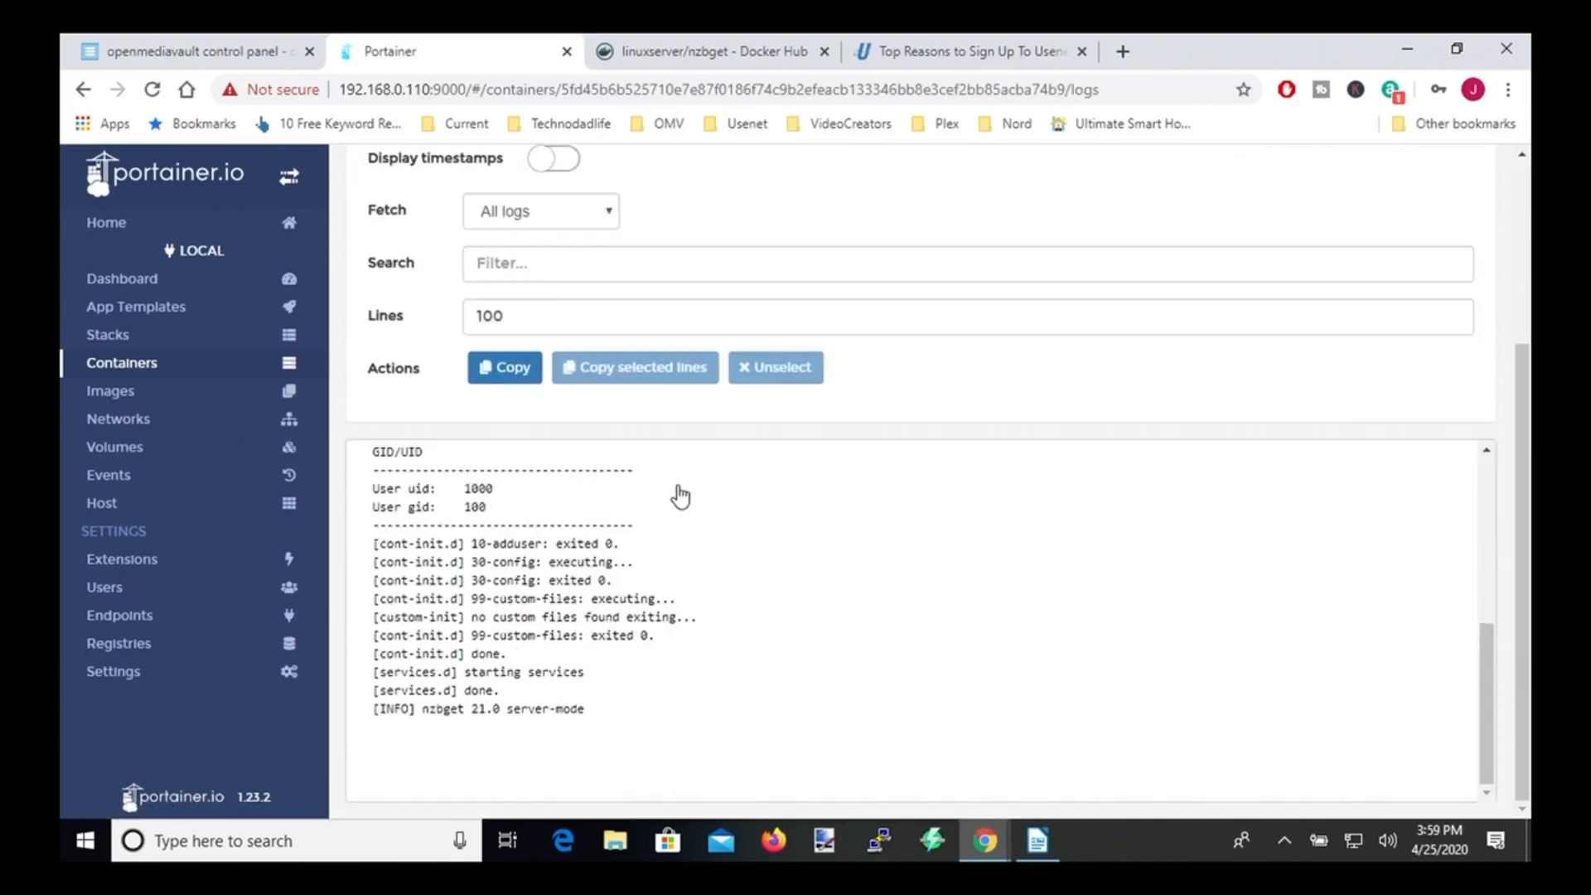
{"action": "left_click", "coordinate": [121, 362]}
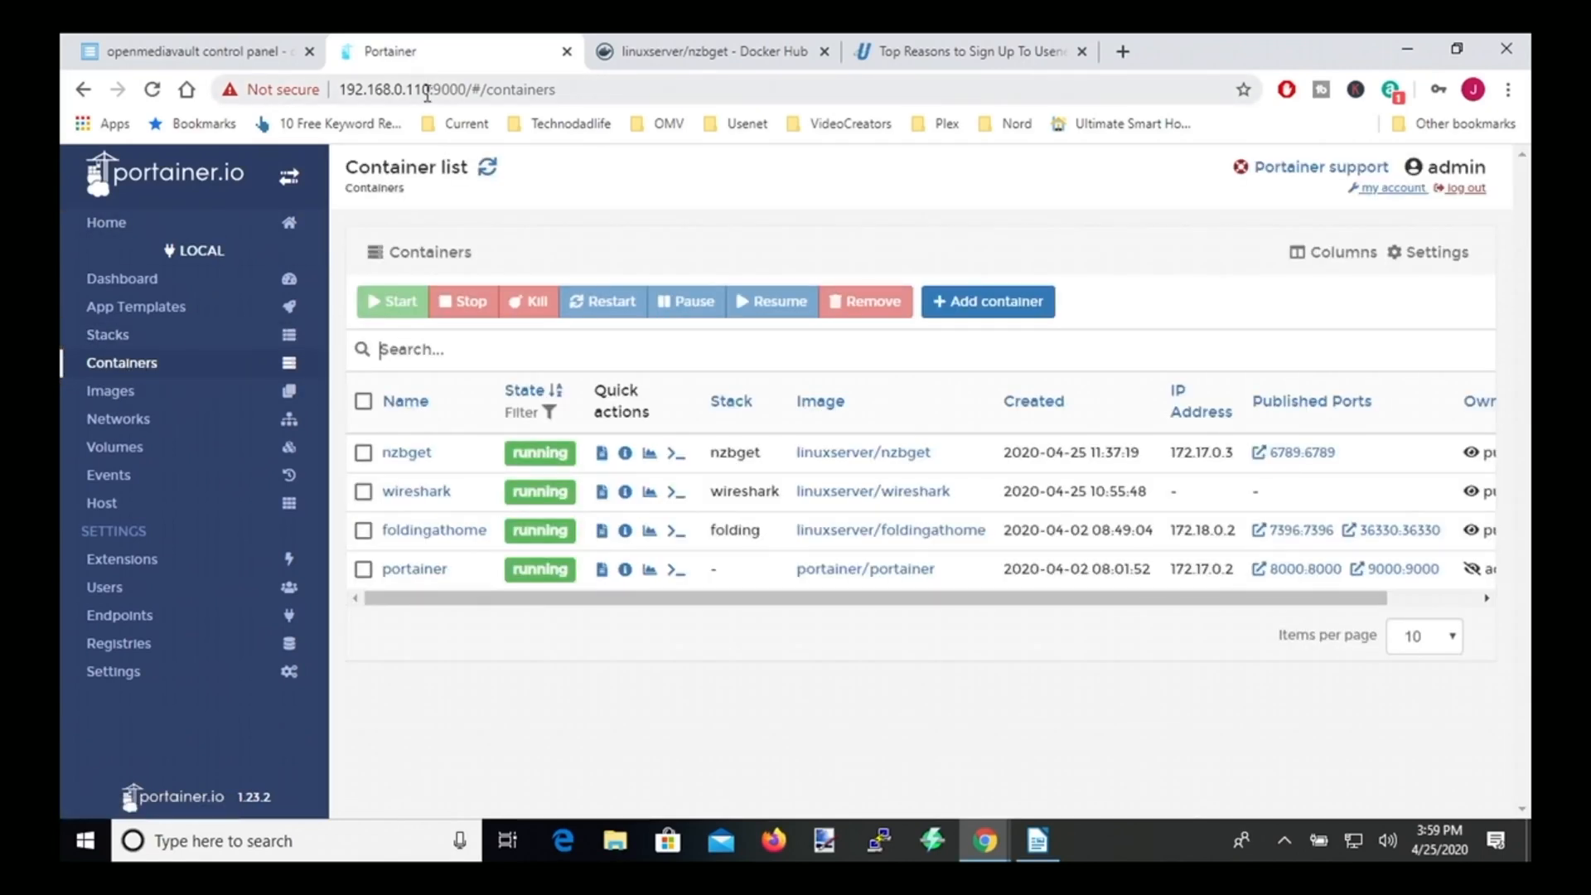
- Load NZBGet in a new tab at the server's IP on port 6789
{"action": "left_click", "coordinate": [446, 89]}
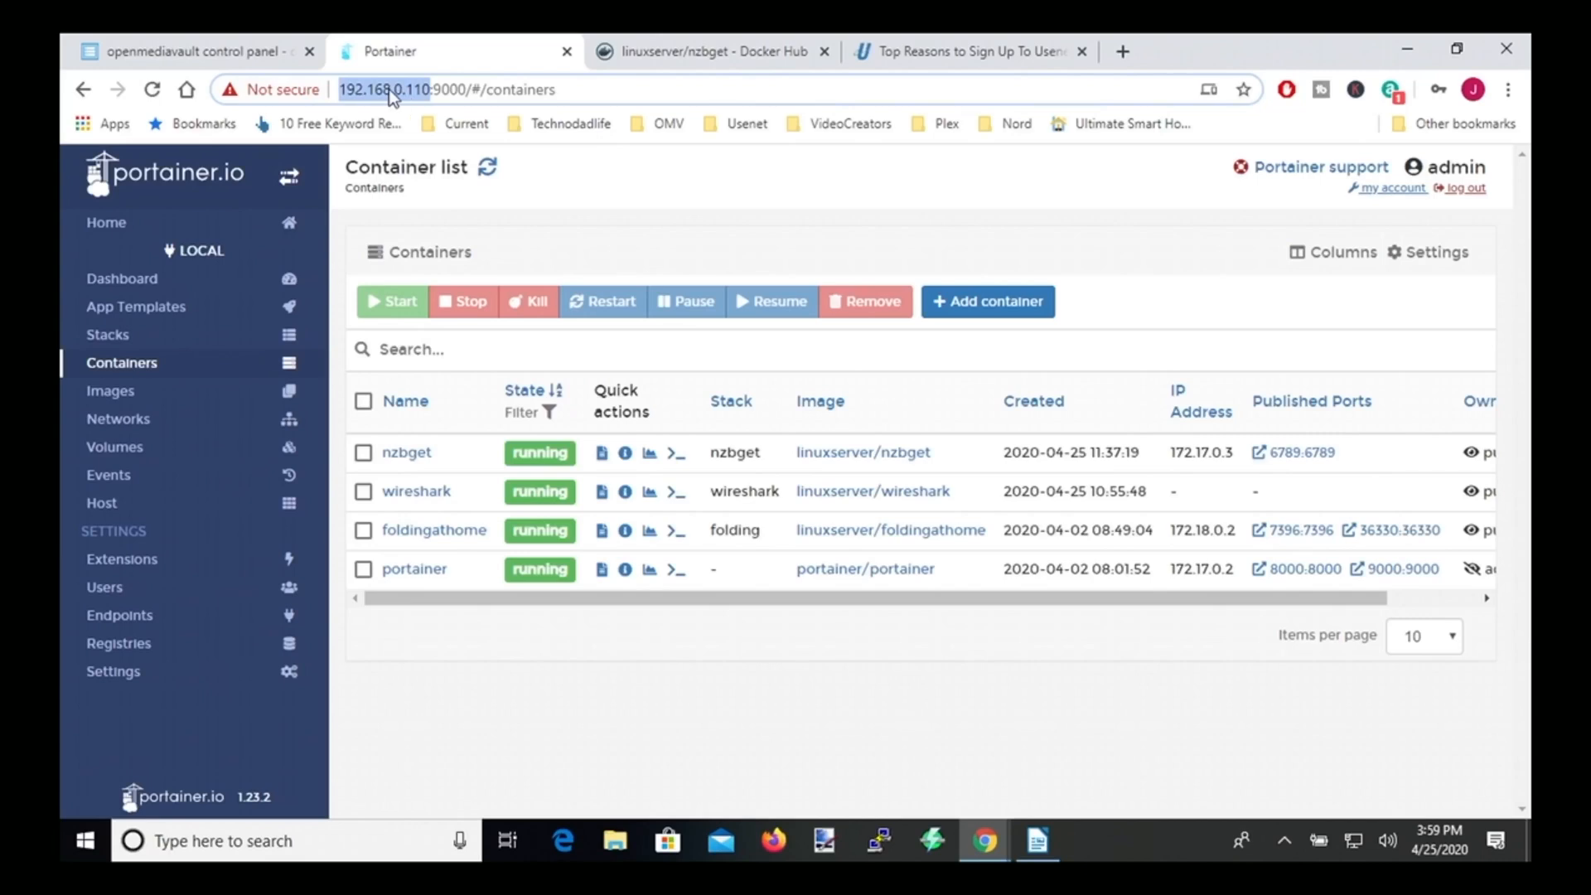
{"action": "mouse_move", "coordinate": [1122, 51]}
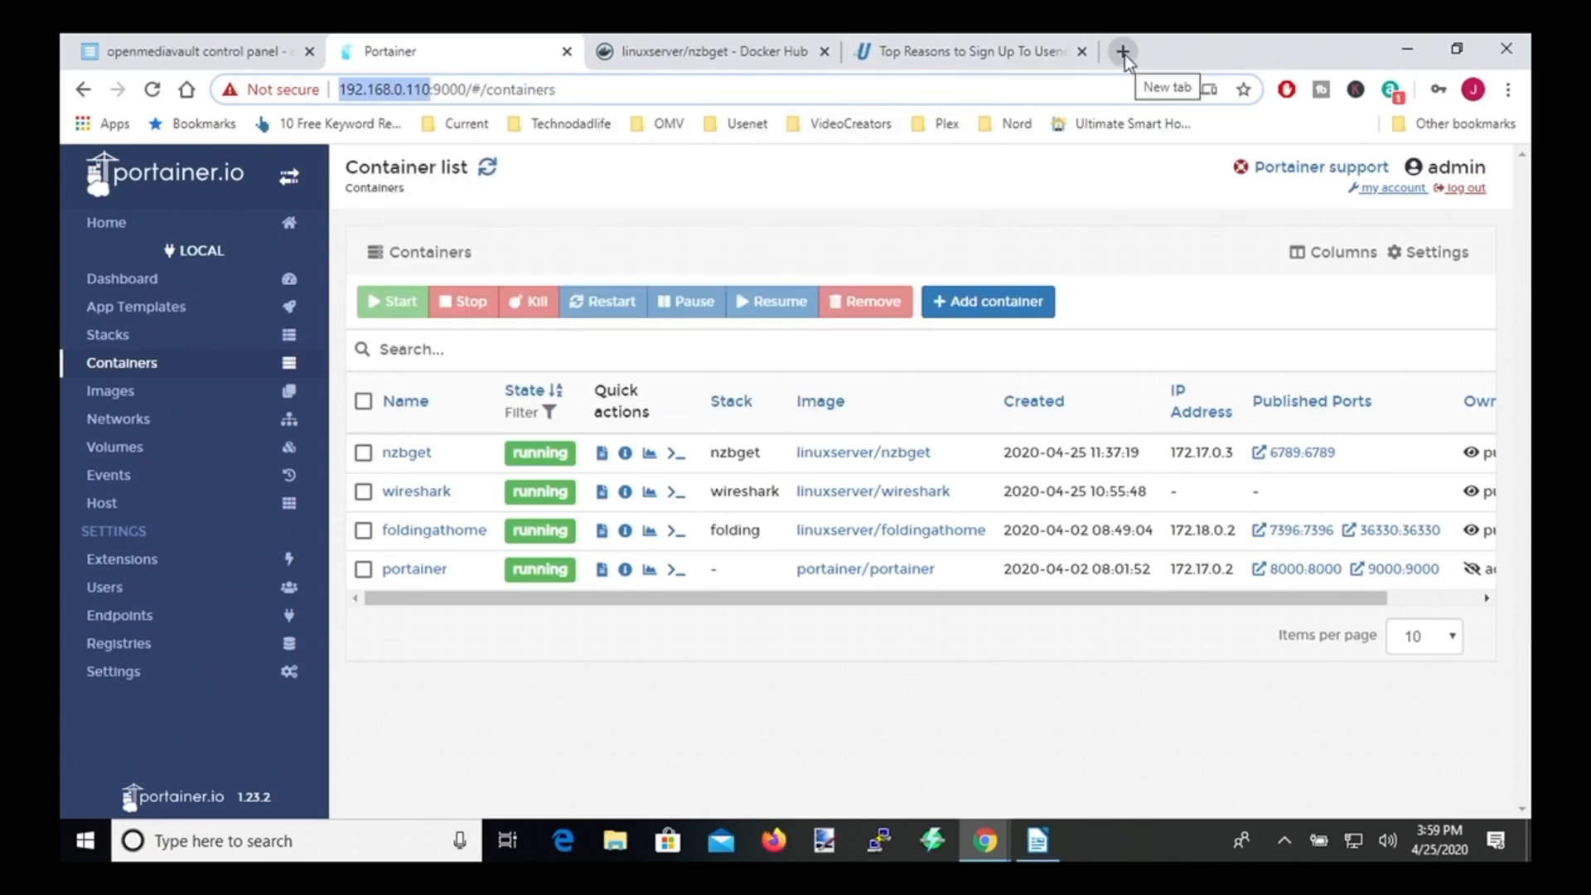
{"action": "left_click", "coordinate": [1121, 51]}
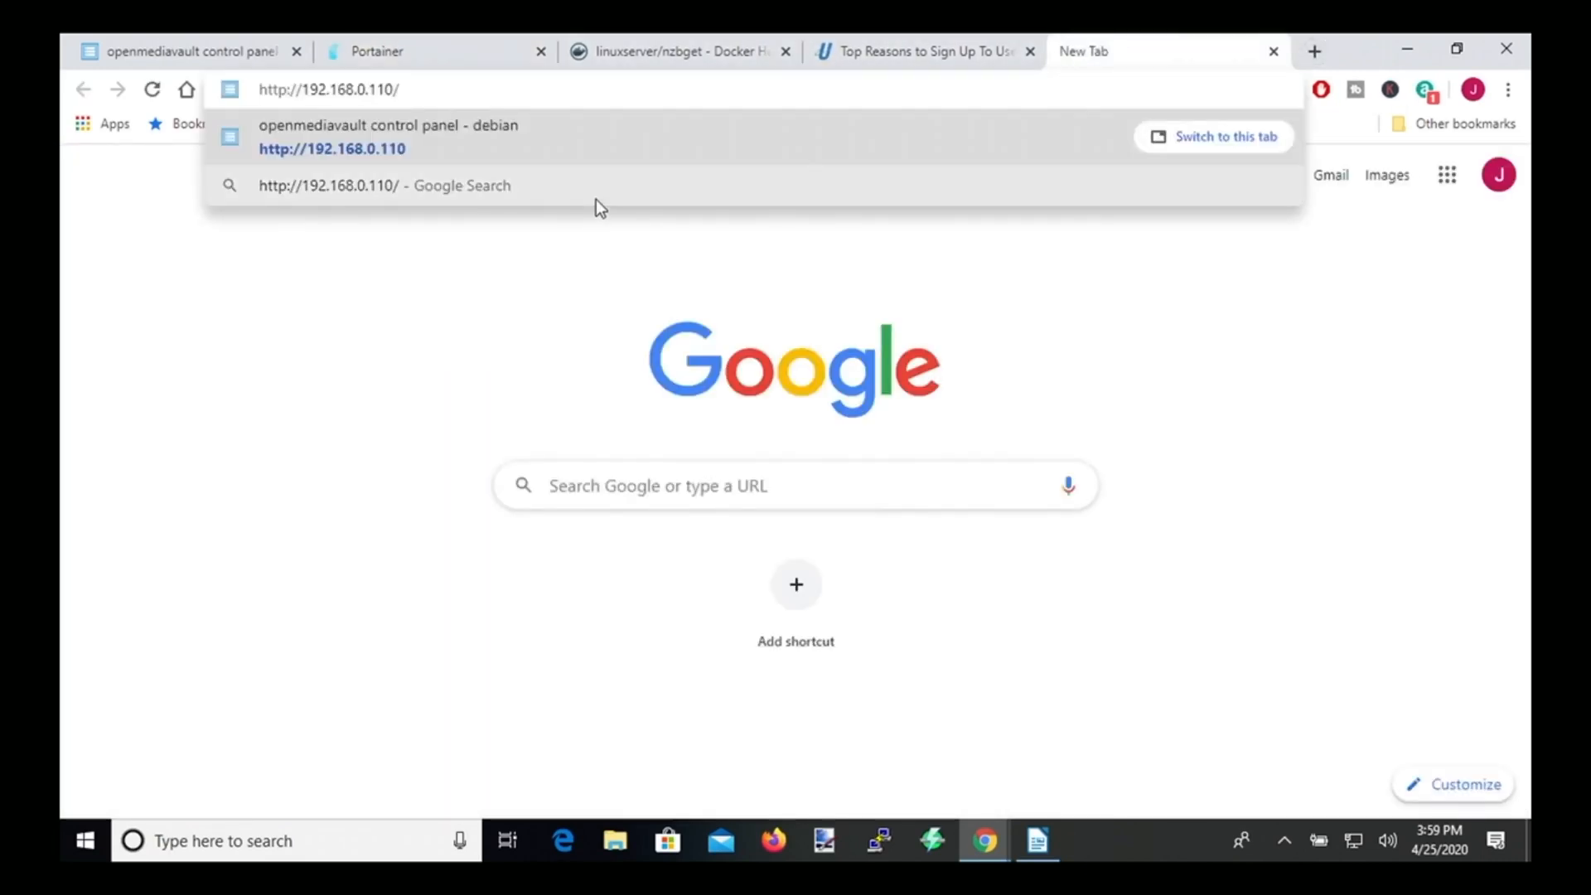
{"action": "type", "text": ":6789"}
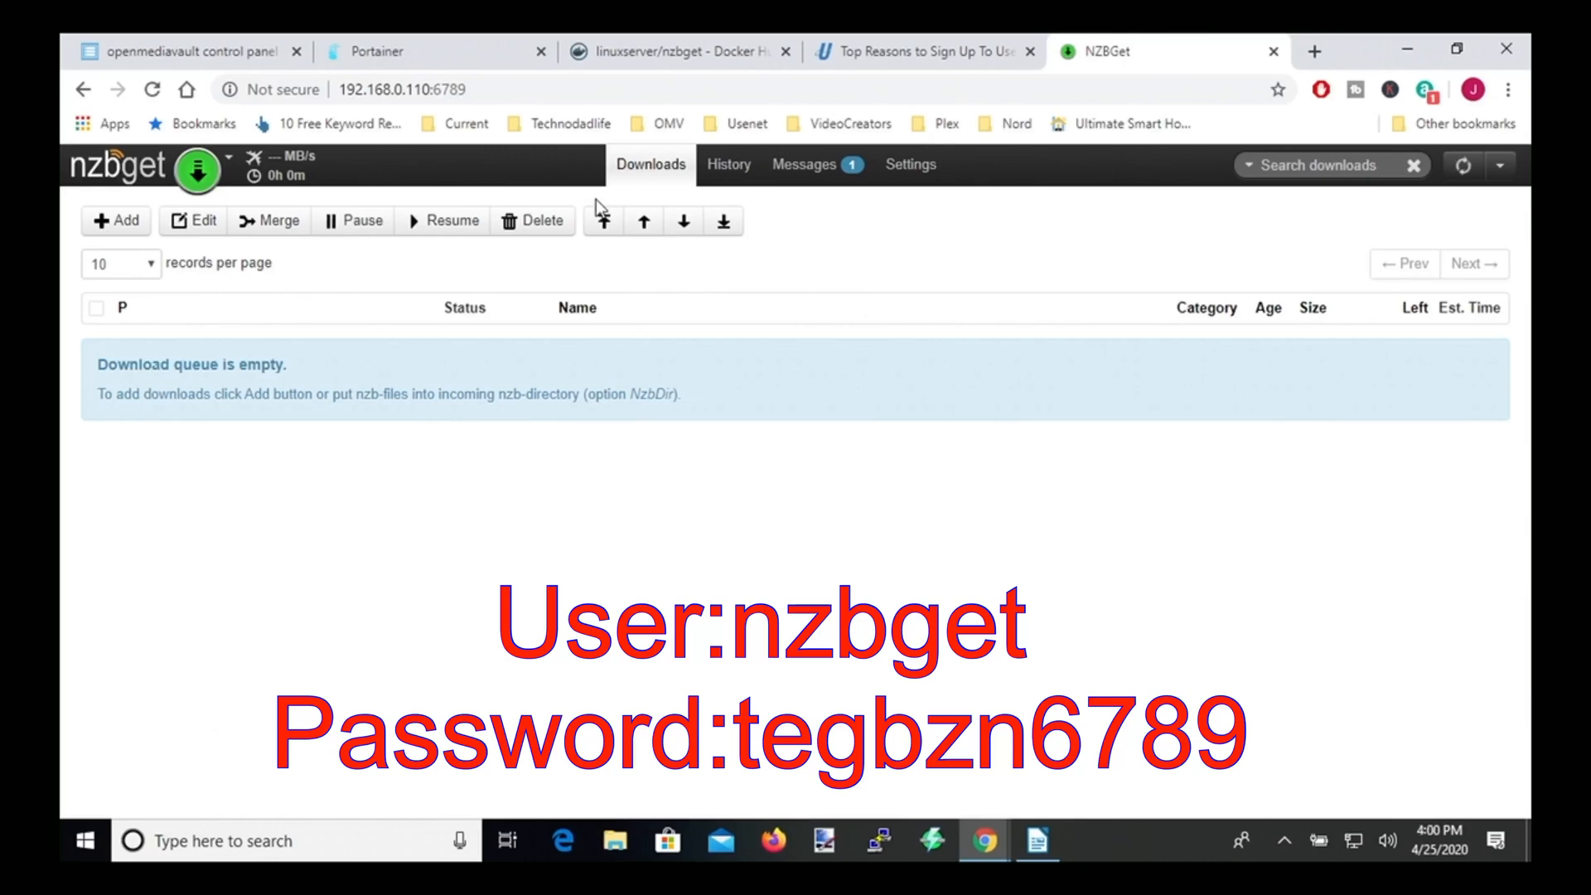
{"action": "left_click", "coordinate": [919, 51]}
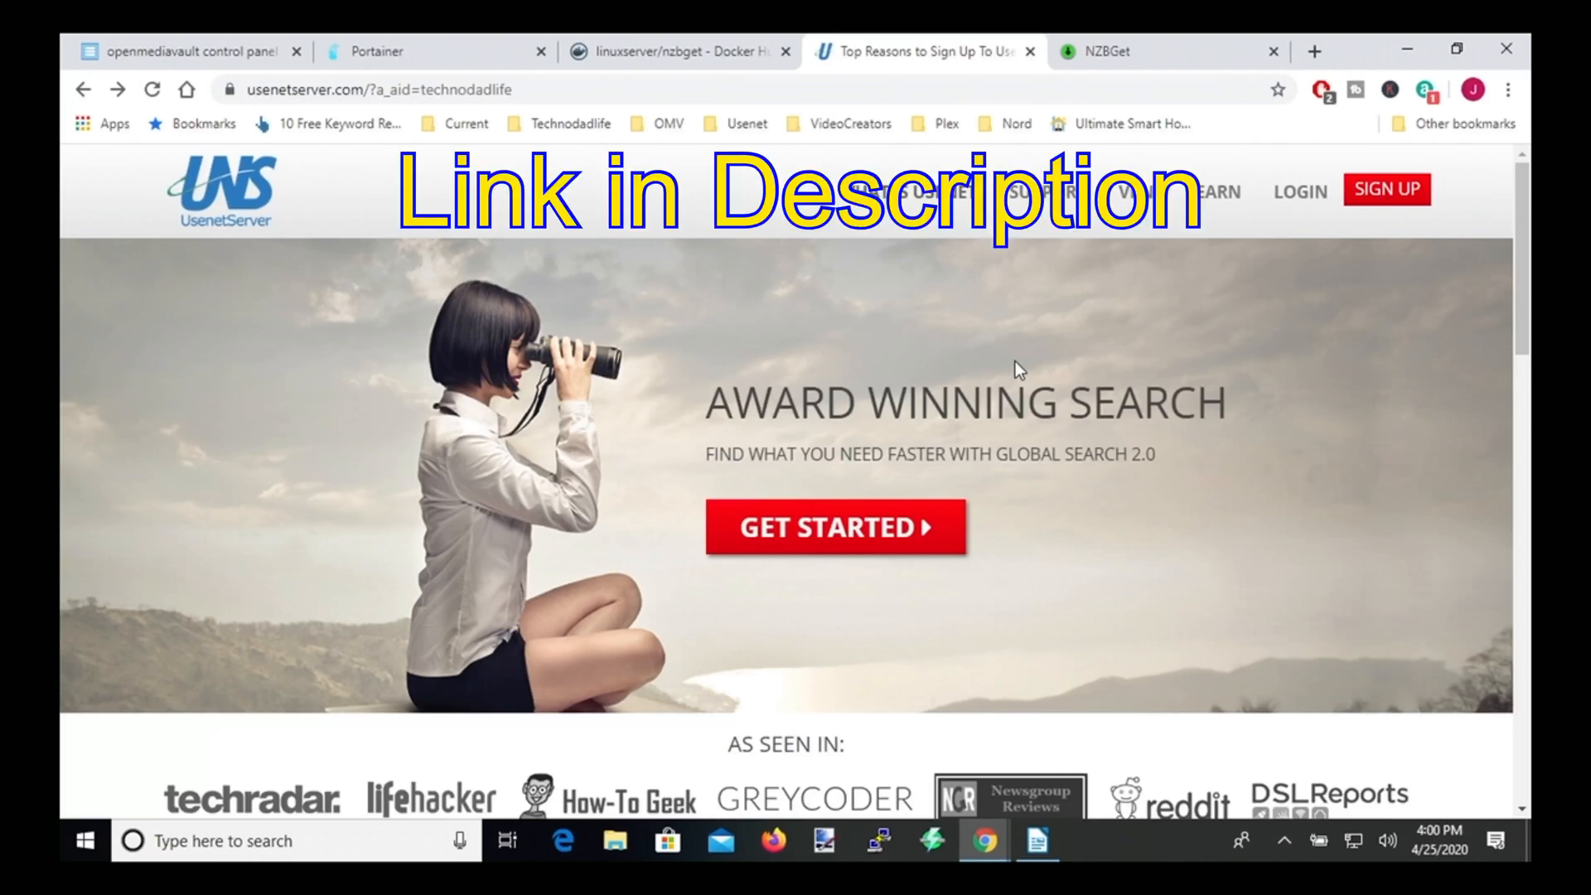
{"action": "mouse_move", "coordinate": [1347, 323]}
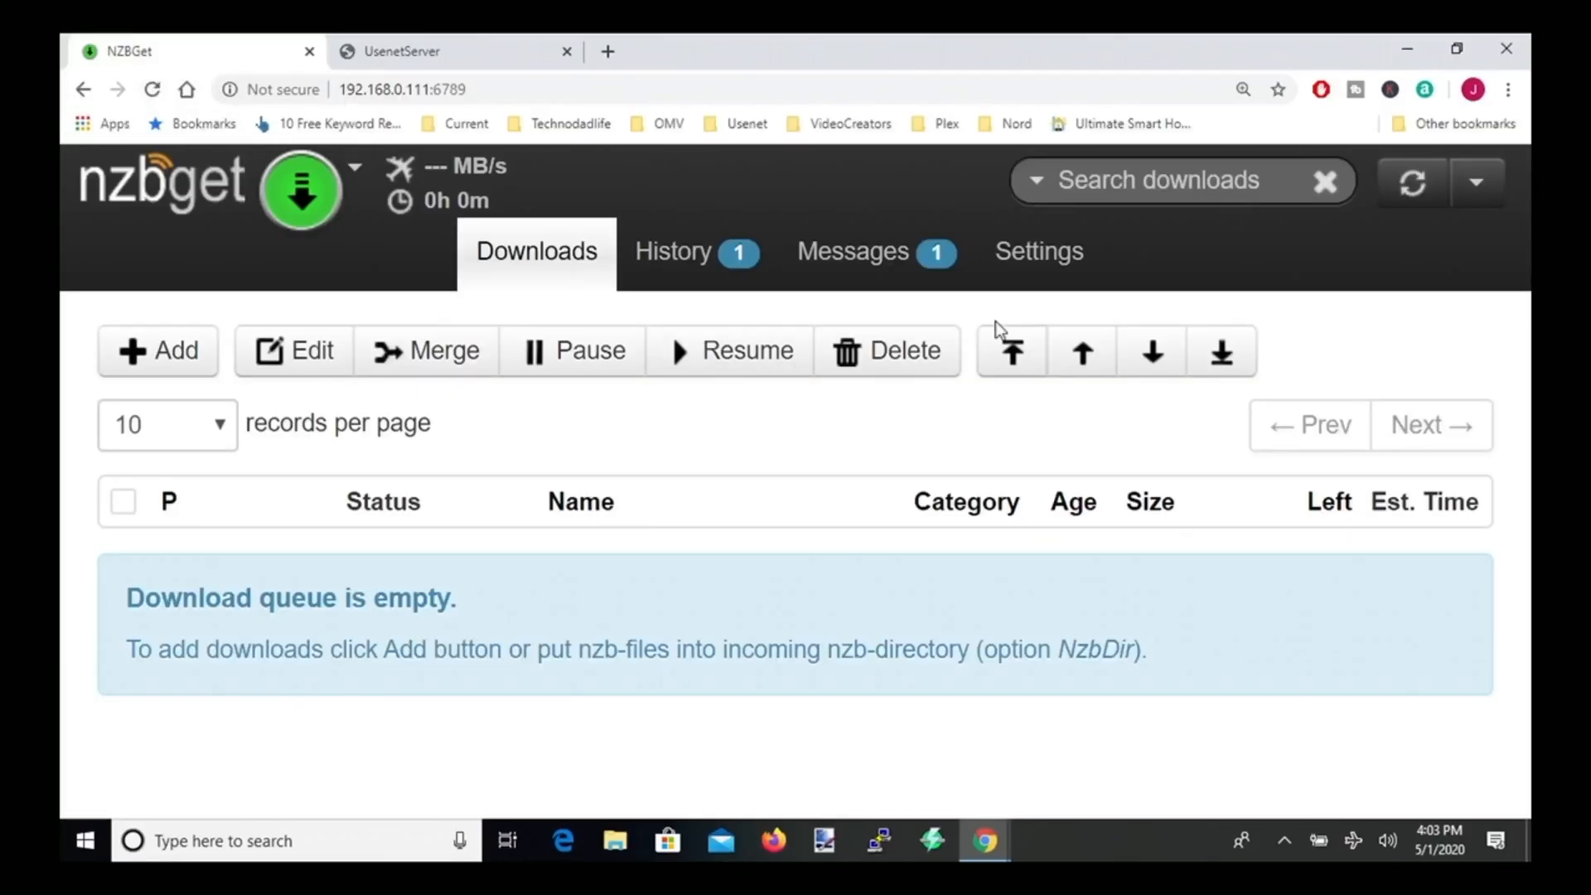
{"action": "mouse_move", "coordinate": [1039, 250]}
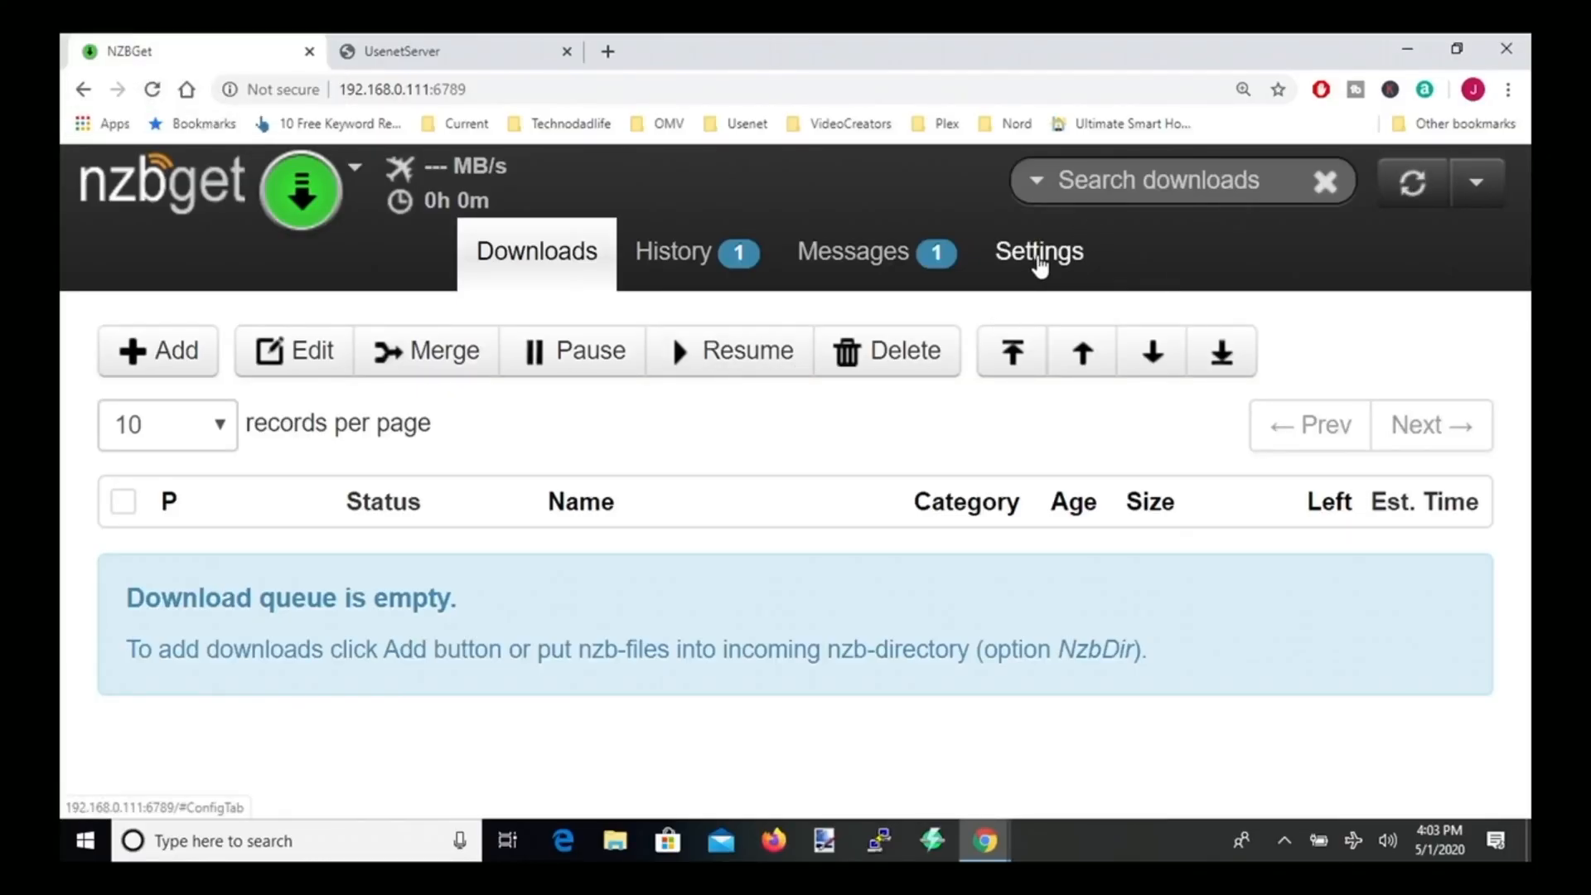
- Open NZBGet's News-Servers settings page and scroll down to Server1's options
{"action": "left_click", "coordinate": [1037, 252]}
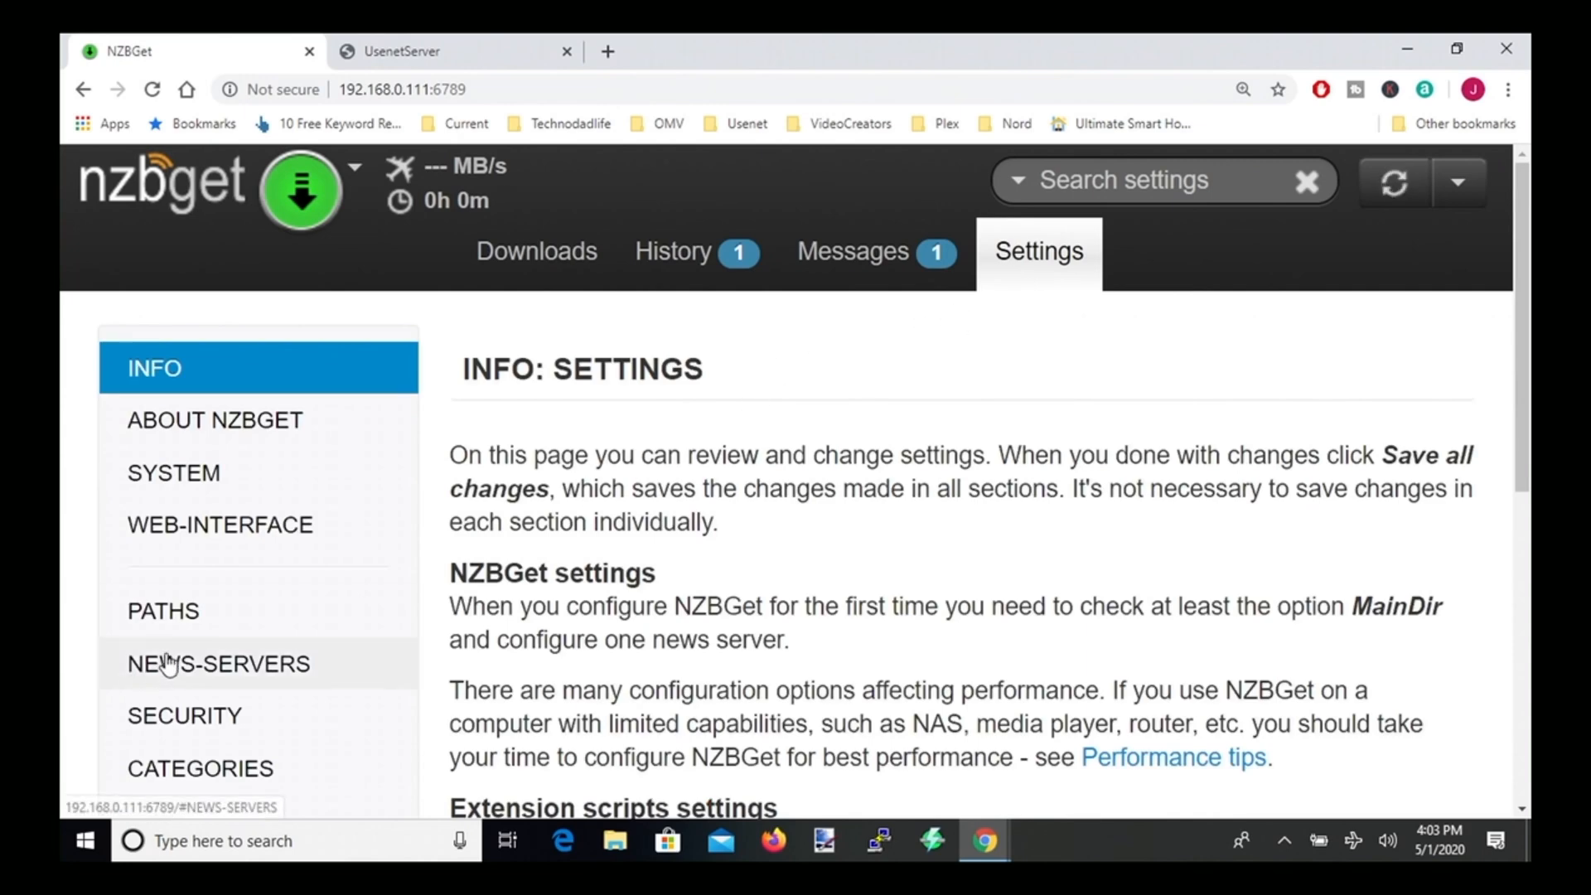
{"action": "scroll", "scroll_direction": "down", "scroll_amount": 3}
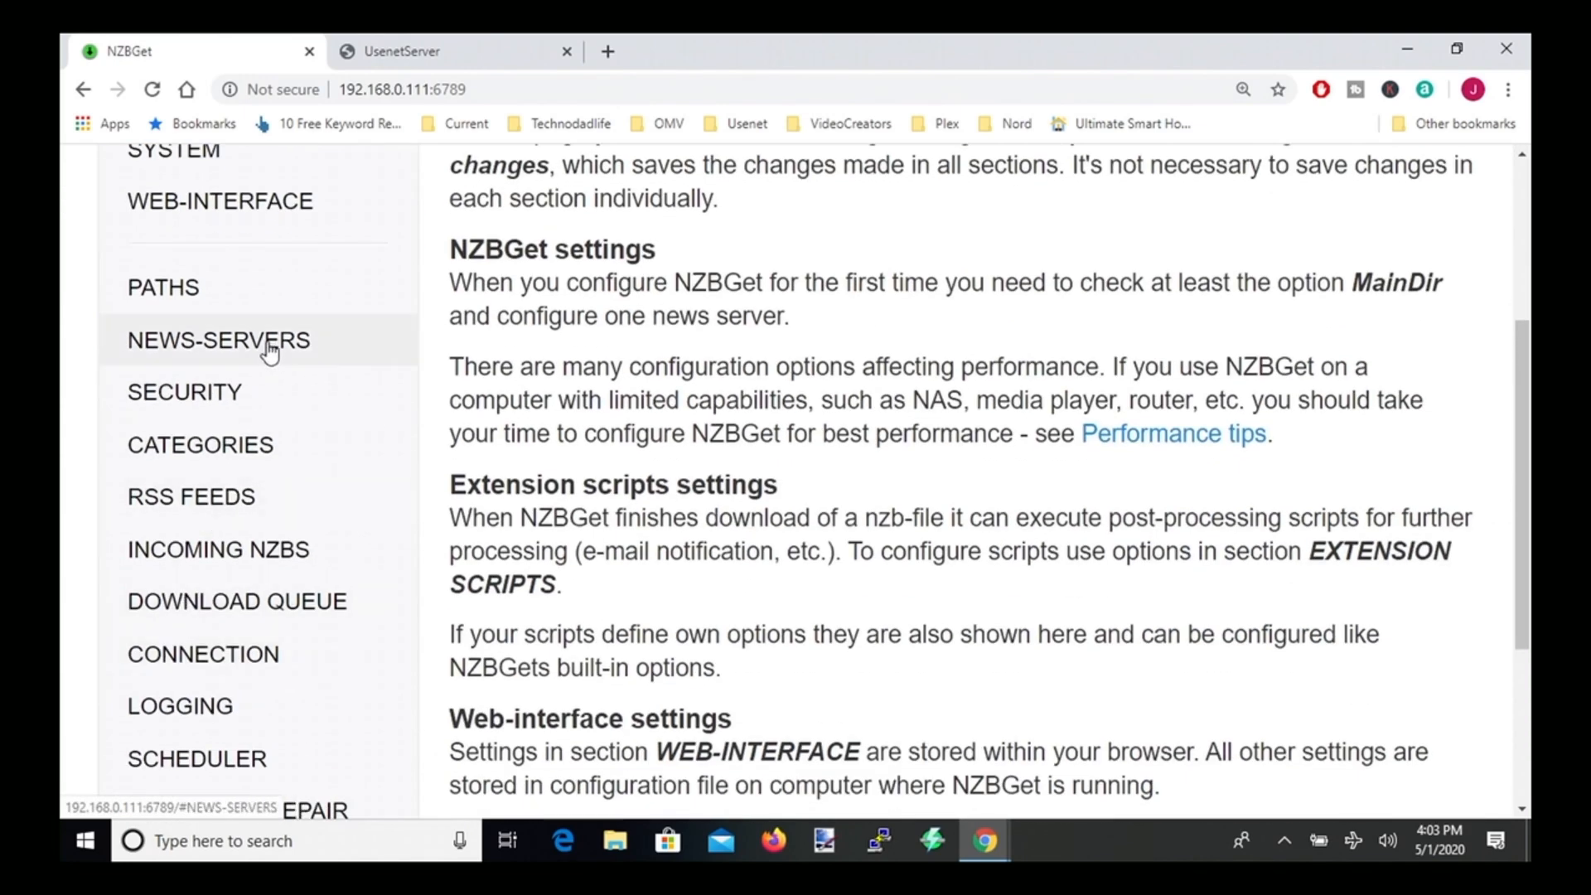
{"action": "left_click", "coordinate": [218, 340]}
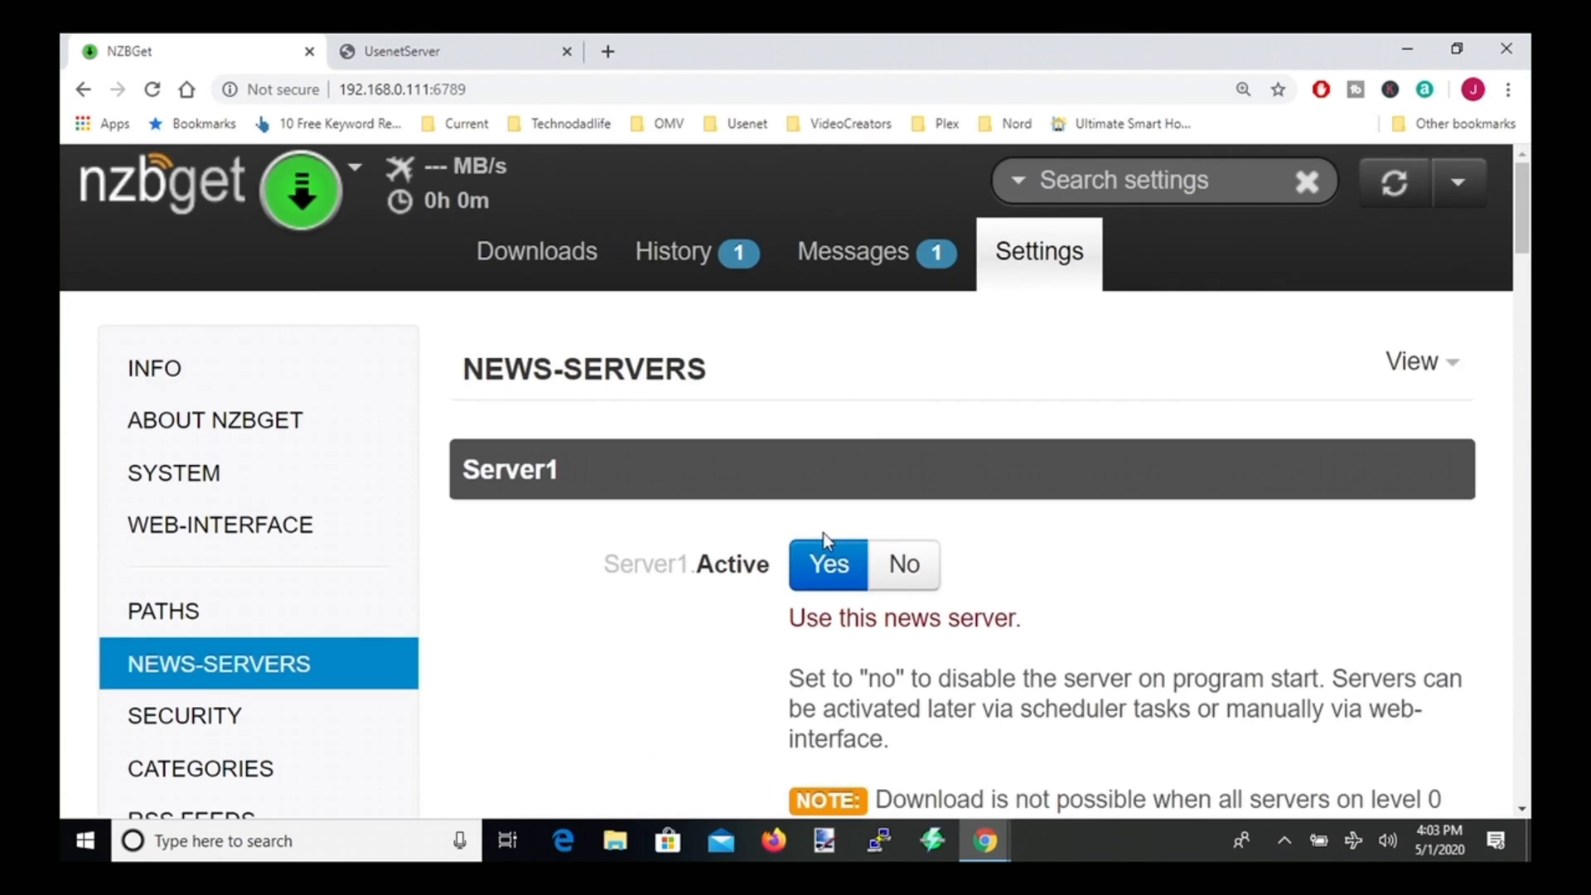
{"action": "mouse_move", "coordinate": [912, 520]}
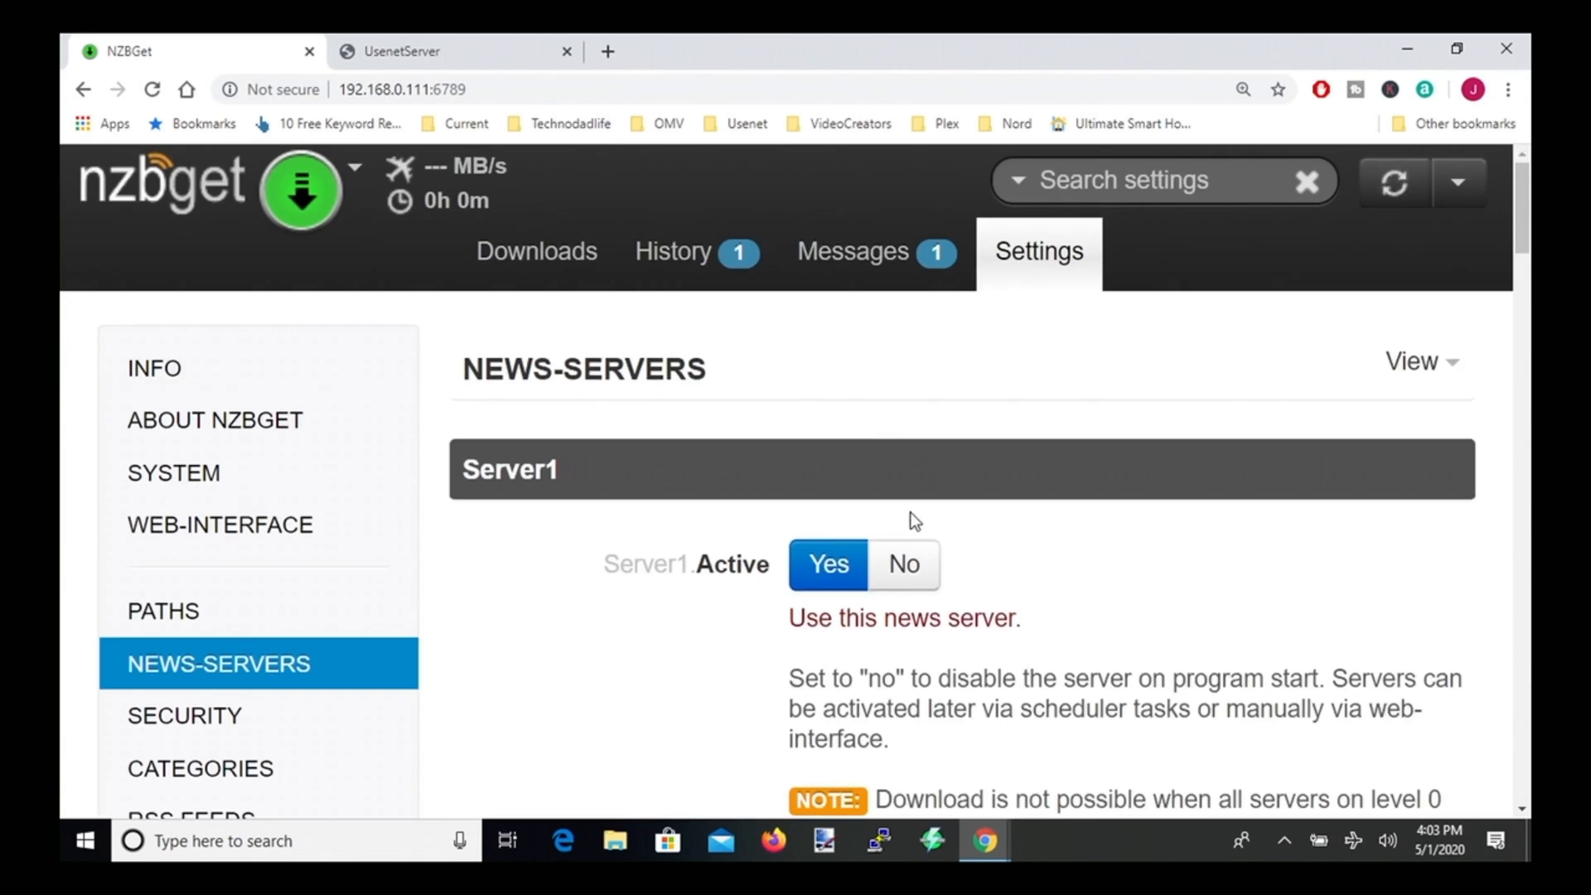
{"action": "scroll", "scroll_direction": "down", "scroll_amount": 3}
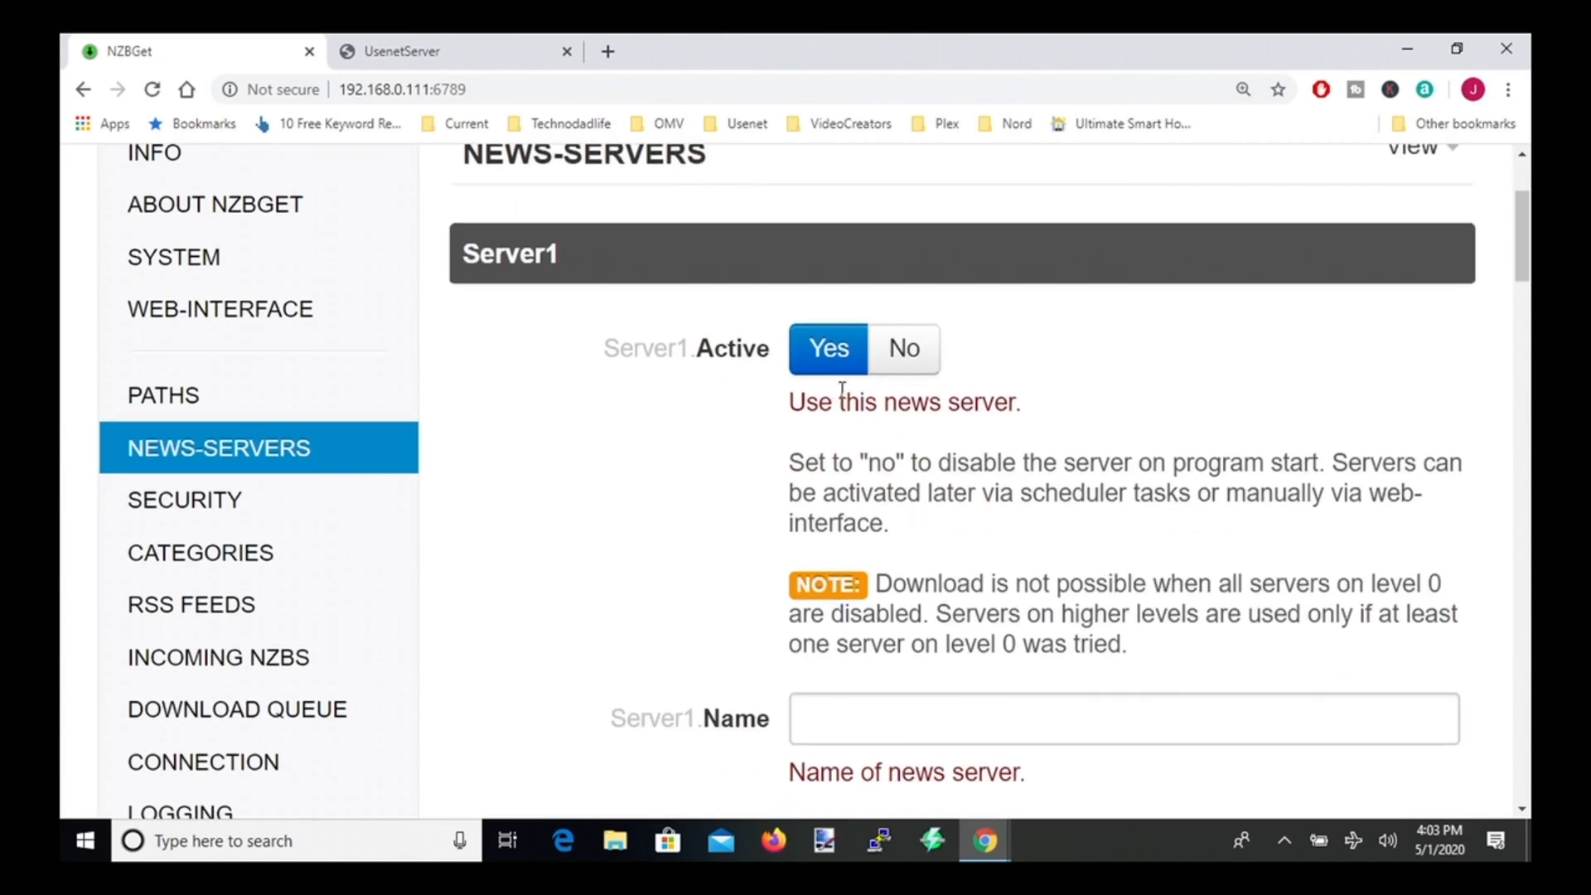
{"action": "scroll", "scroll_direction": "down", "scroll_amount": 3}
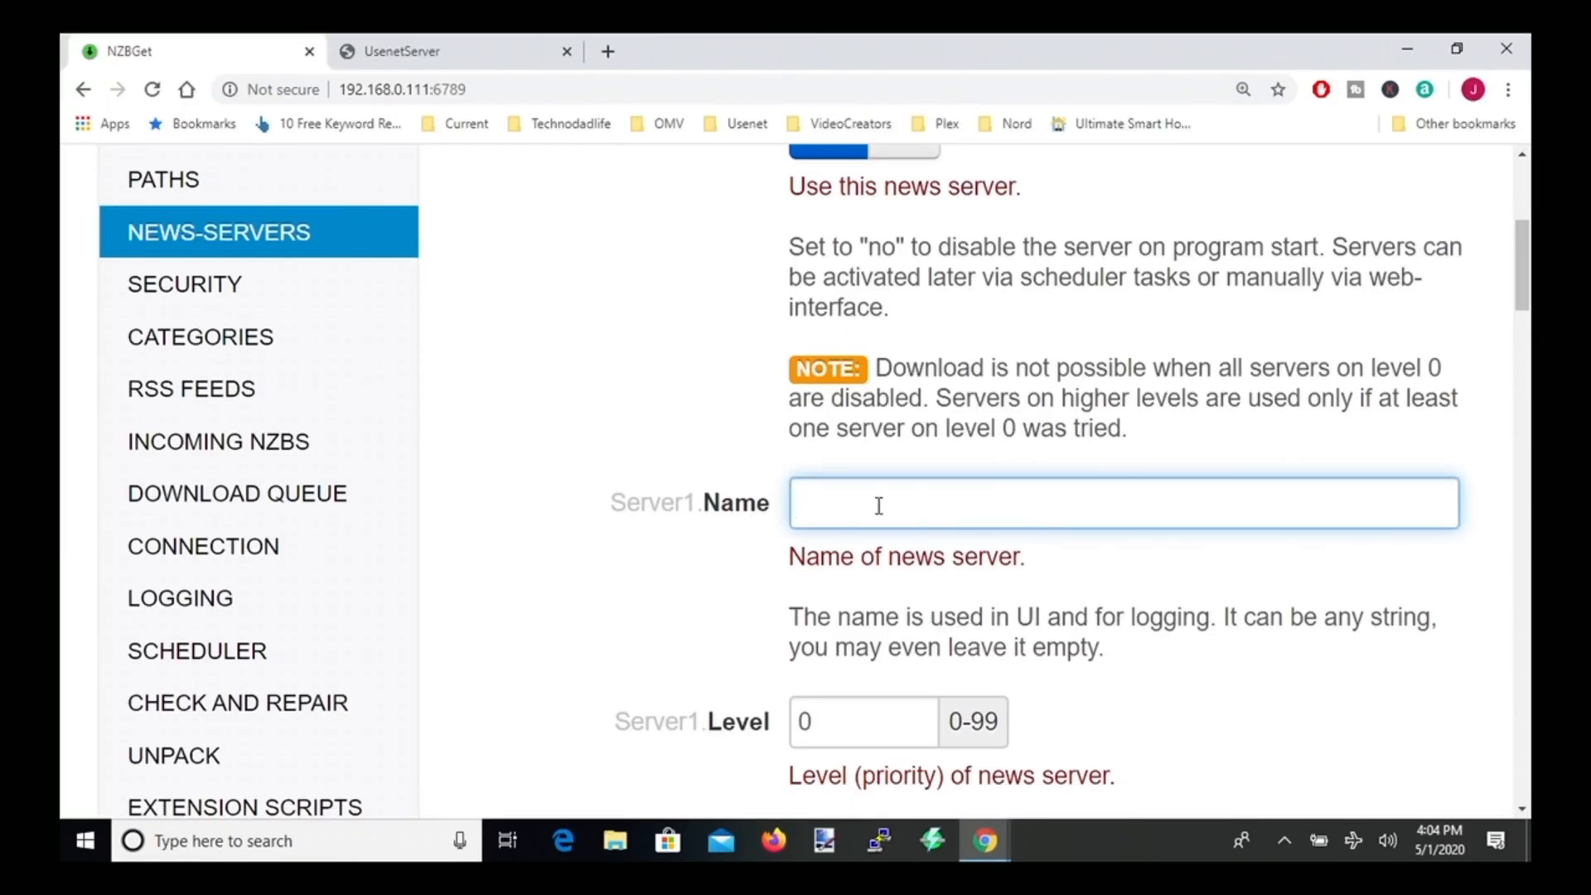
- Name Server1 'usenetserver' and set its host to news.usnetserver.com
{"action": "type", "text": "usene"}
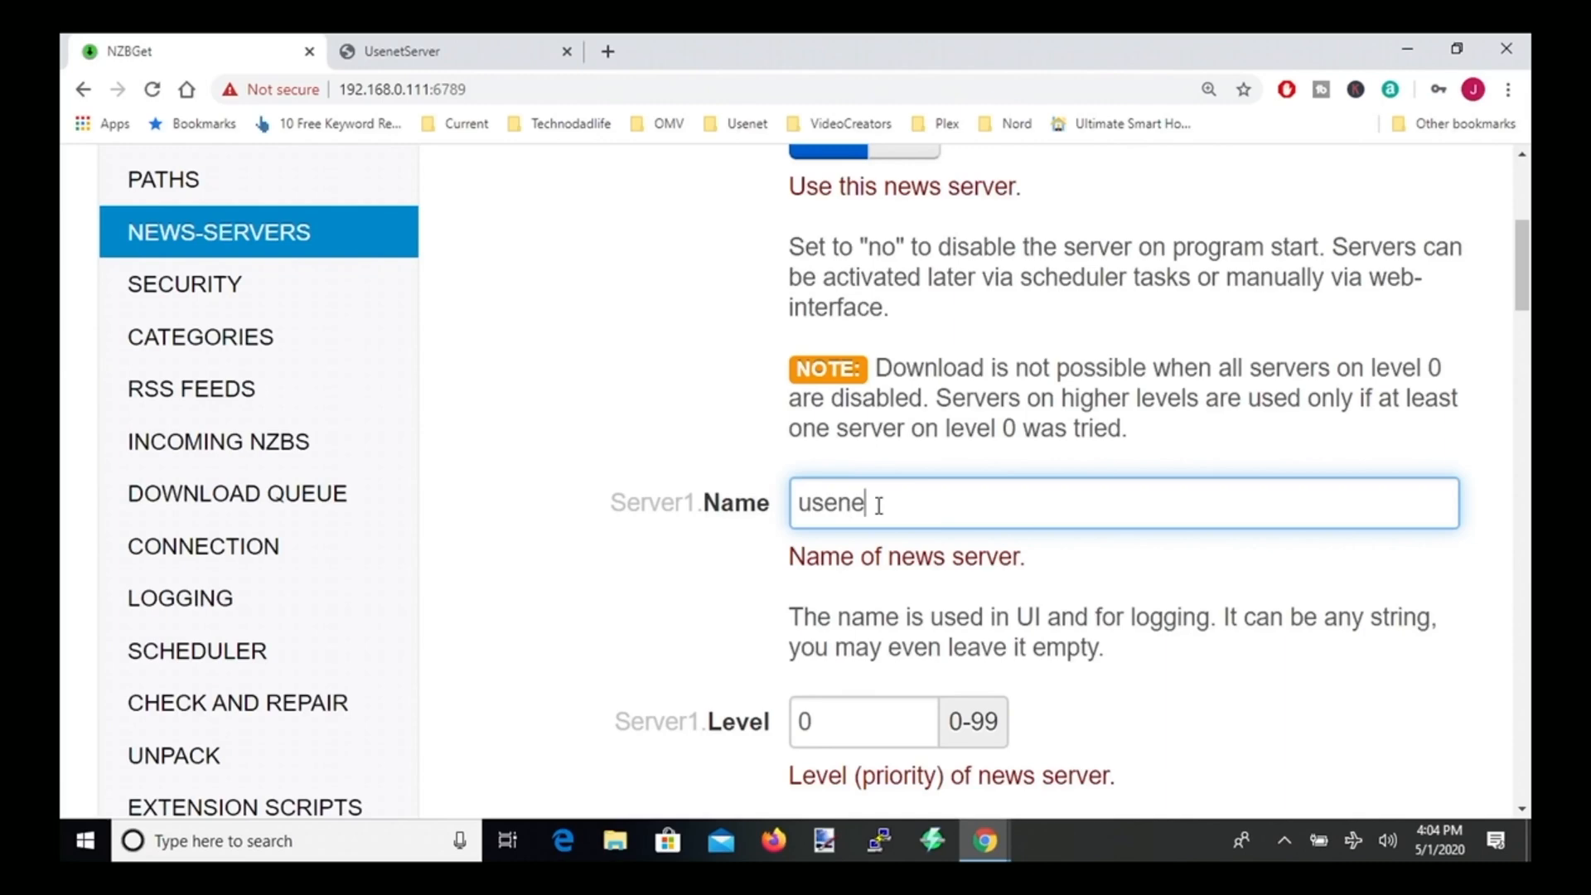
{"action": "type", "text": "tserver"}
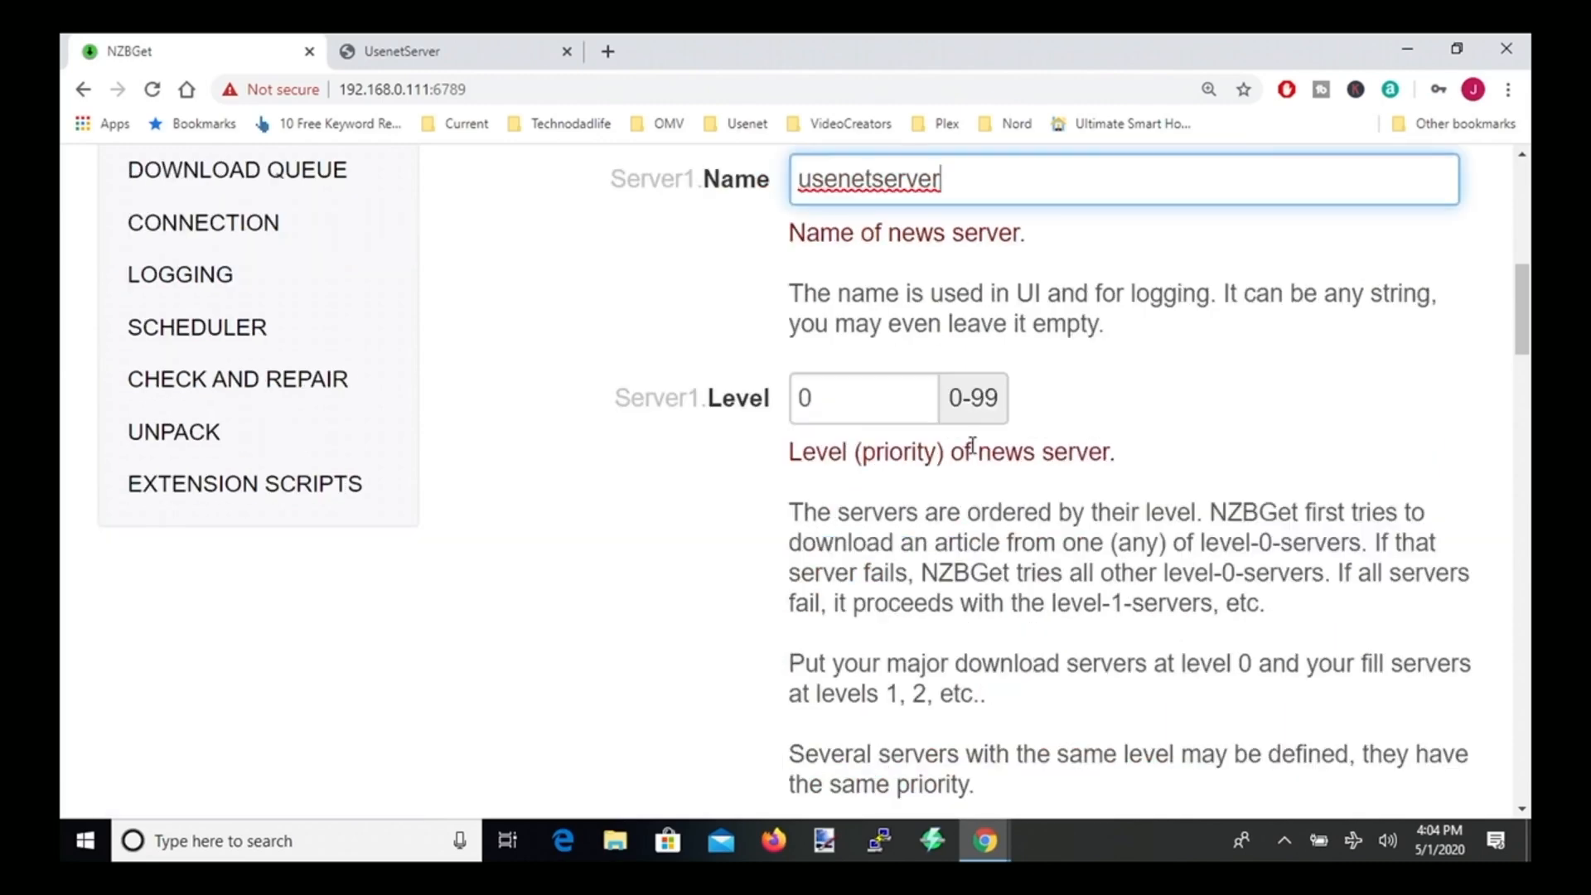
{"action": "scroll", "scroll_direction": "down", "scroll_amount": 3}
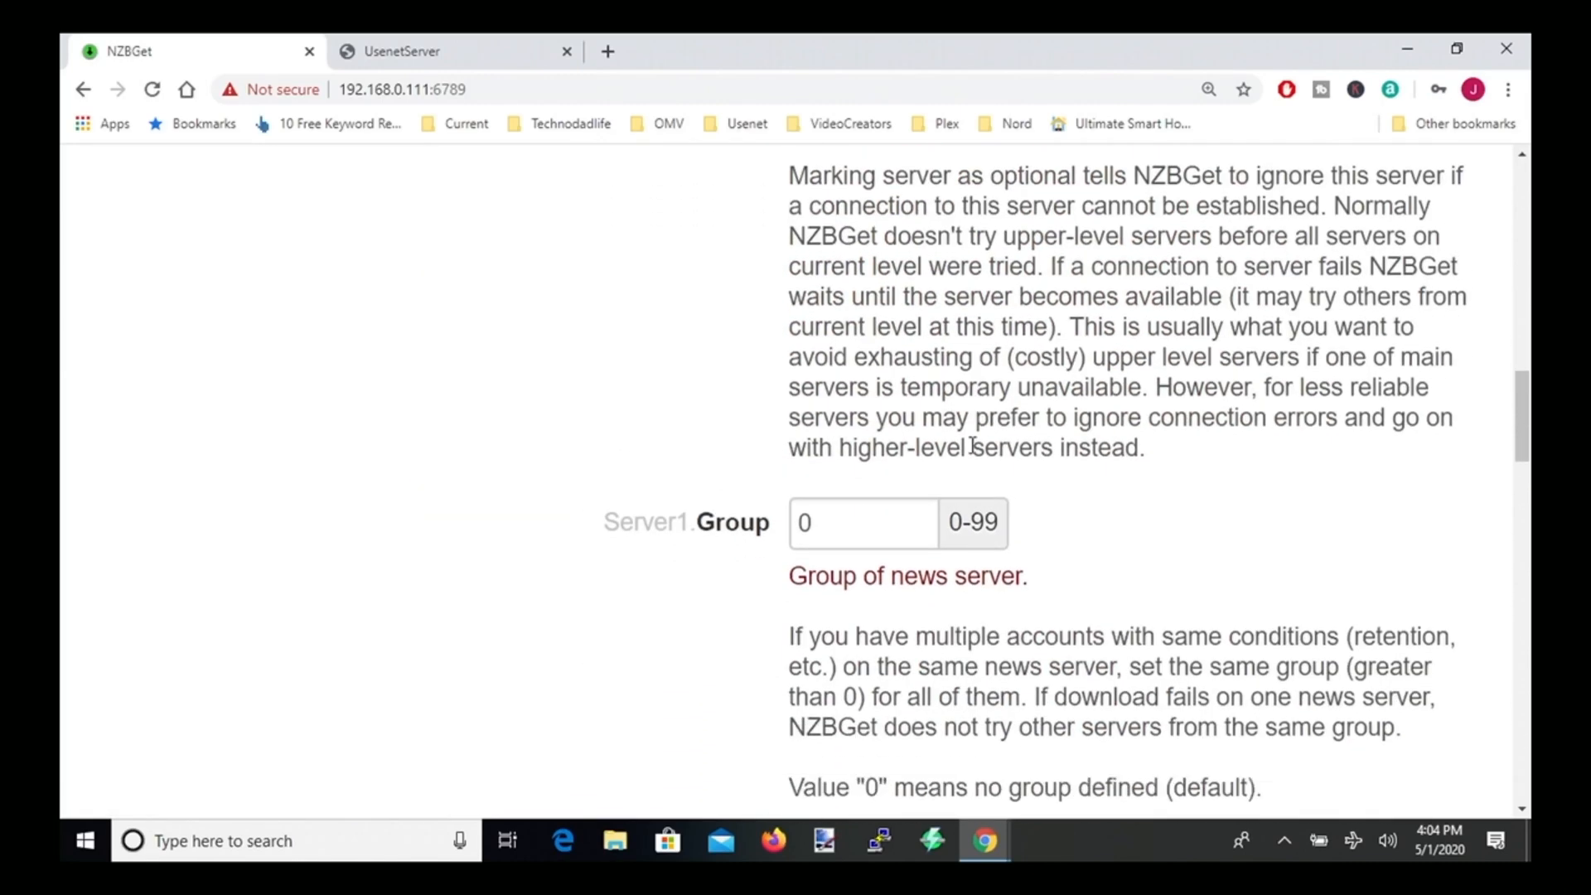
{"action": "scroll", "scroll_direction": "down", "scroll_amount": 3}
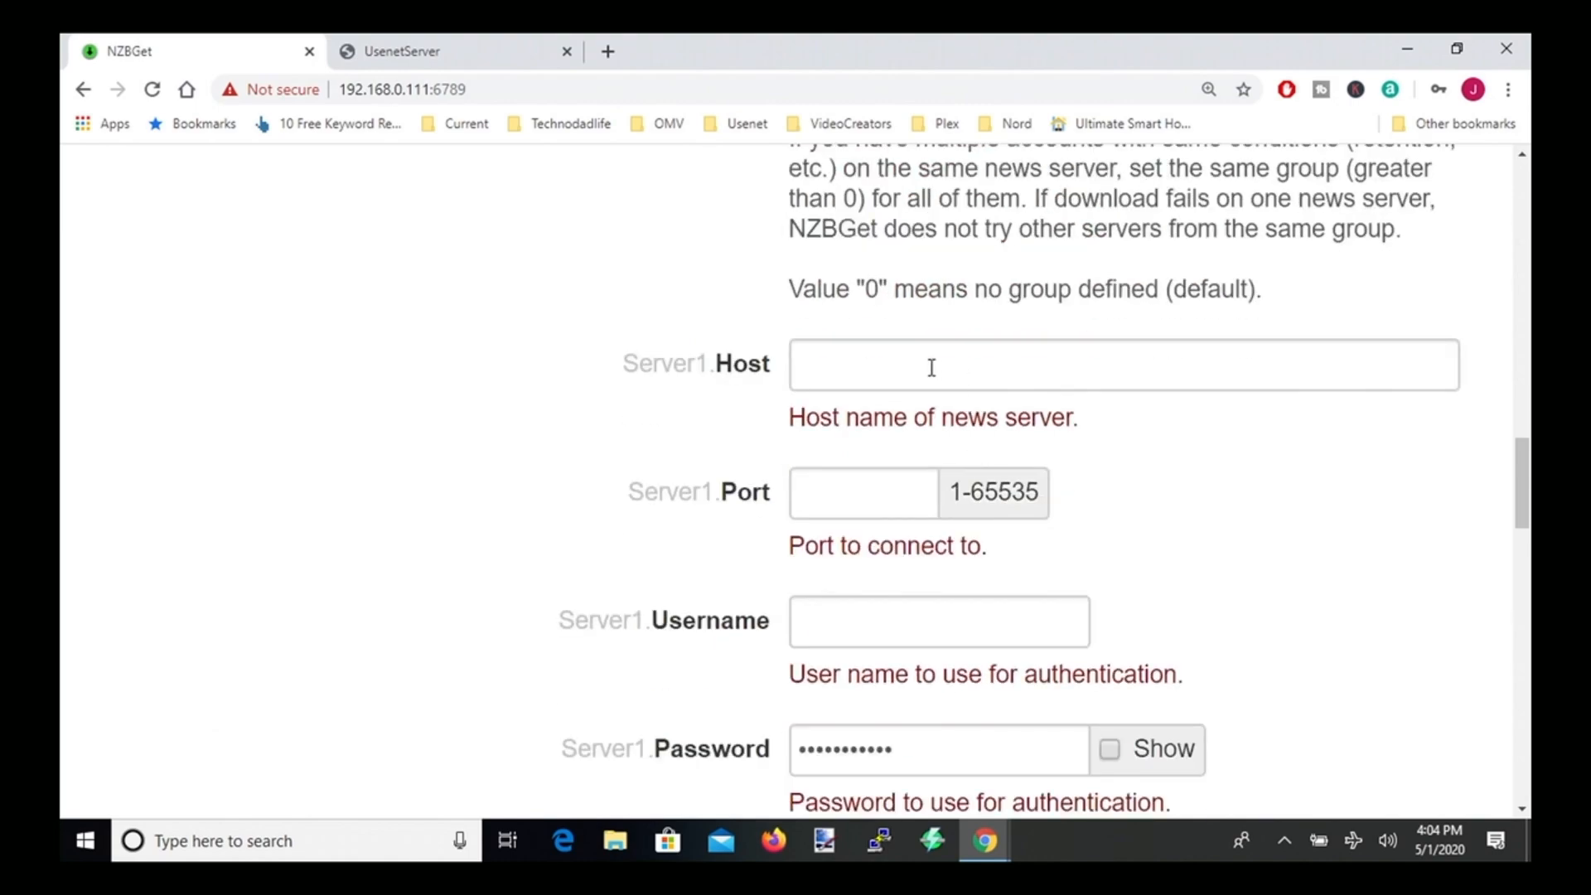
{"action": "type", "text": "news.usnetserver.com"}
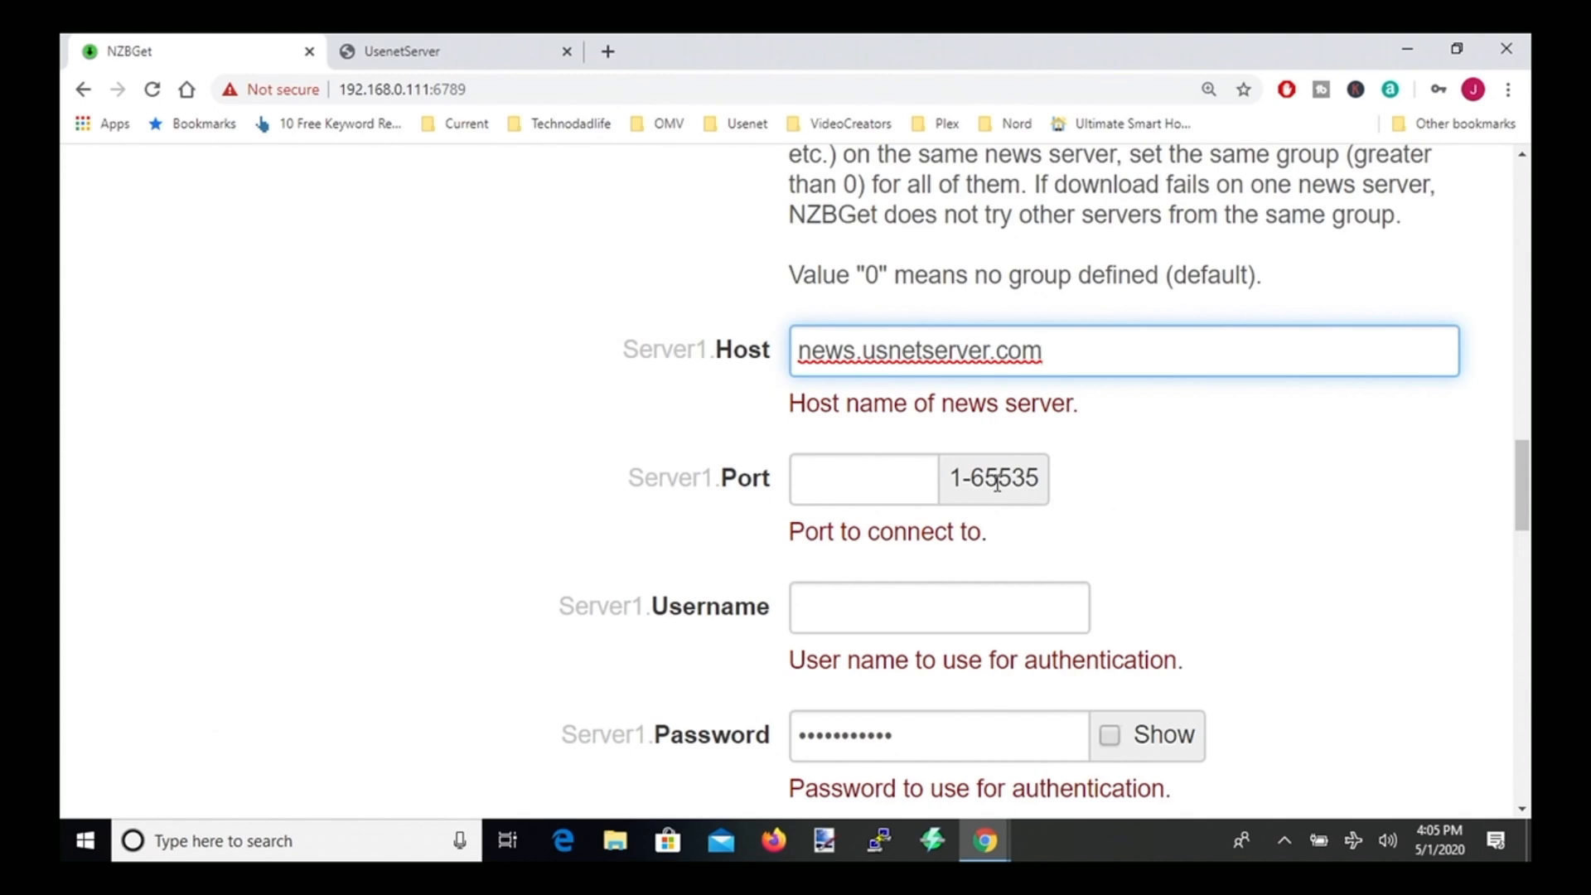
- Set Server1's port to 563, enter the username, and review the remaining options
{"action": "left_click", "coordinate": [862, 479]}
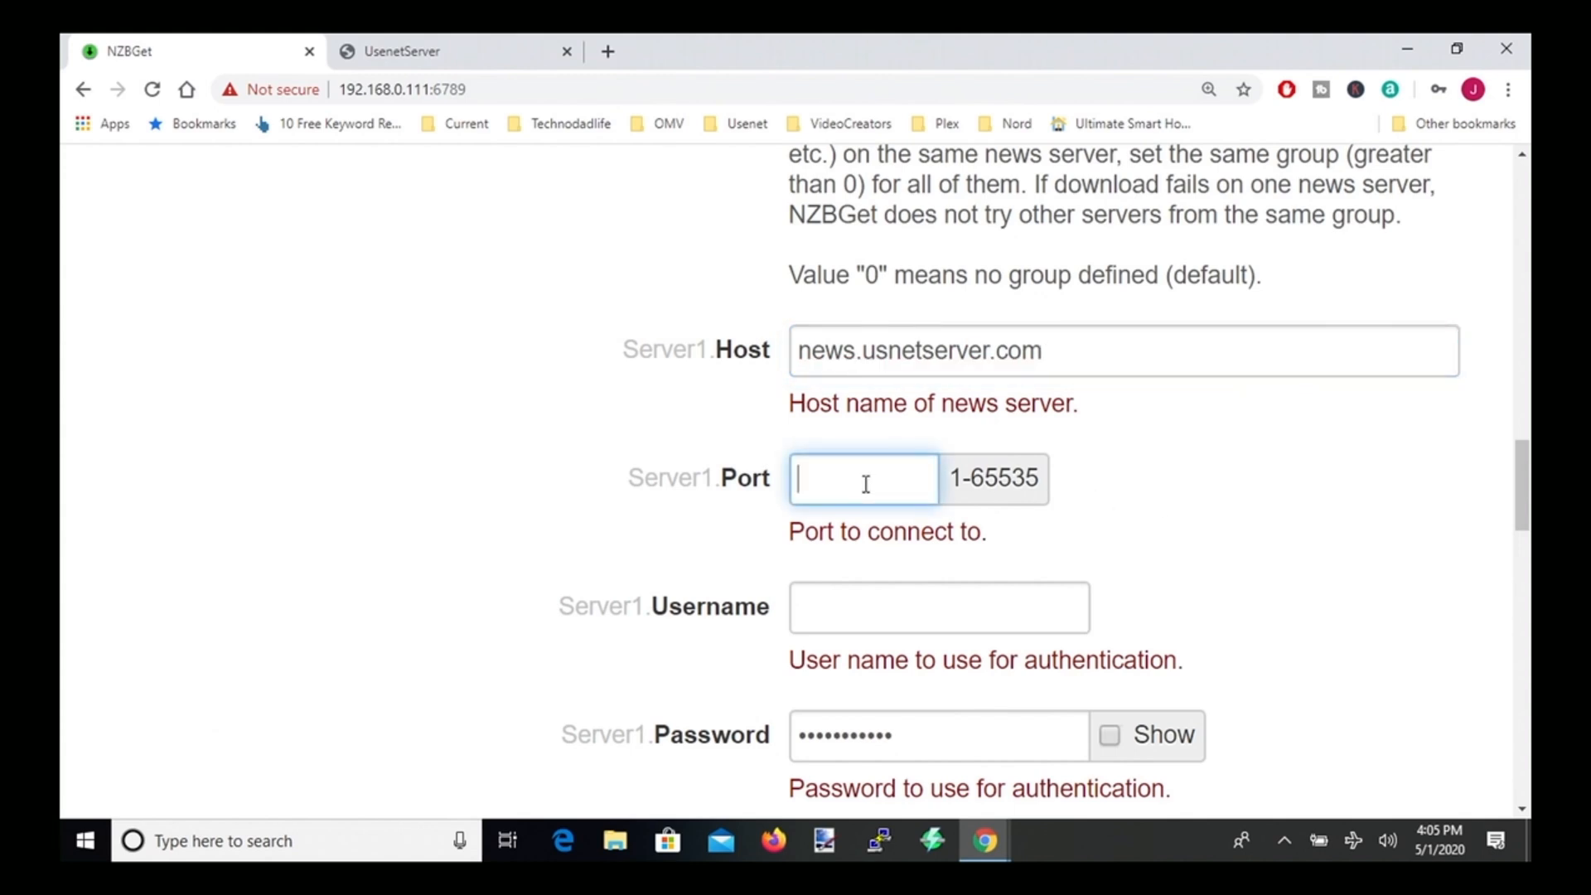
{"action": "type", "text": "563"}
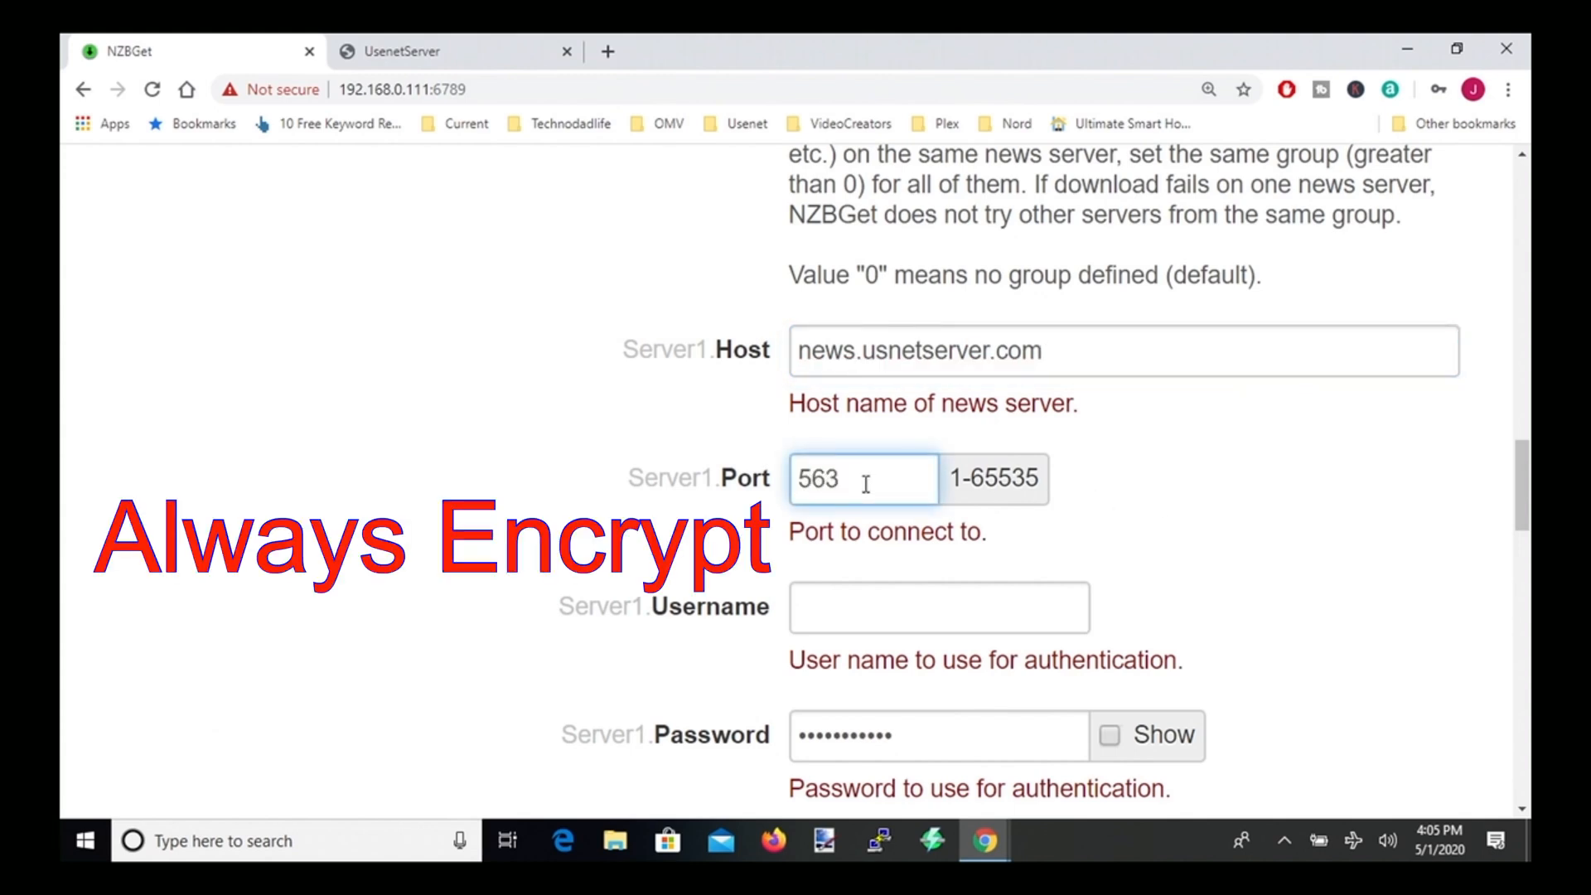
{"action": "scroll", "scroll_direction": "down", "scroll_amount": 3}
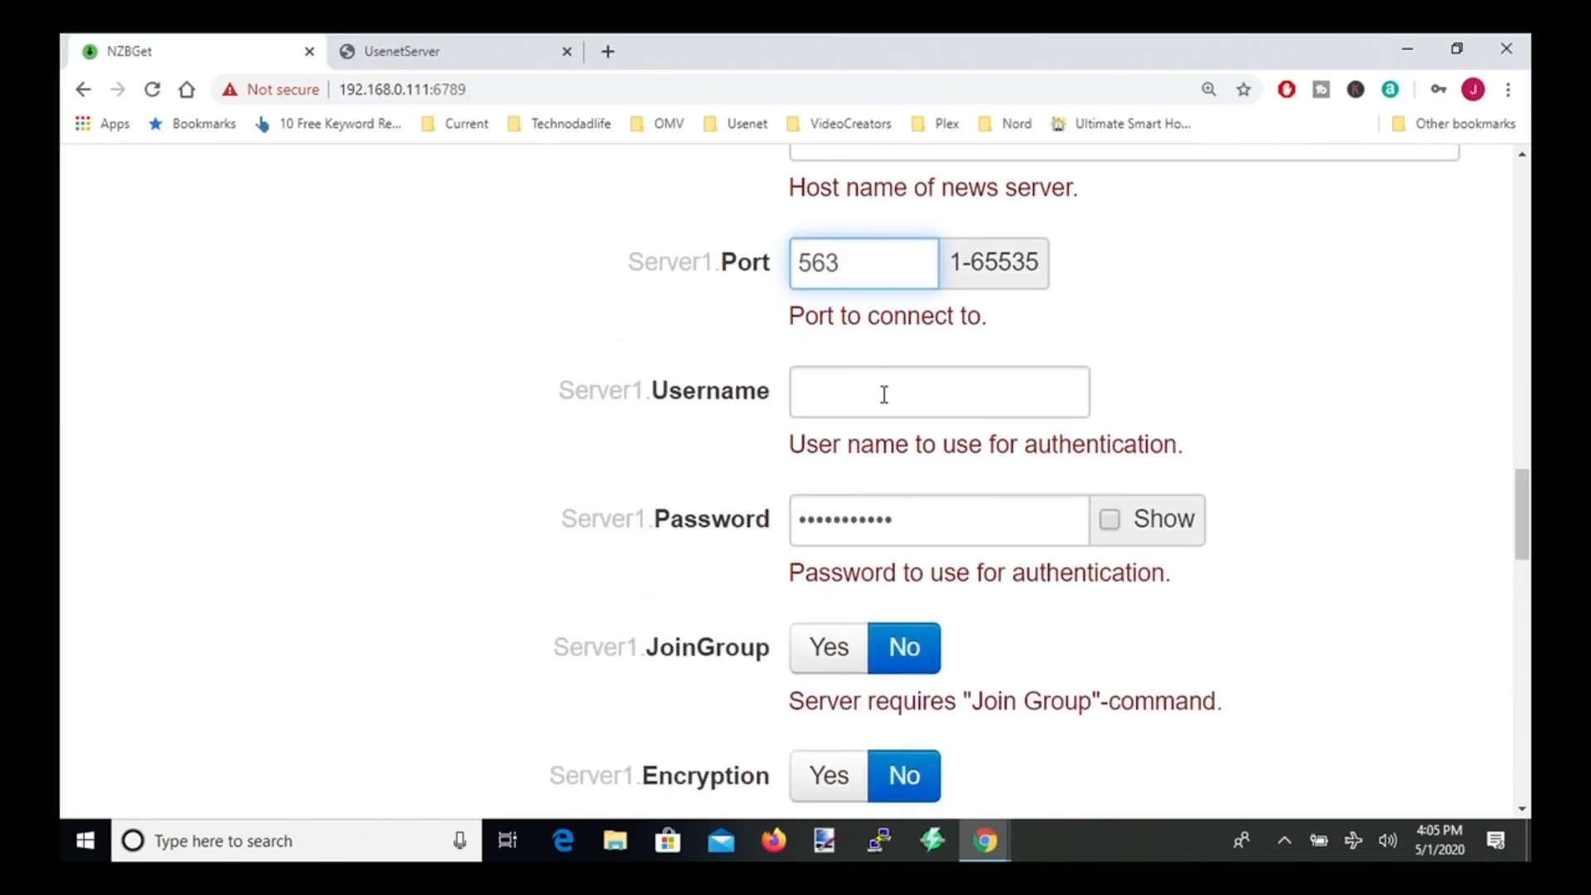
{"action": "type", "text": "use"}
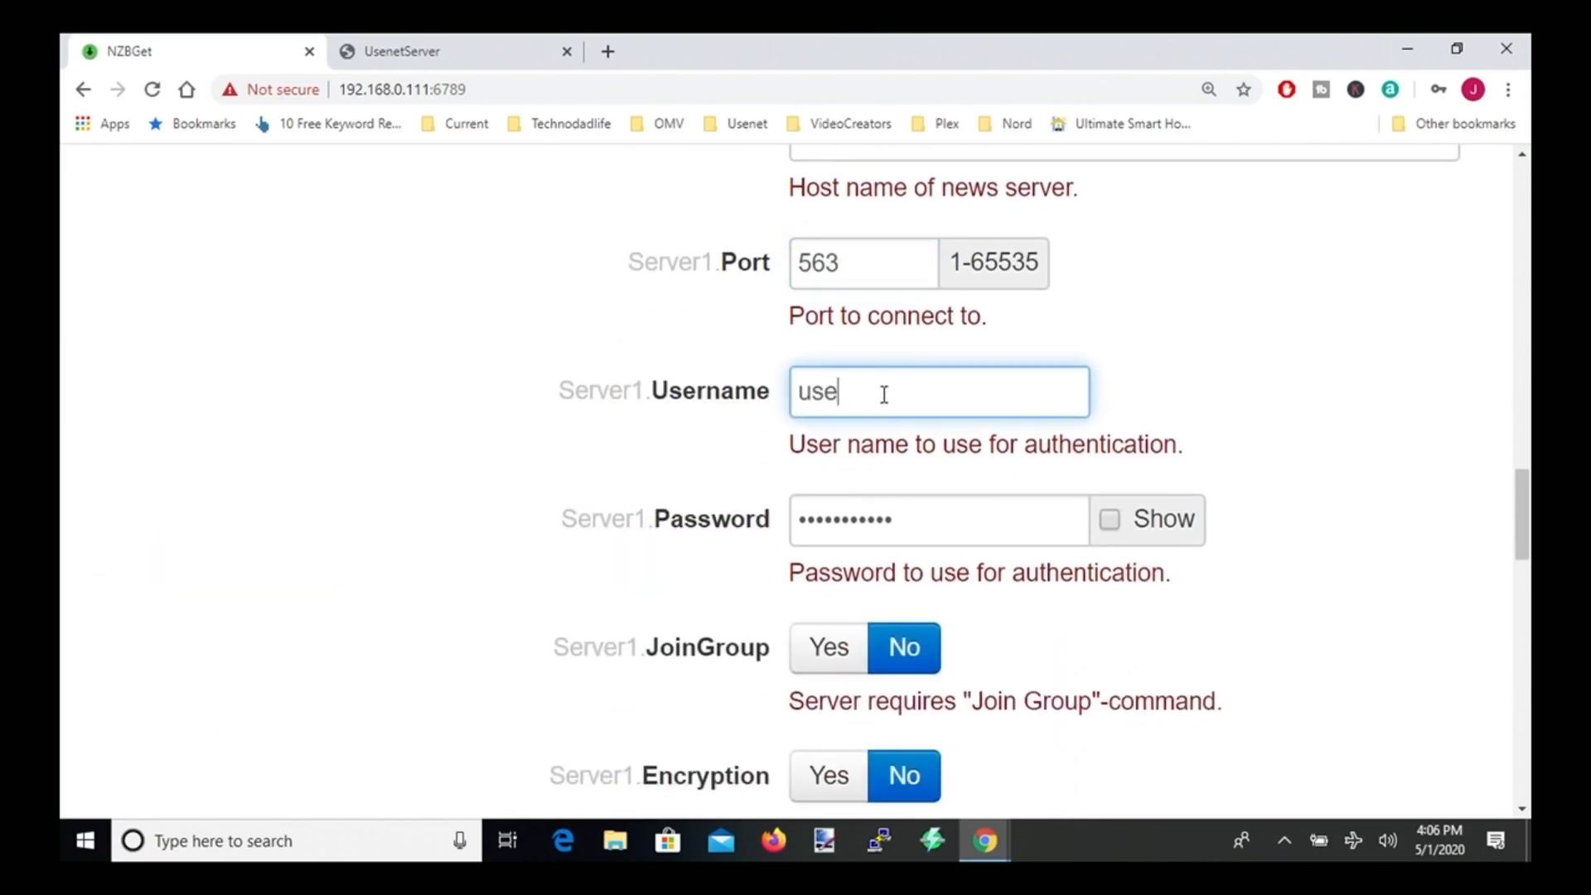
{"action": "type", "text": "rname"}
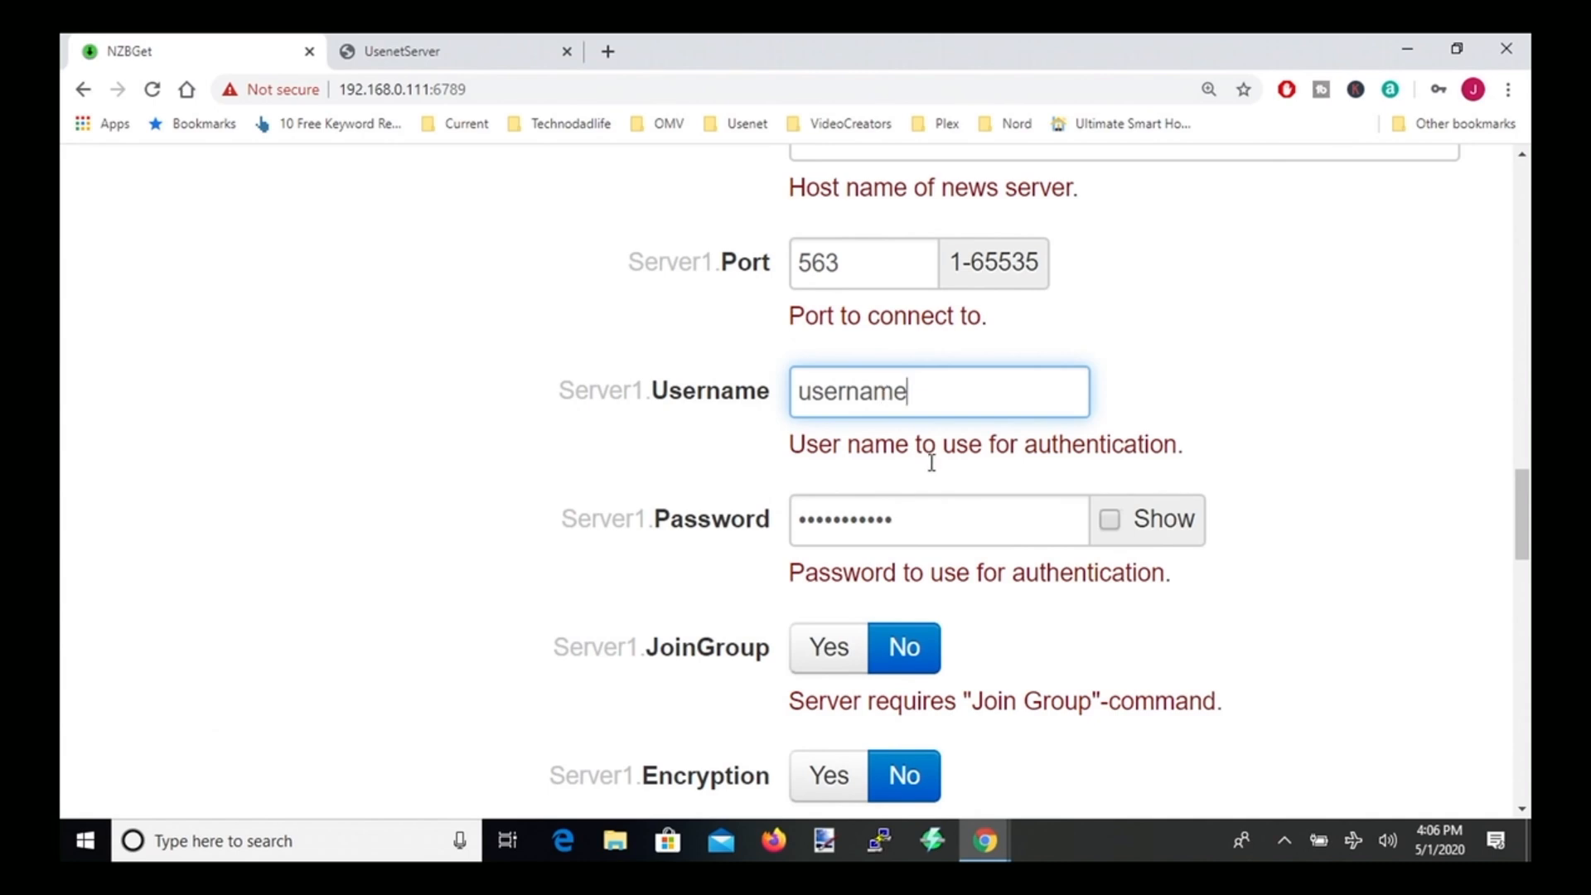
{"action": "scroll", "scroll_direction": "down", "scroll_amount": 3}
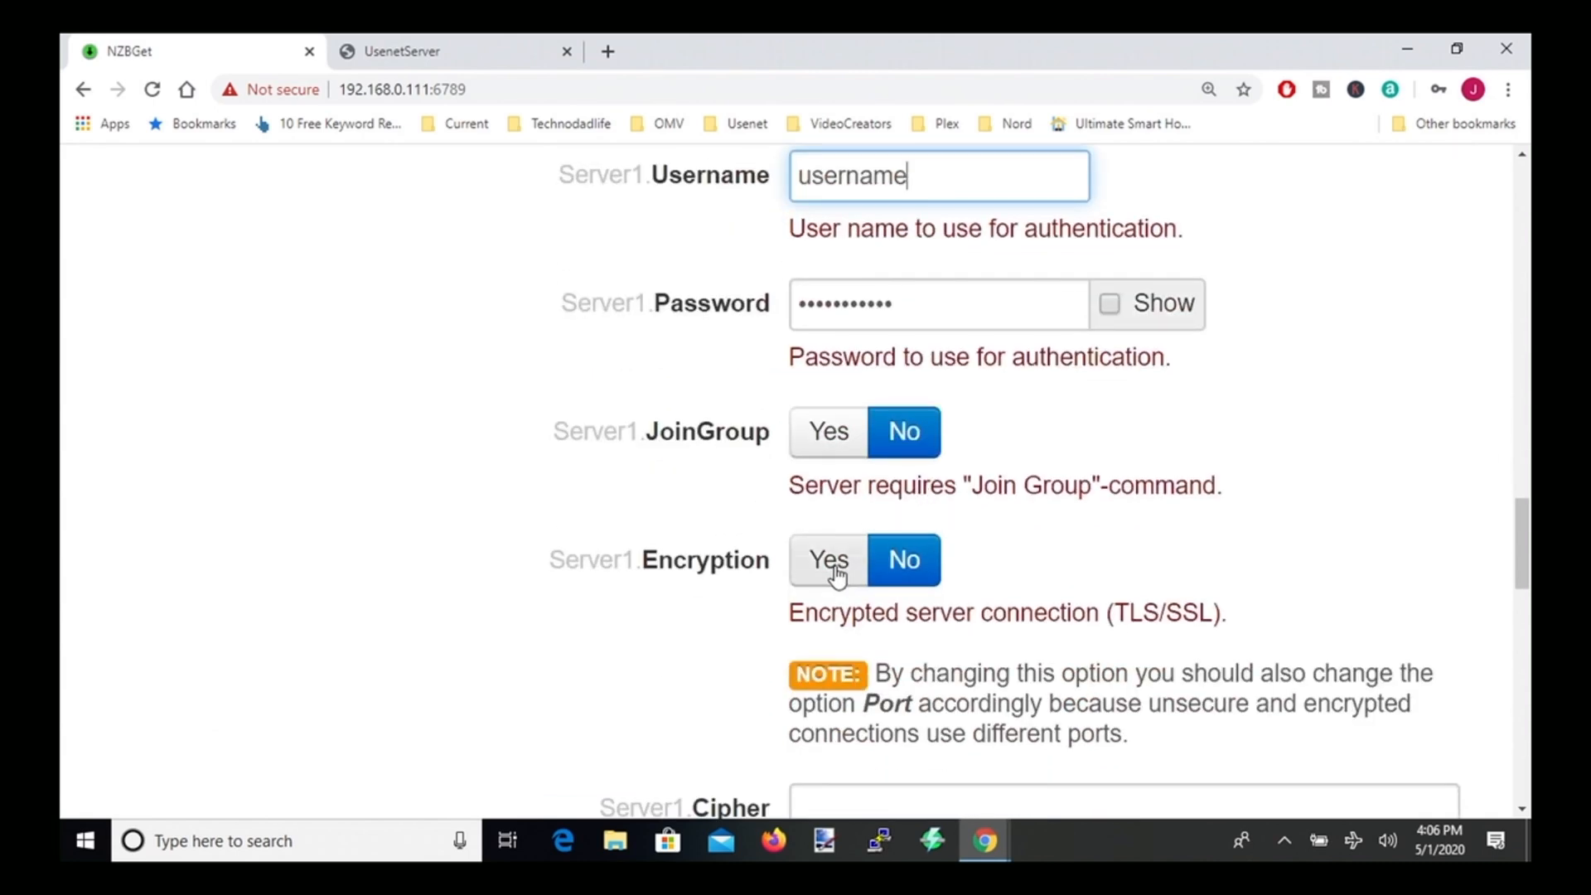
{"action": "scroll", "scroll_direction": "down", "scroll_amount": 3}
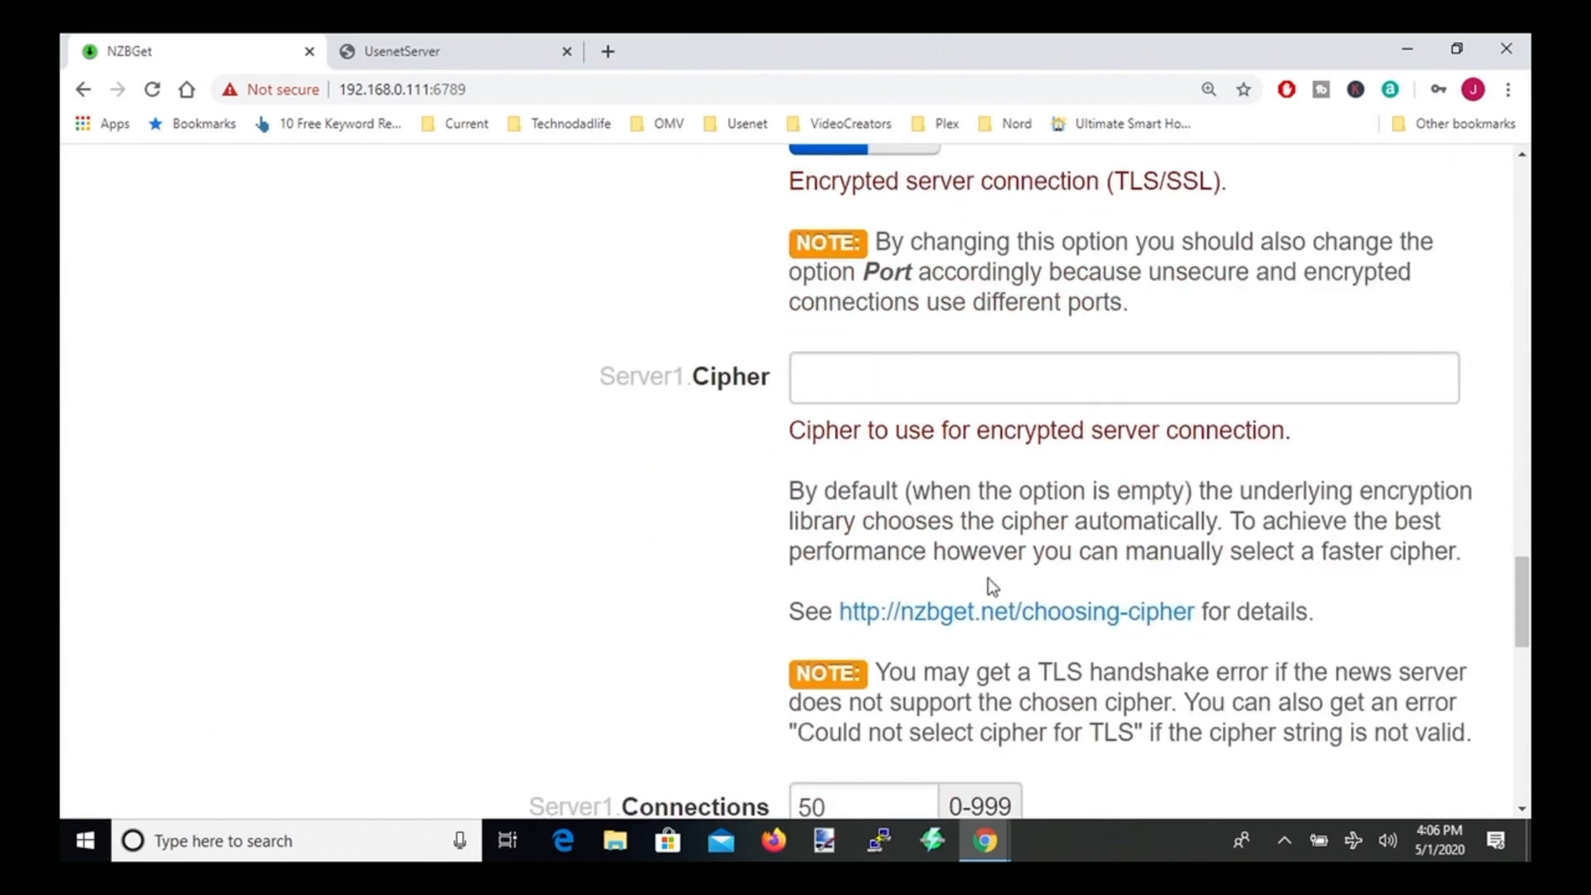
{"action": "scroll", "scroll_direction": "down", "scroll_amount": 3}
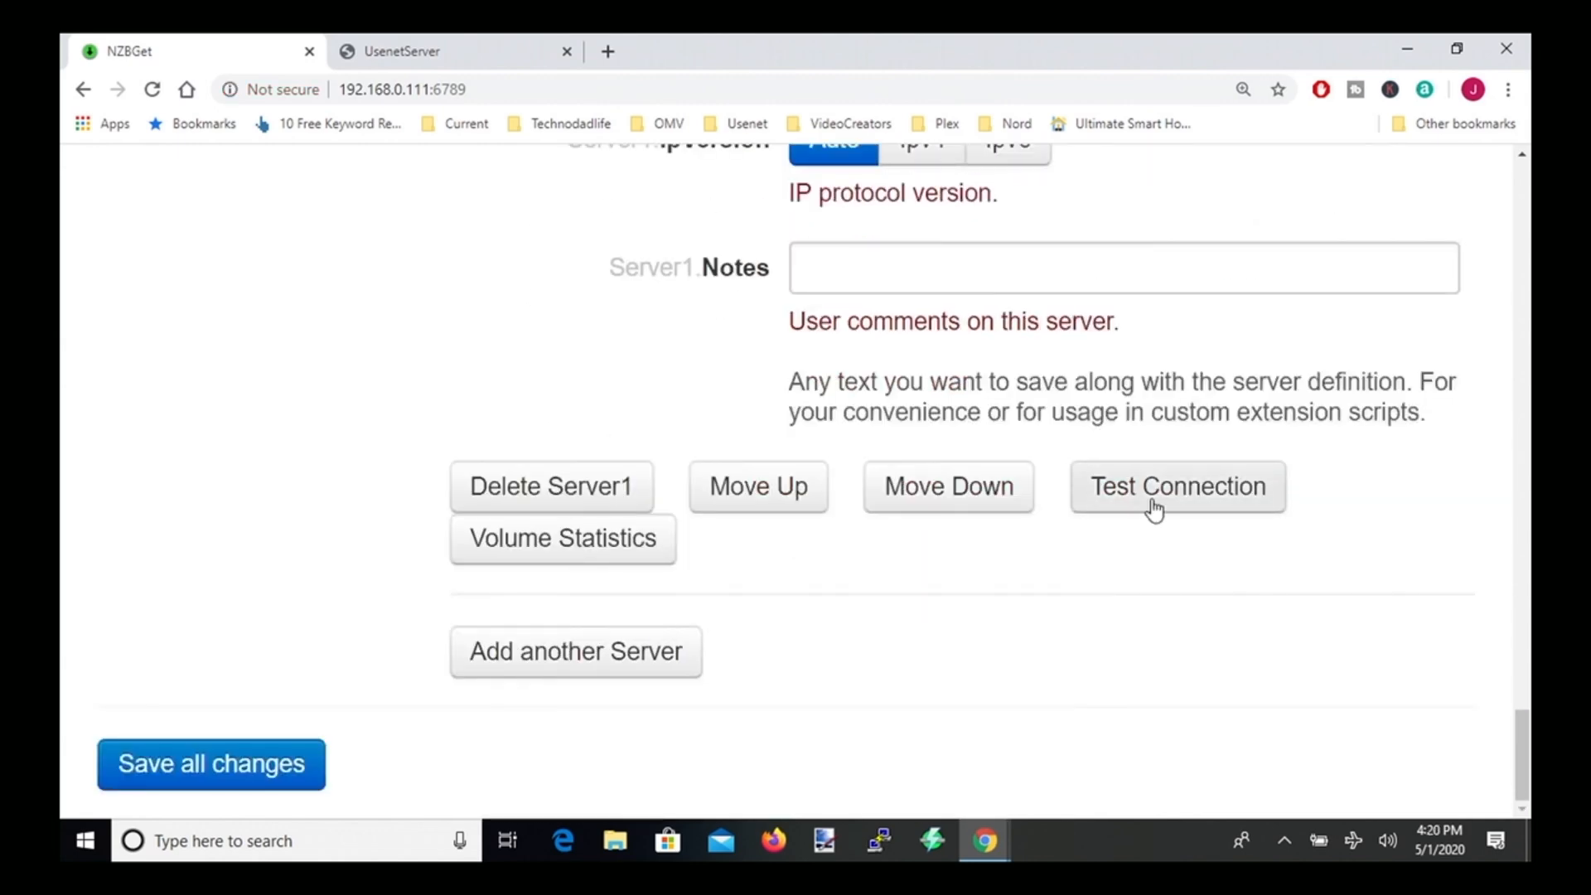
- Test the connection to the Server1 news server
{"action": "left_click", "coordinate": [1177, 486]}
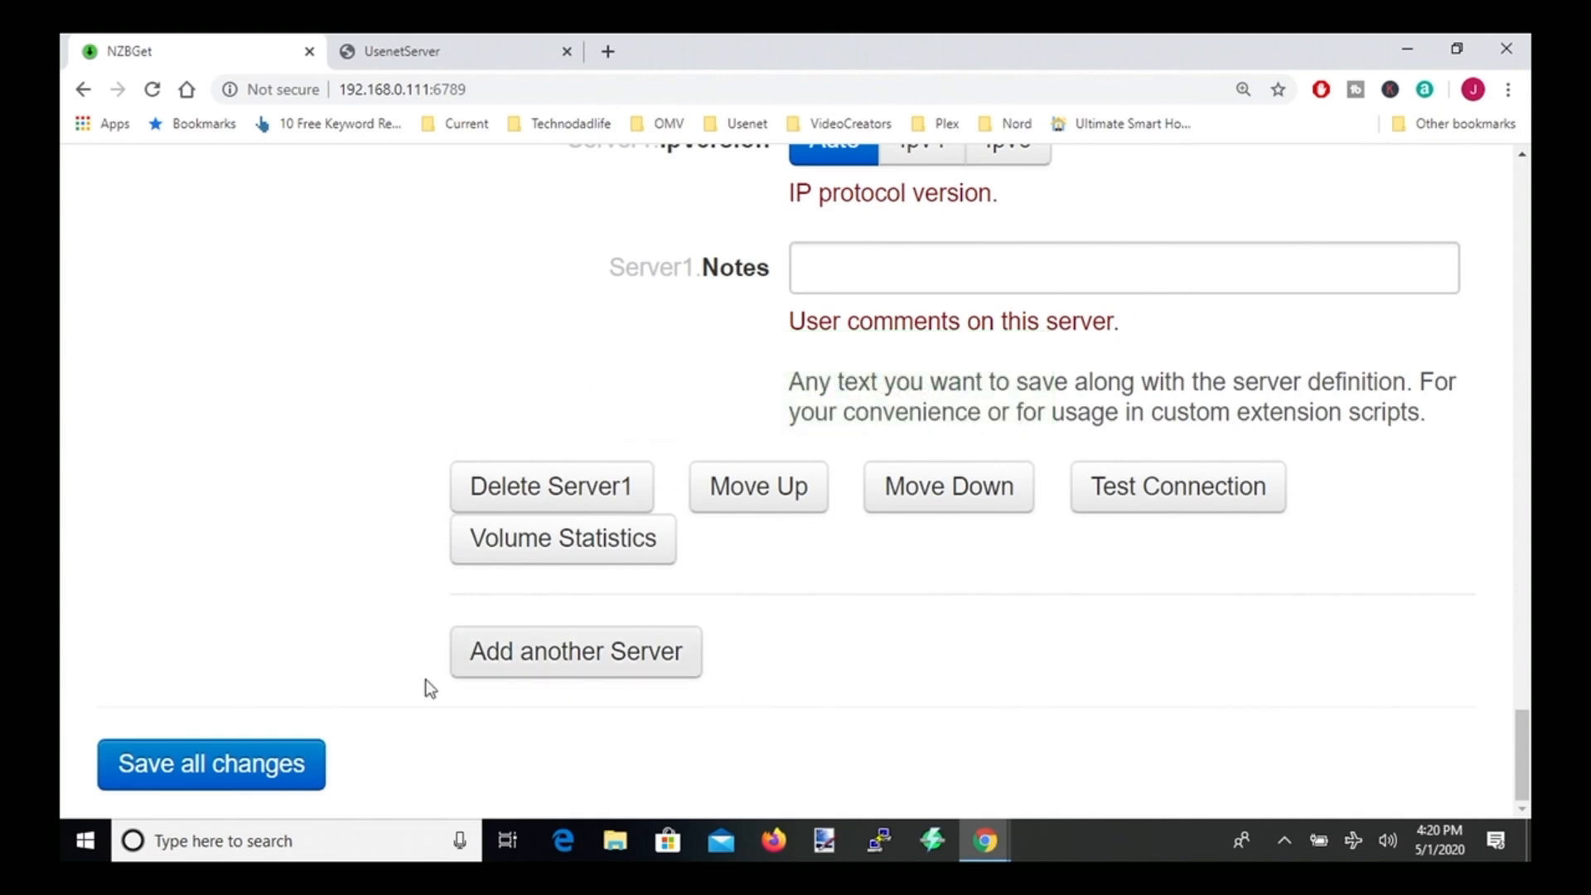
{"action": "mouse_move", "coordinate": [218, 777]}
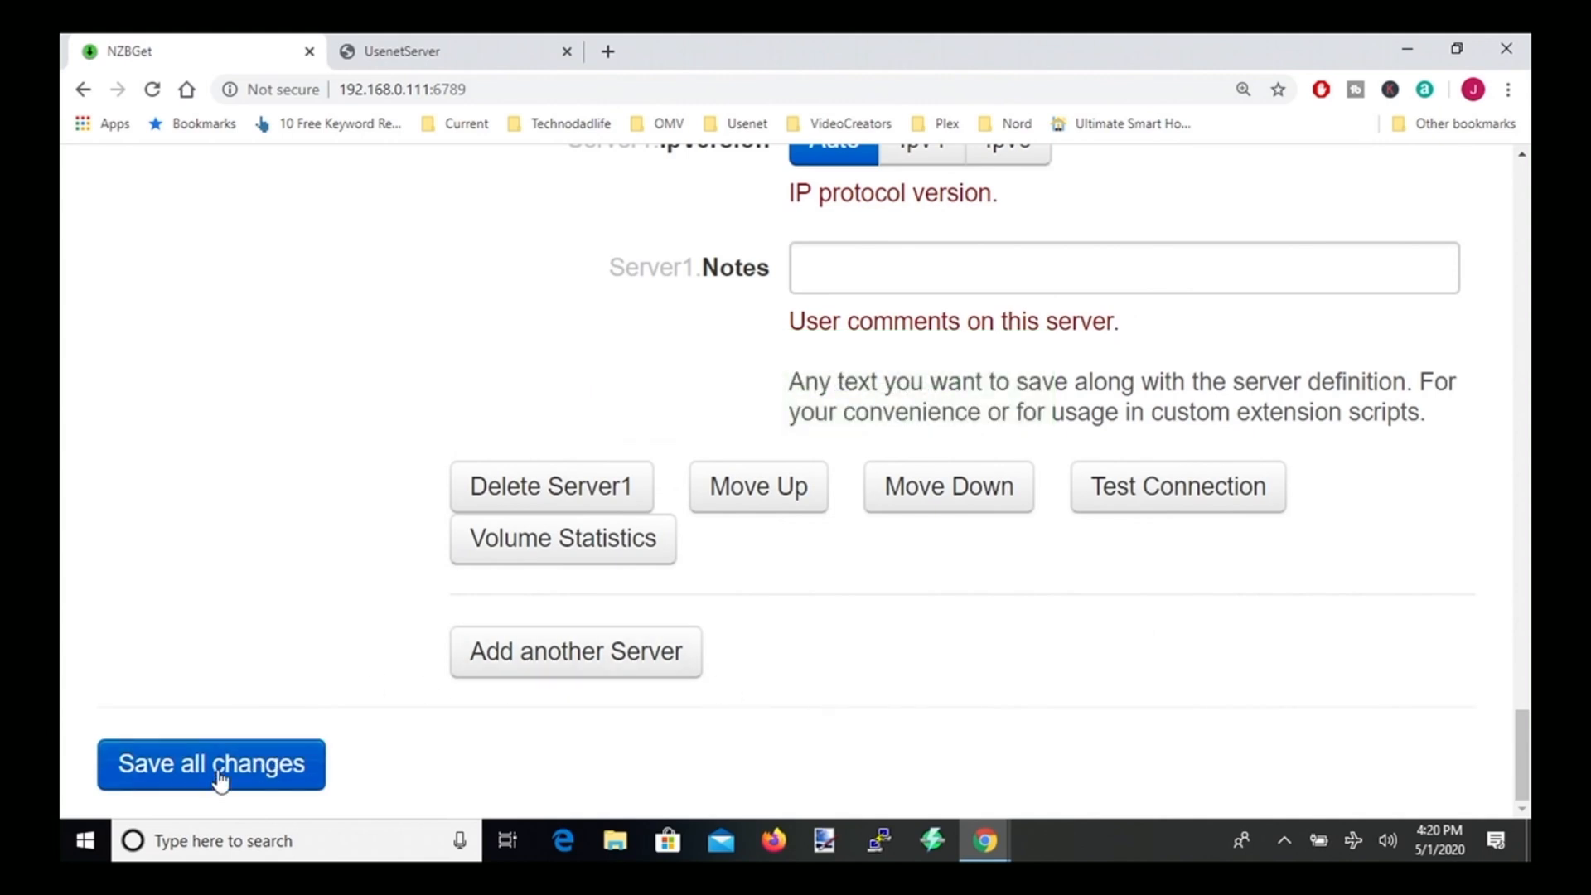
{"action": "mouse_move", "coordinate": [367, 453]}
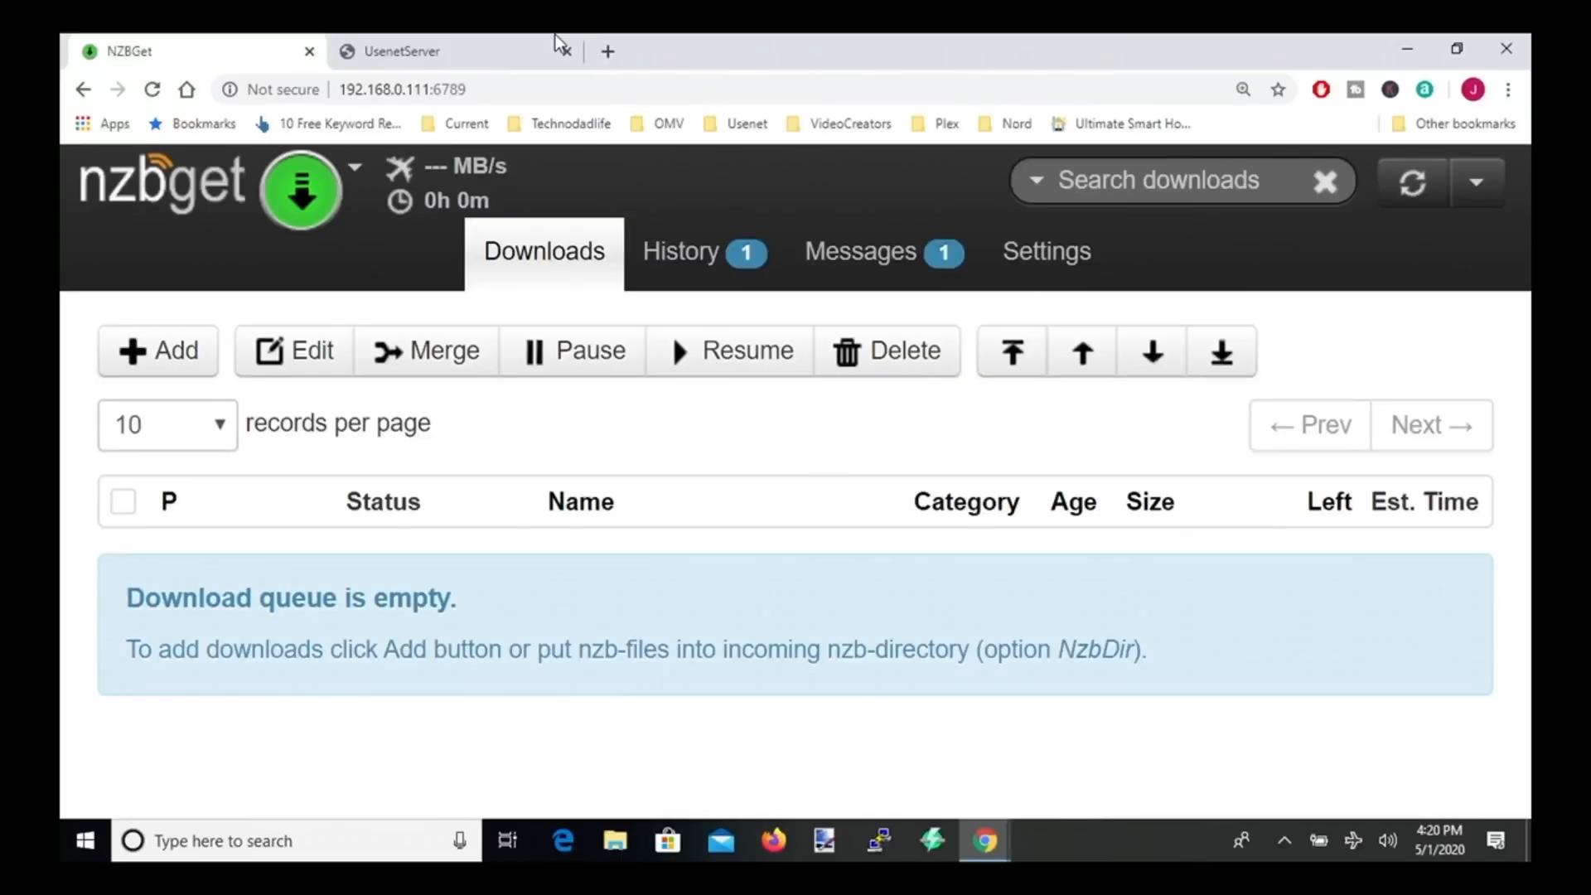
- Search UsenetServer for 'ubuntu' and download the Ubuntu 9.10 Desktop i386 NZB
{"action": "left_click", "coordinate": [406, 51]}
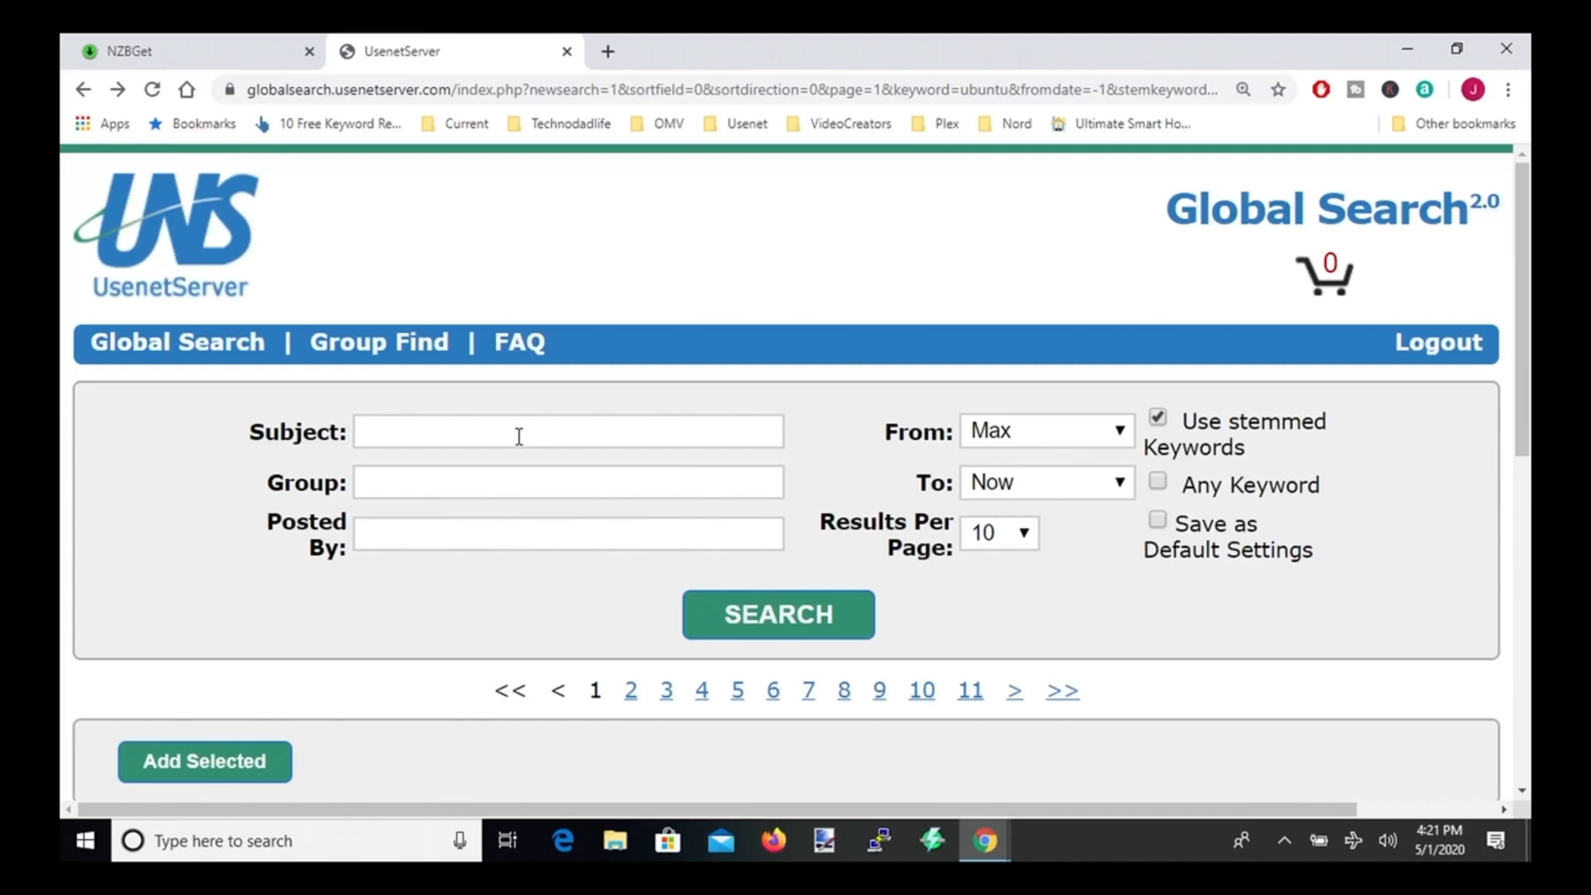
{"action": "type", "text": "ubuntu"}
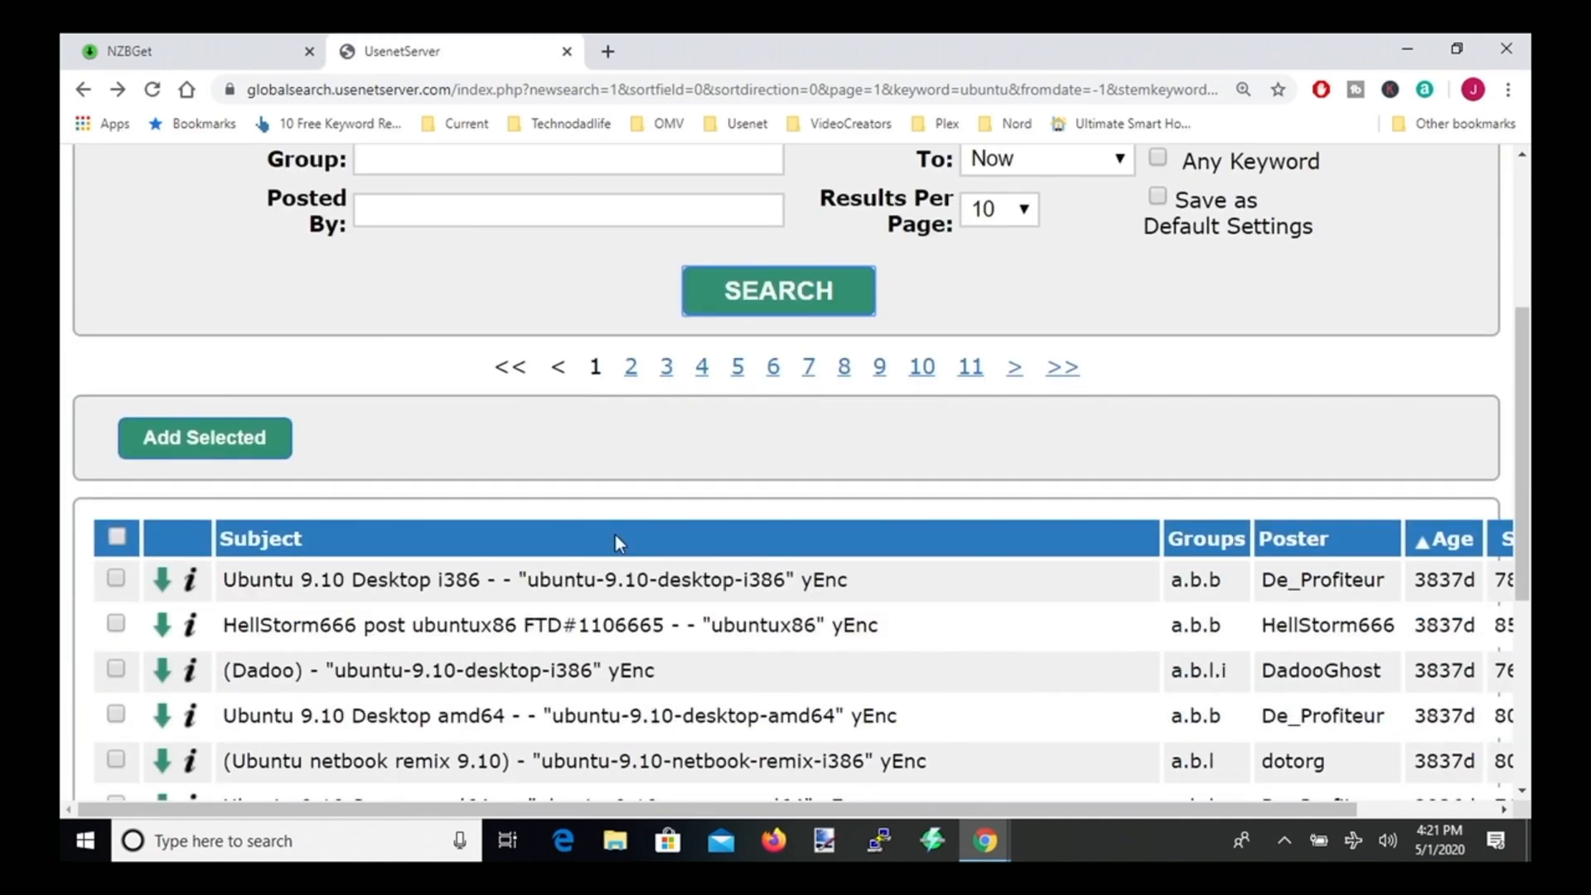
{"action": "scroll", "scroll_direction": "up", "scroll_amount": 3}
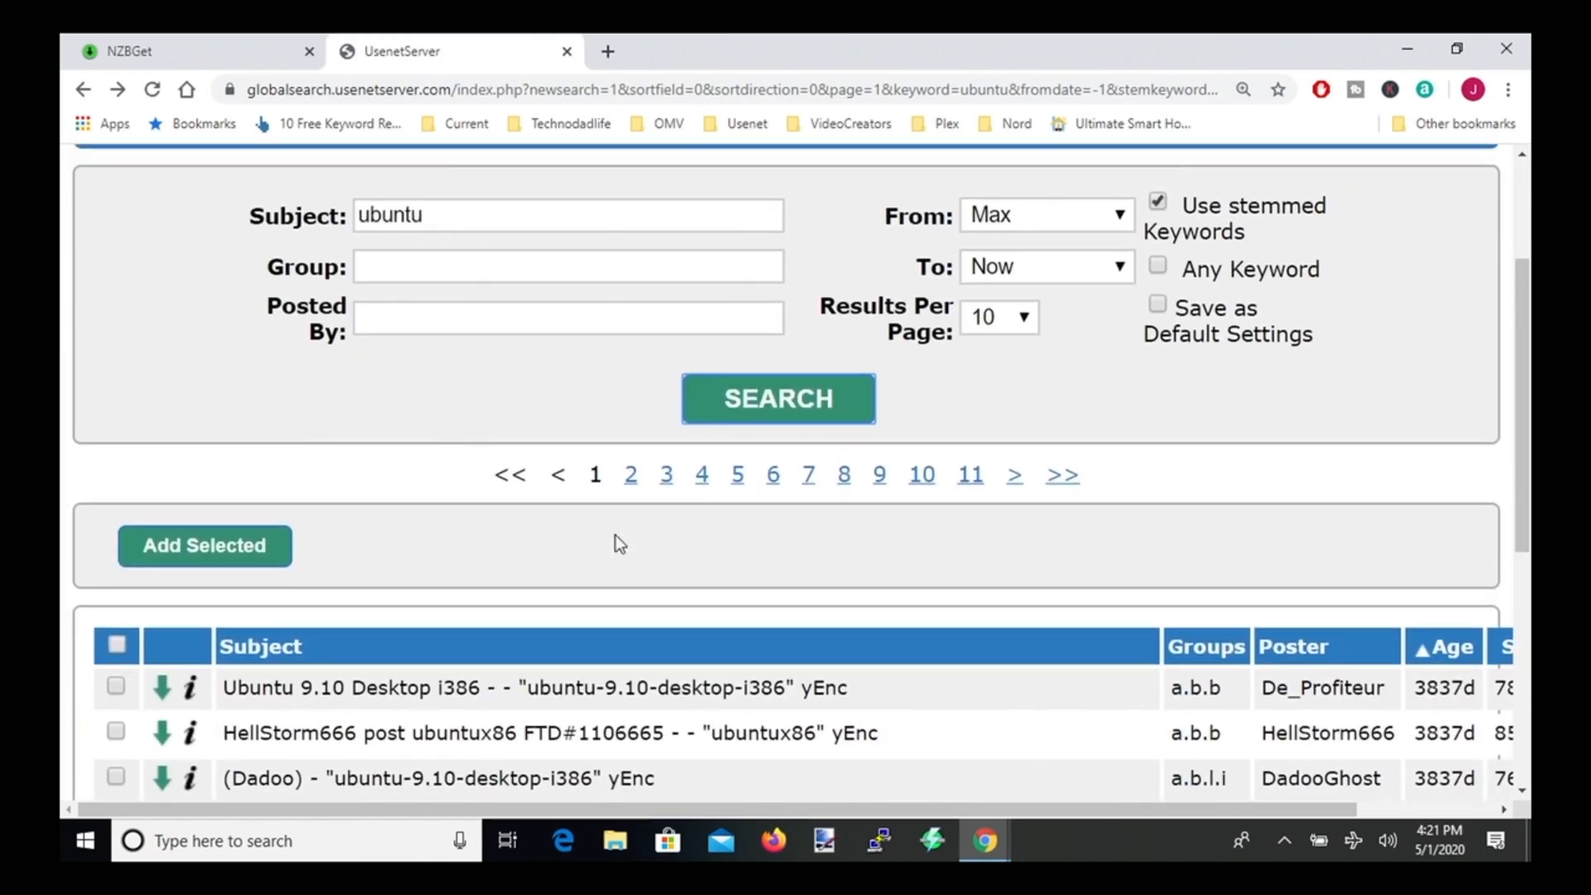
{"action": "mouse_move", "coordinate": [282, 625]}
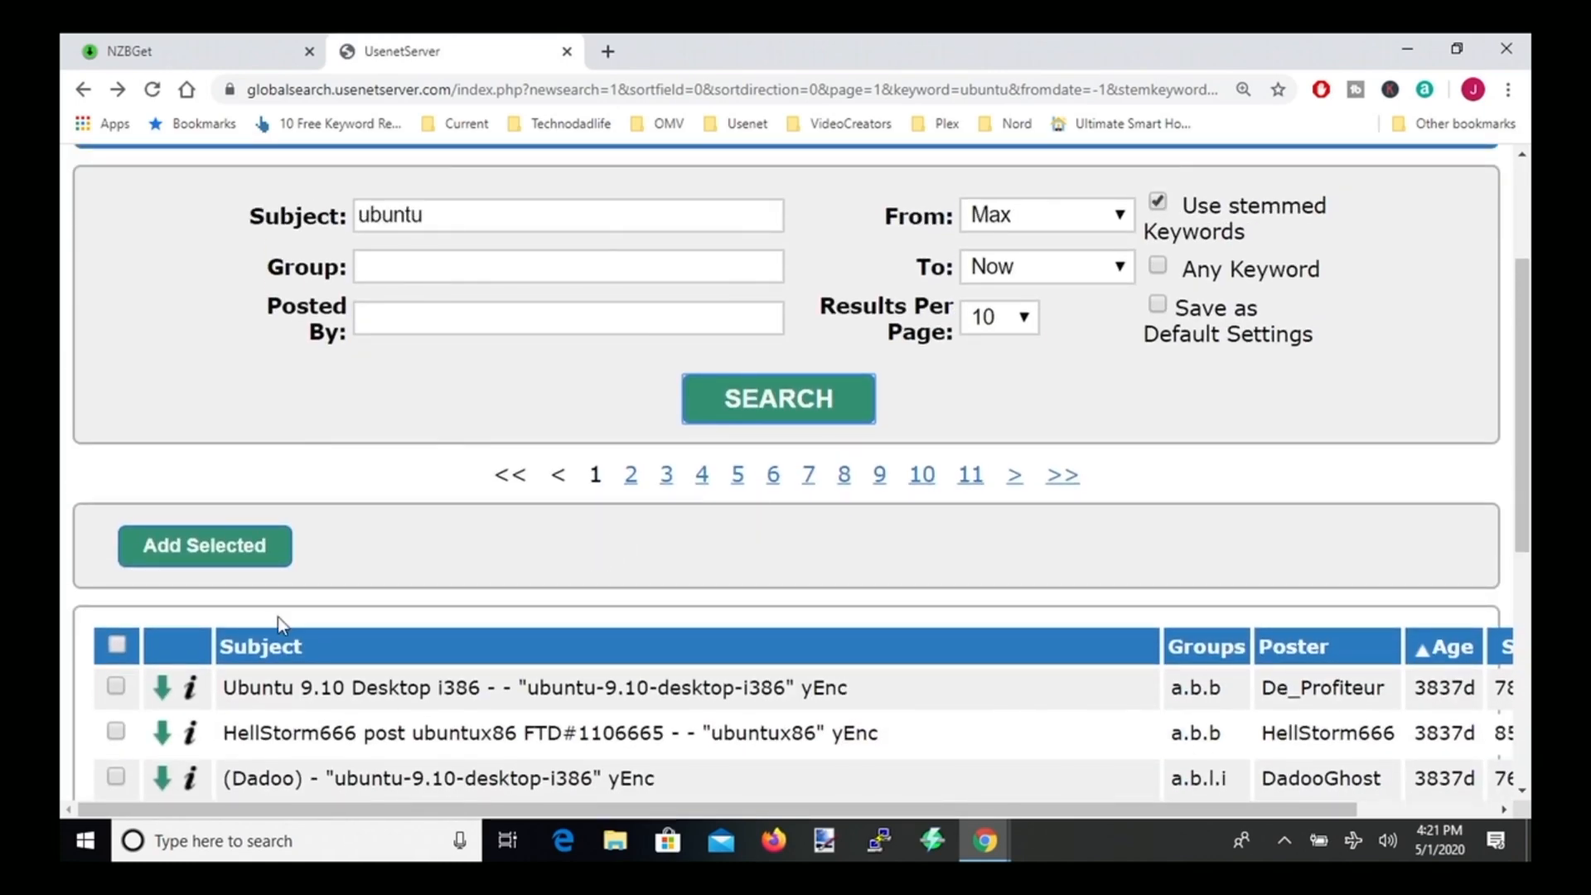
{"action": "mouse_move", "coordinate": [162, 695]}
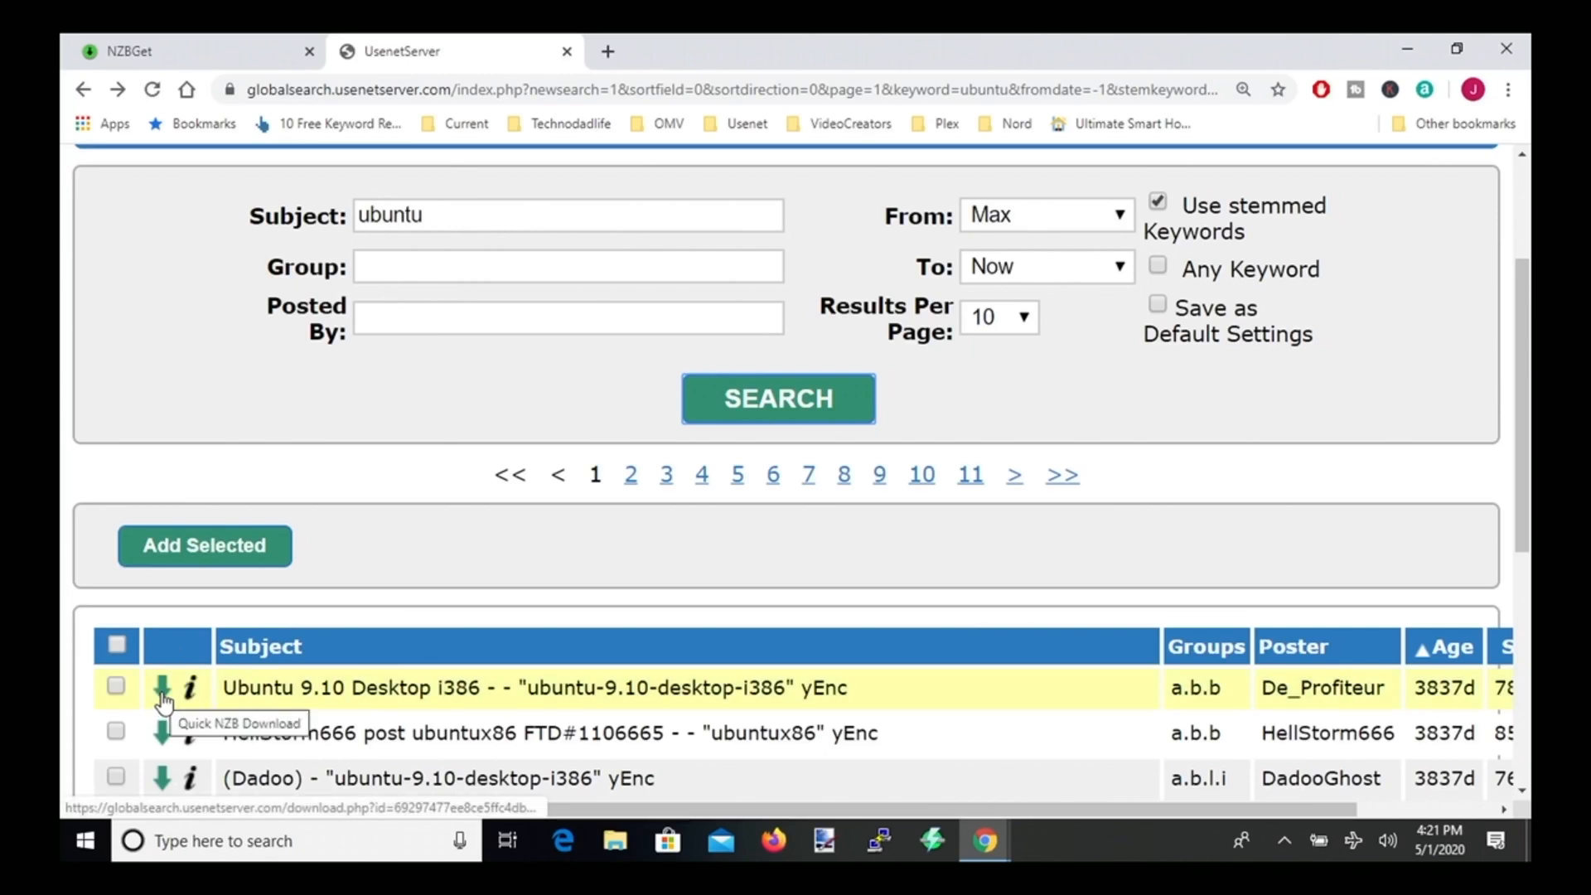
{"action": "left_click", "coordinate": [163, 688]}
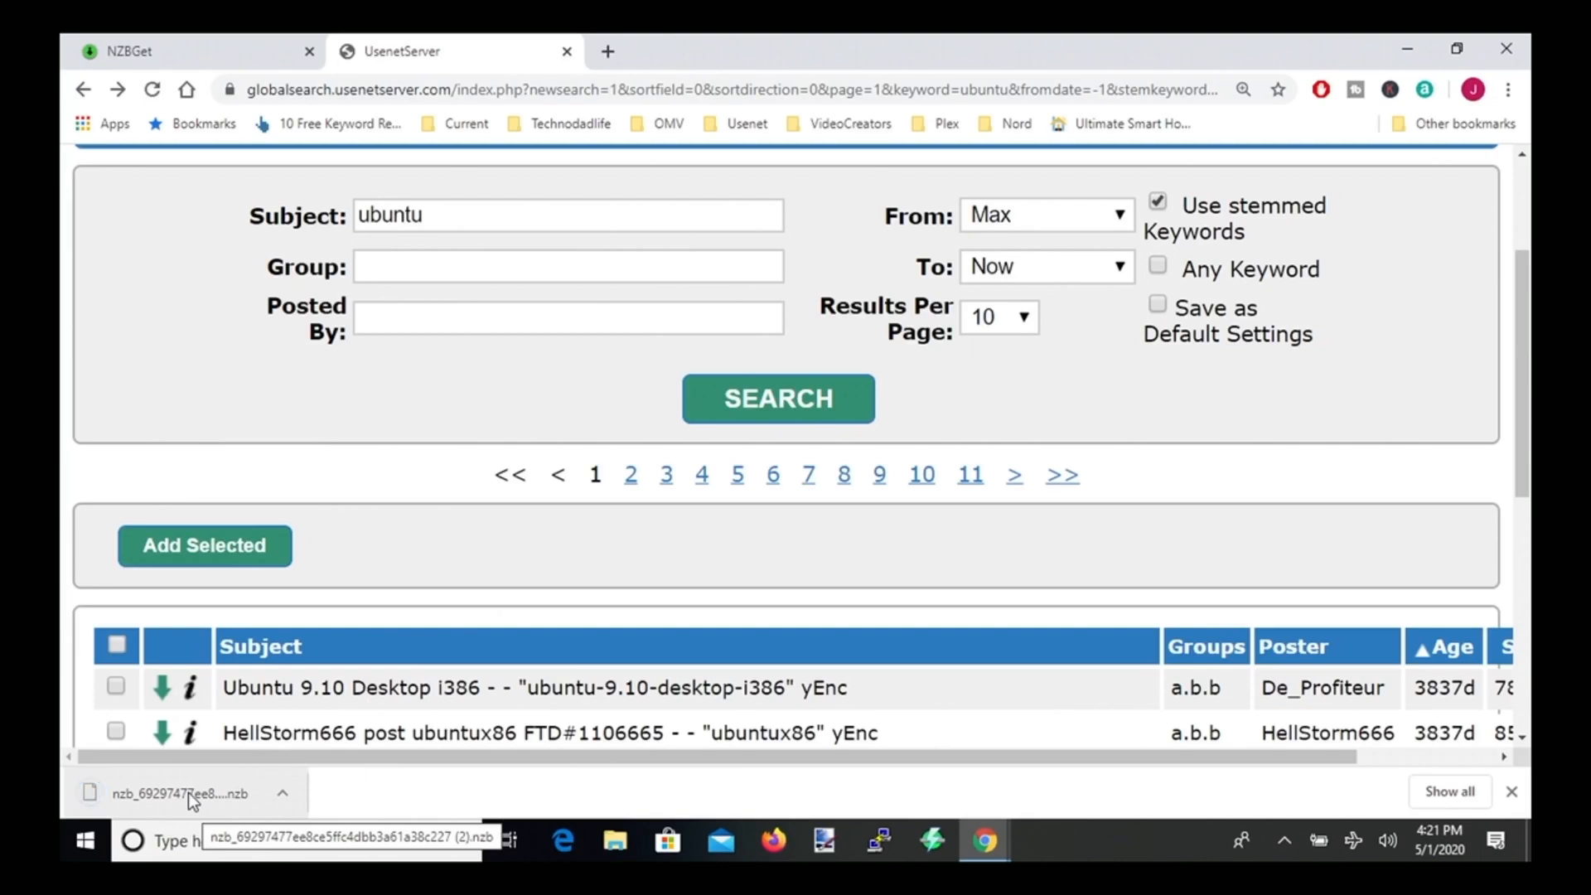
- Submit the downloaded Ubuntu 9.10 NZB file to NZBGet's download queue
{"action": "left_click", "coordinate": [122, 50]}
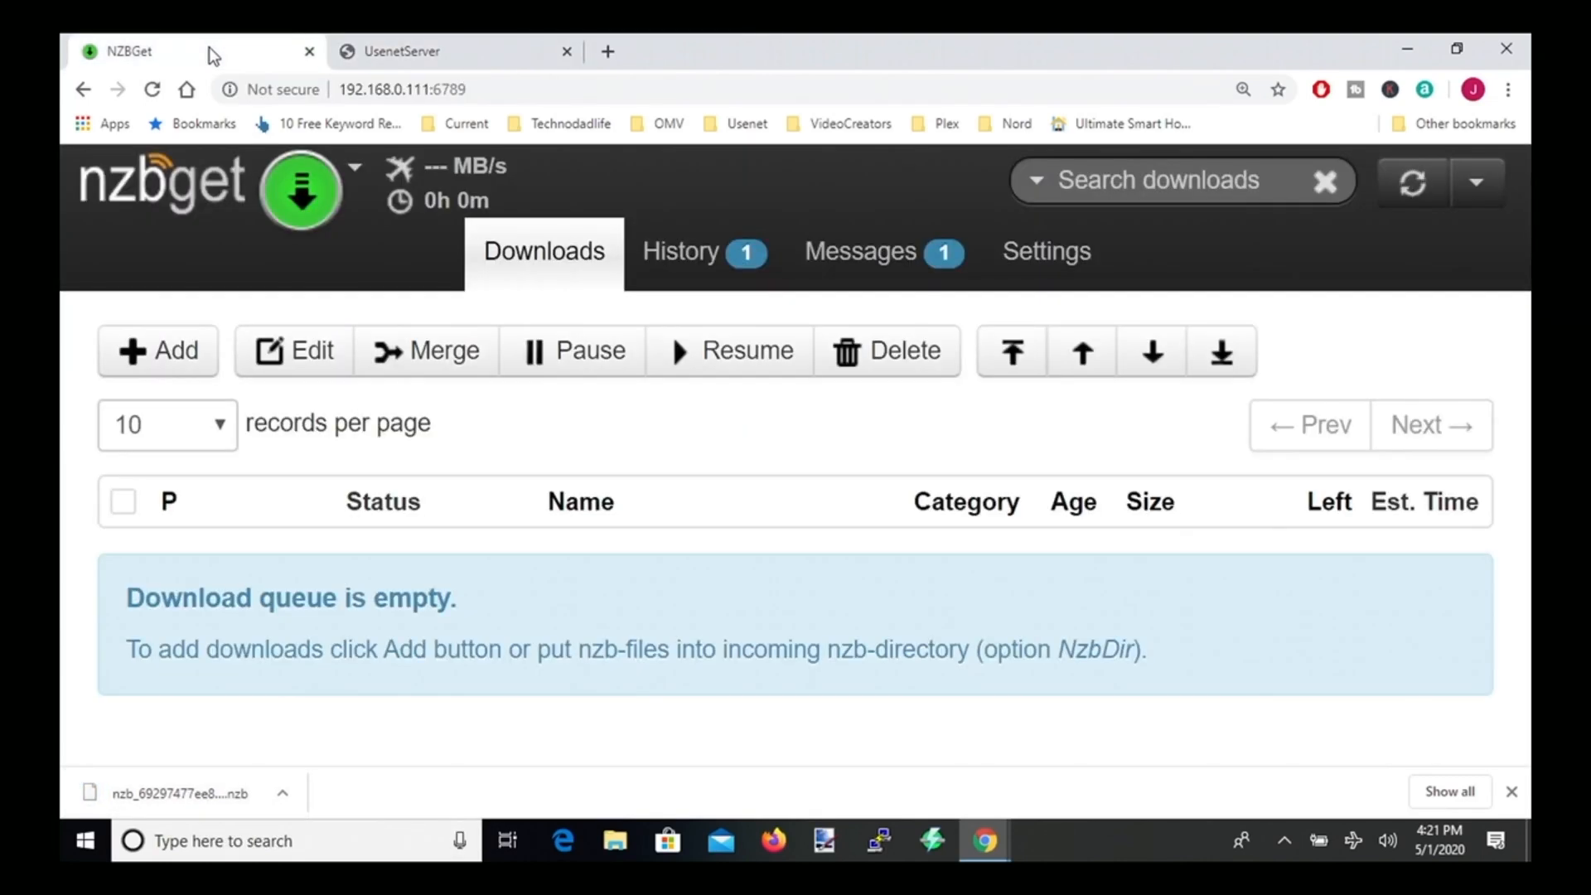
{"action": "mouse_move", "coordinate": [162, 350]}
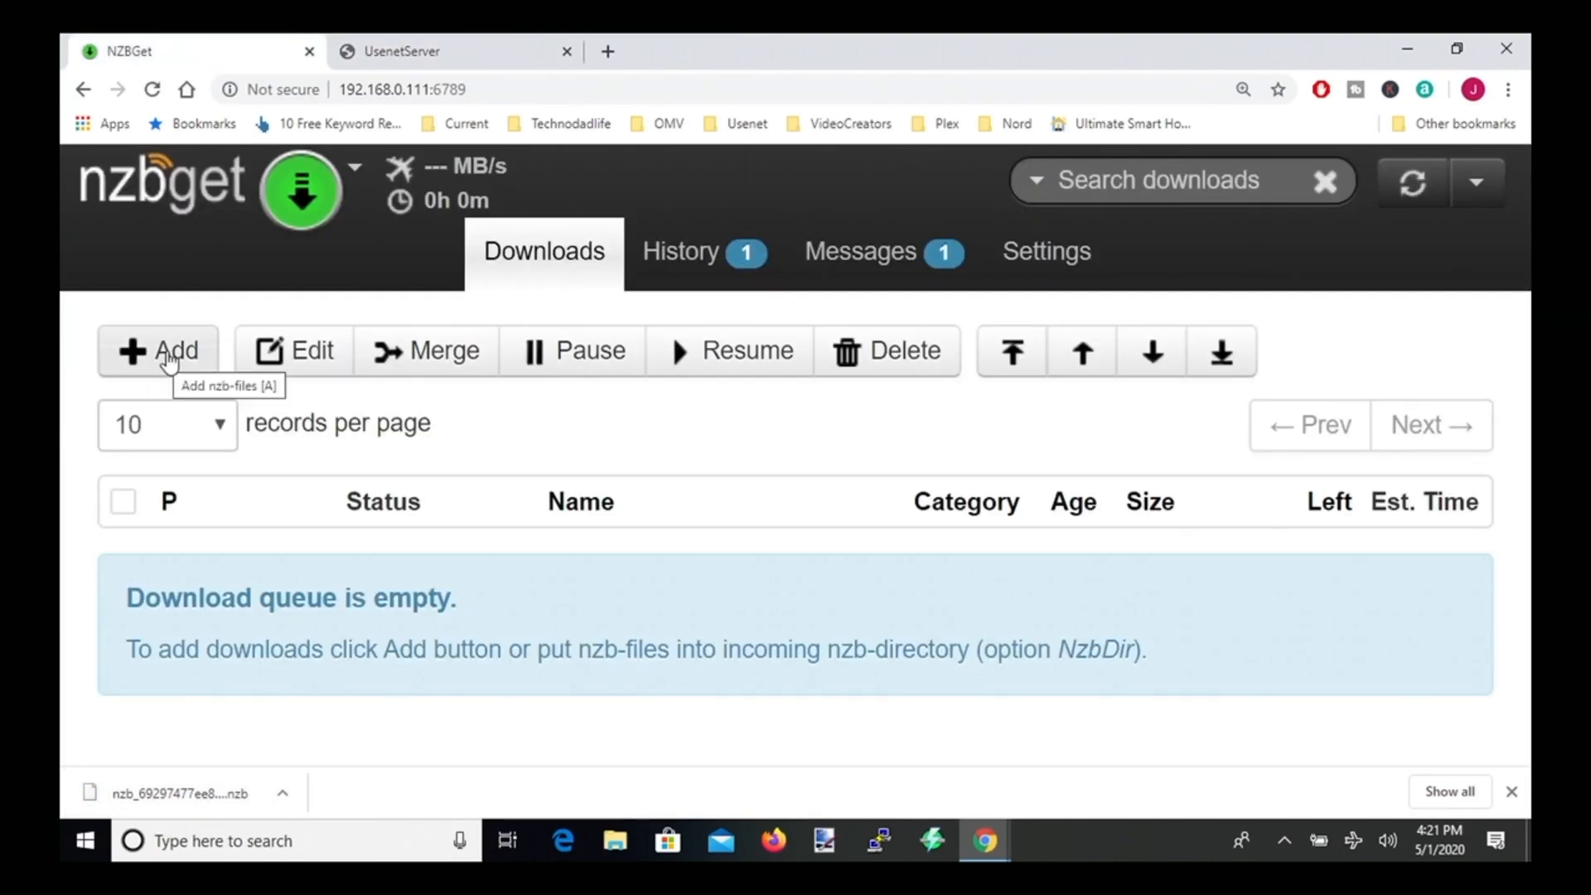
{"action": "left_click", "coordinate": [159, 350]}
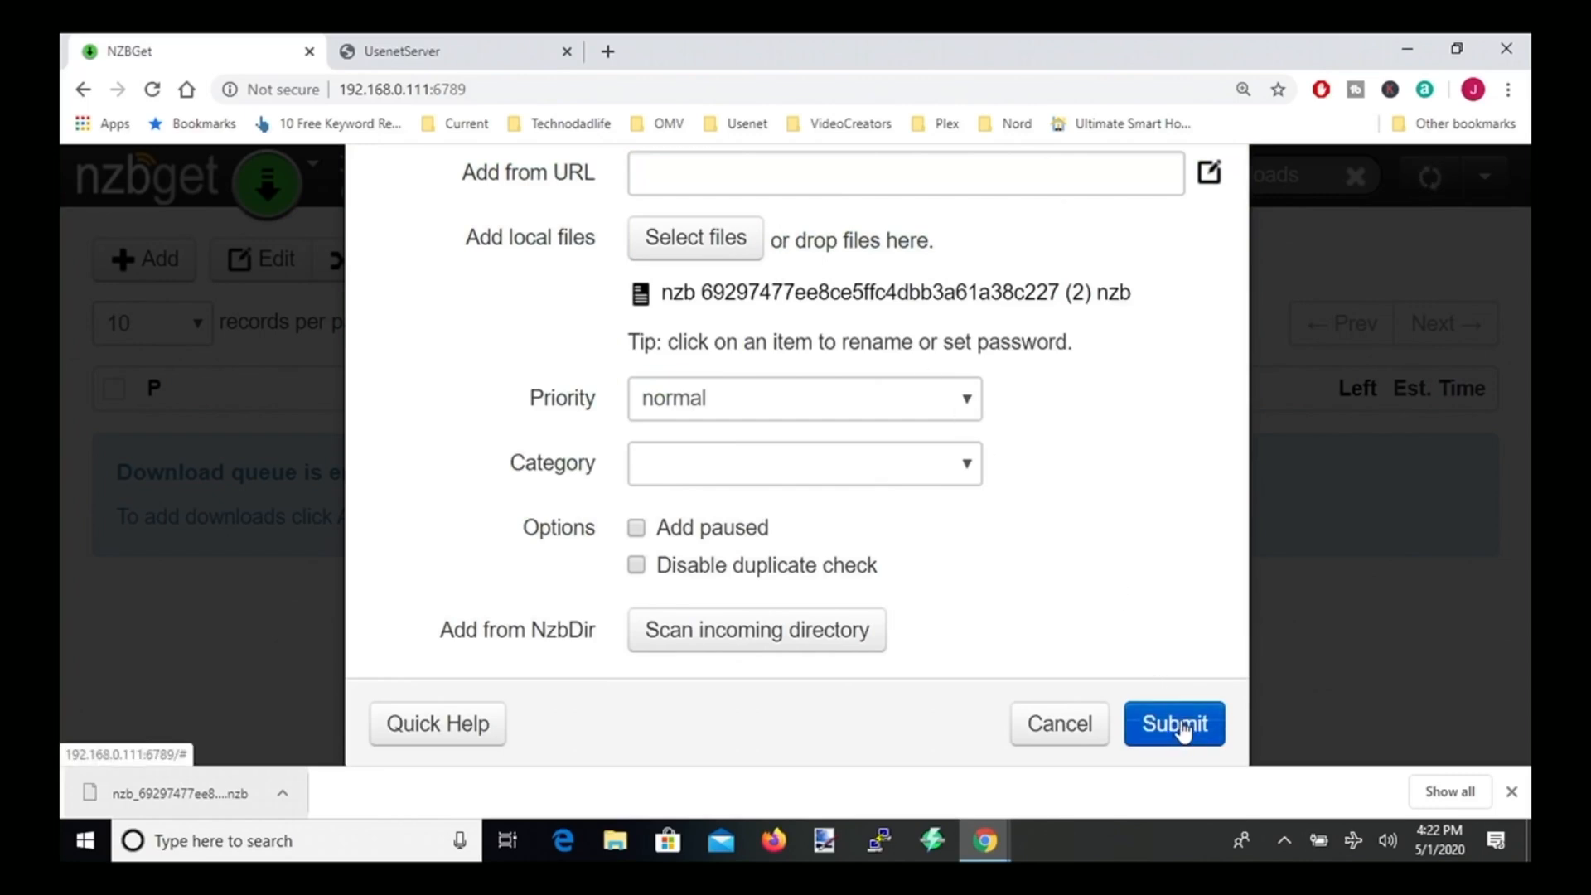
{"action": "left_click", "coordinate": [1174, 724]}
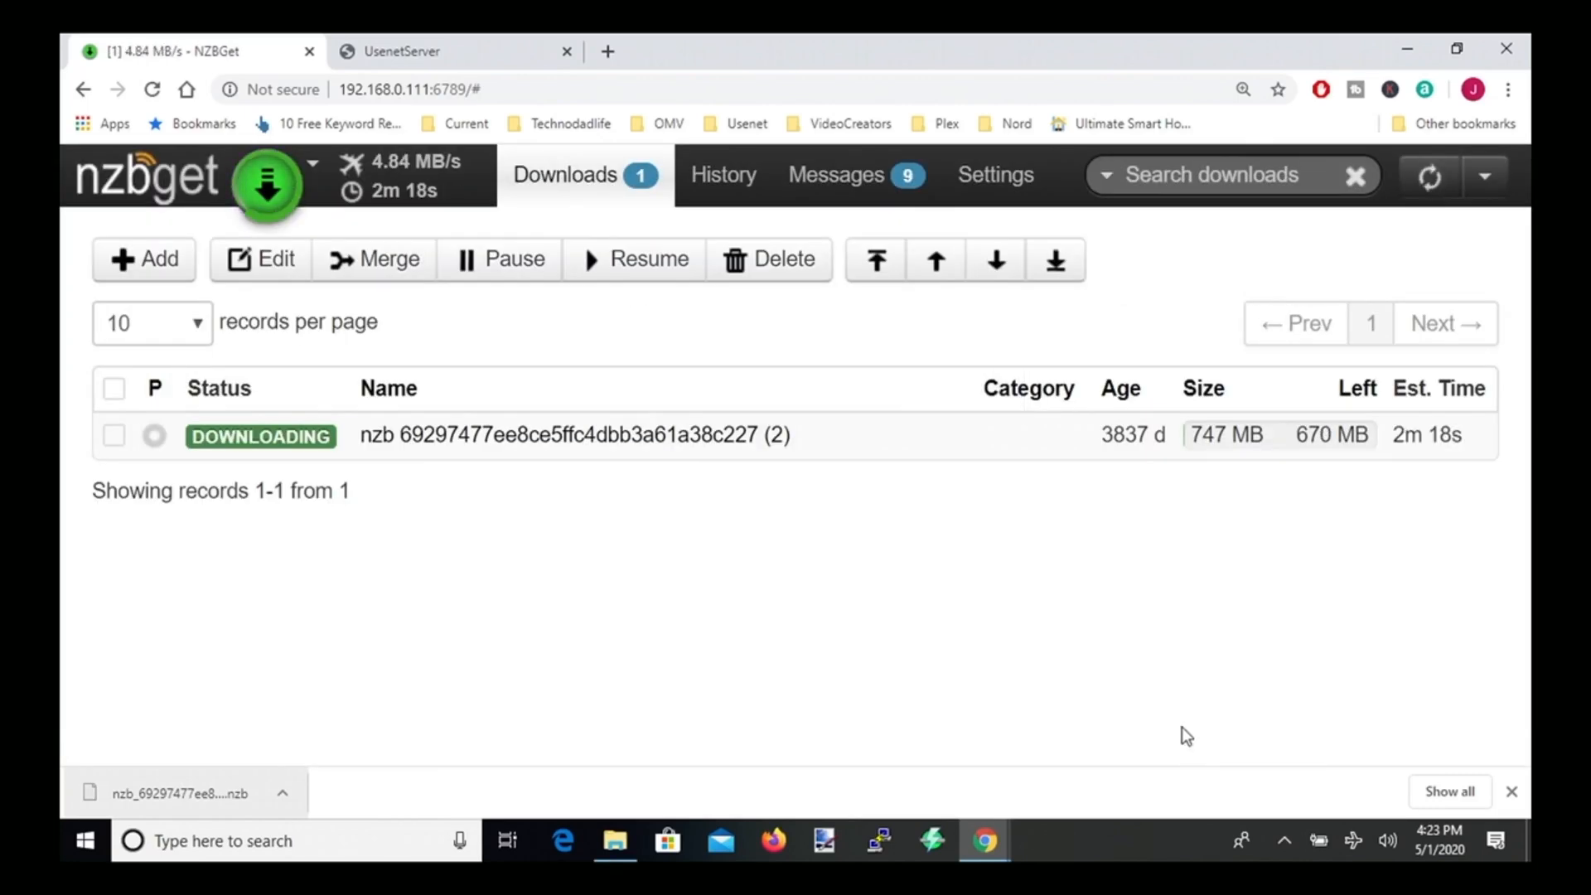